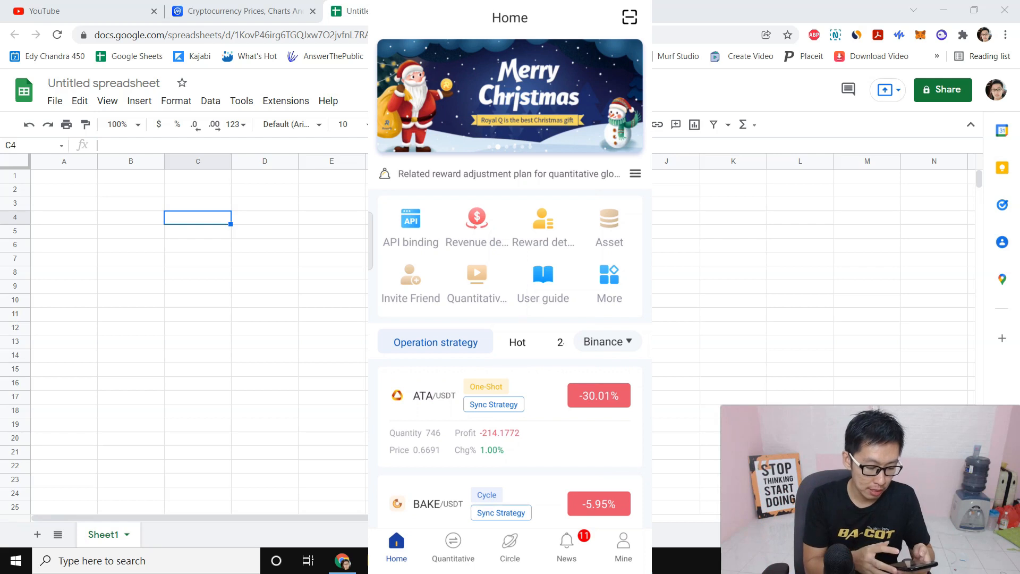
# Scroll down the Operation strategy list of coin bots and their profits
pyautogui.scroll(-3)
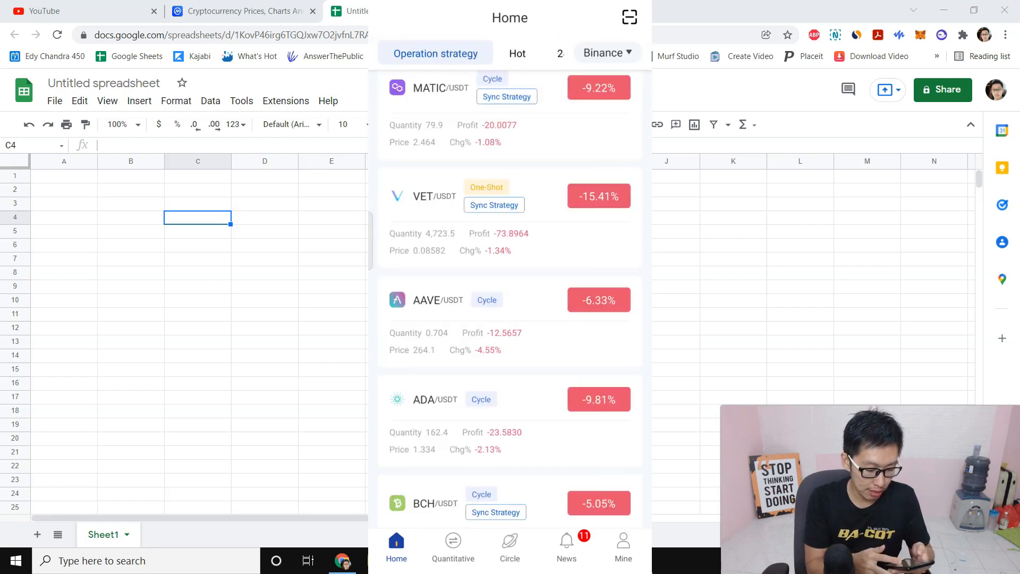
pyautogui.scroll(-3)
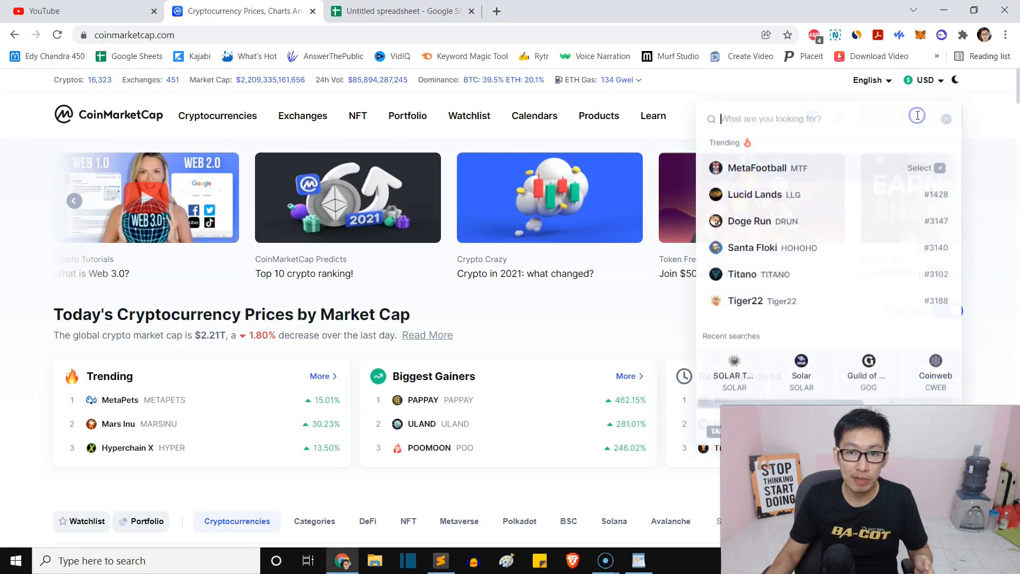
# Search 'cr' and open the Curve DAO Token (CRV) price page
pyautogui.write('crv')
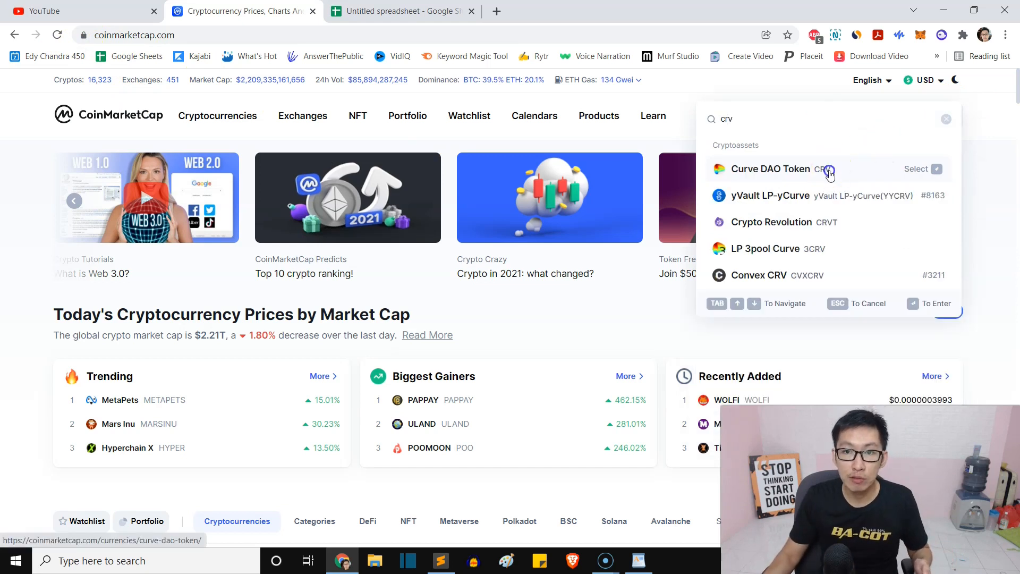
pyautogui.click(778, 169)
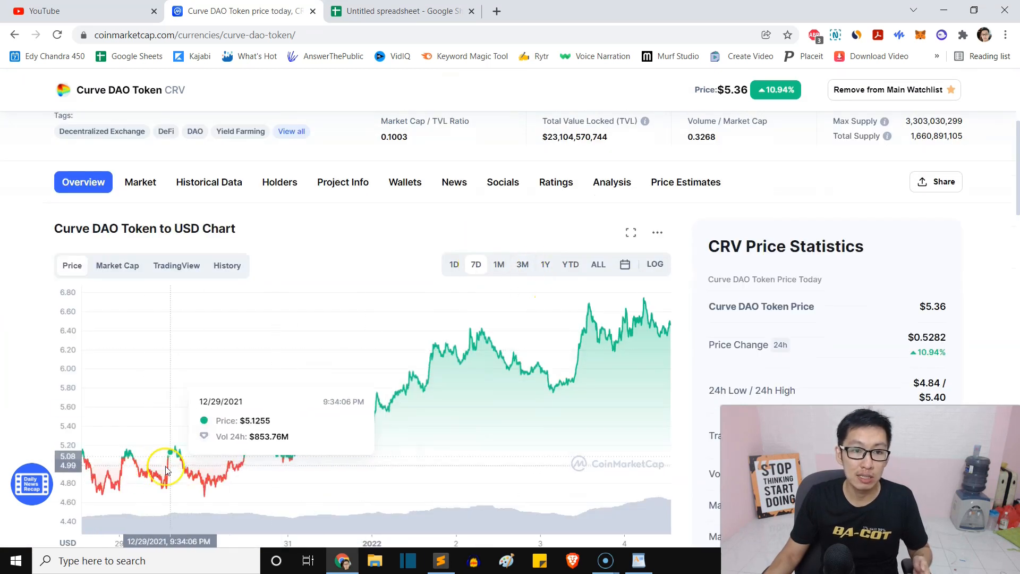
pyautogui.moveTo(155, 472)
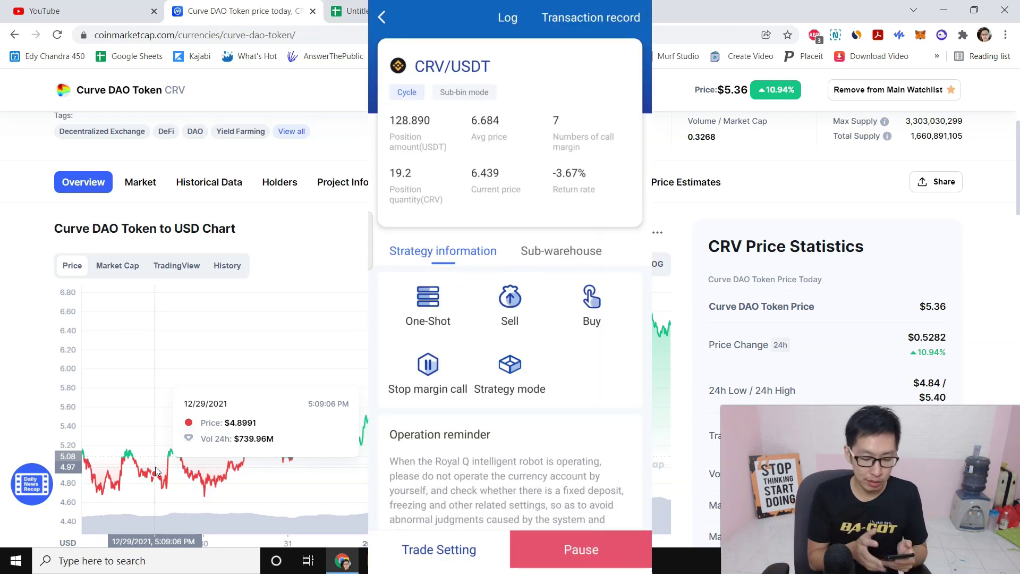
# Open the CRV/USDT strategy showing average price 6.684 and -3.67% return
pyautogui.click(589, 17)
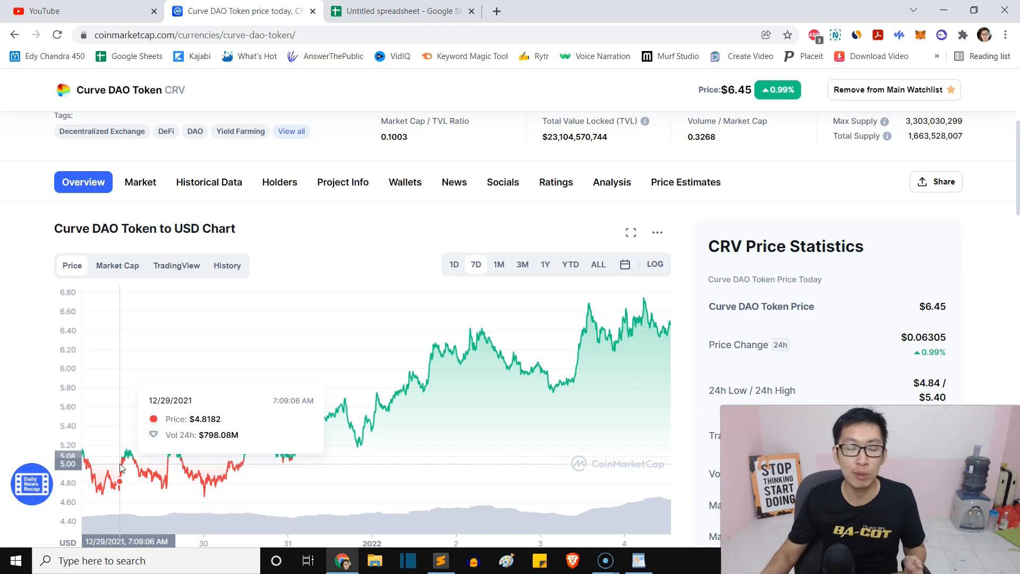
pyautogui.moveTo(151, 469)
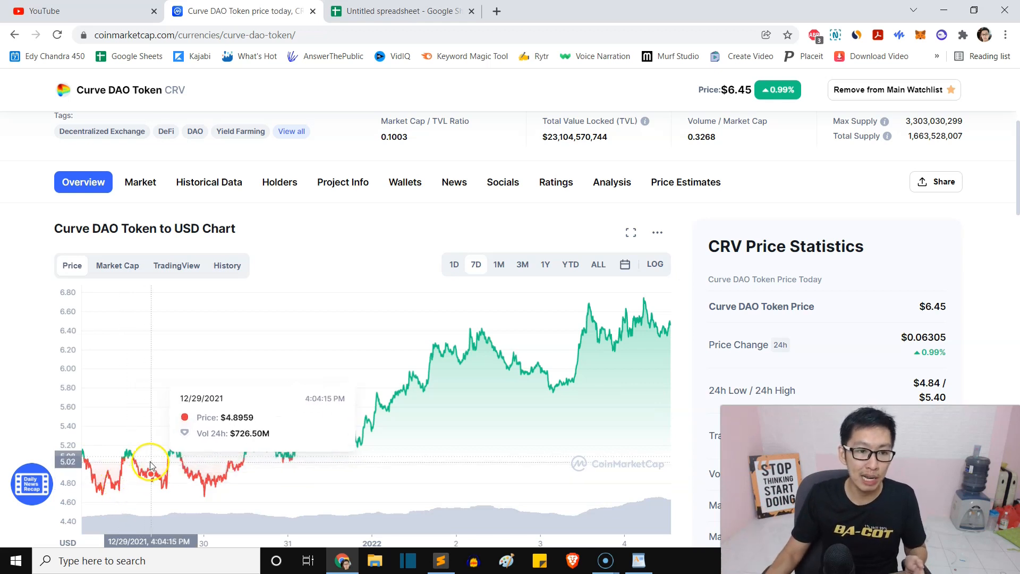
pyautogui.moveTo(463, 300)
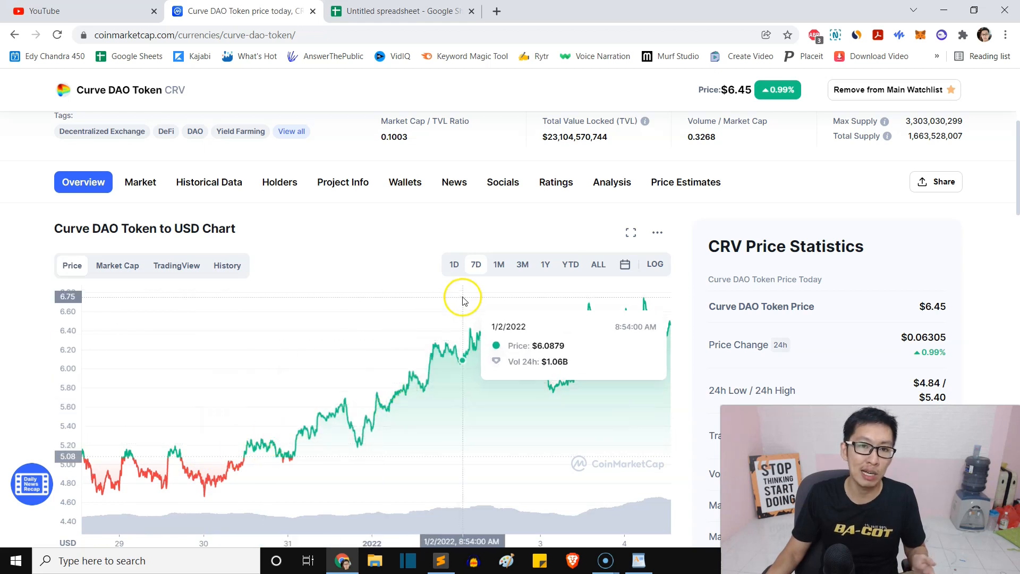
# Switch the CRV chart to 3 months, then to one year of price history
pyautogui.click(523, 264)
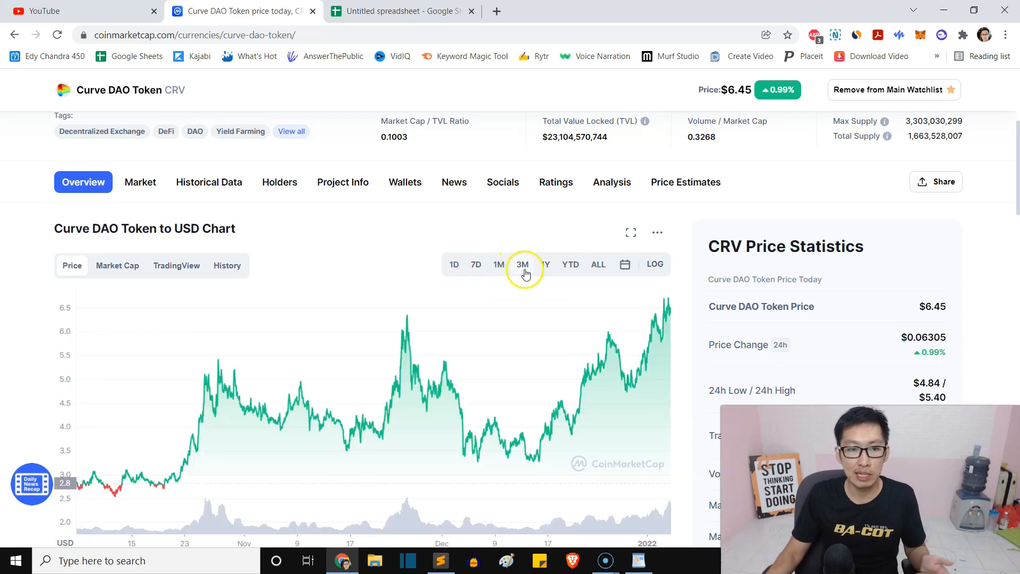
pyautogui.click(545, 264)
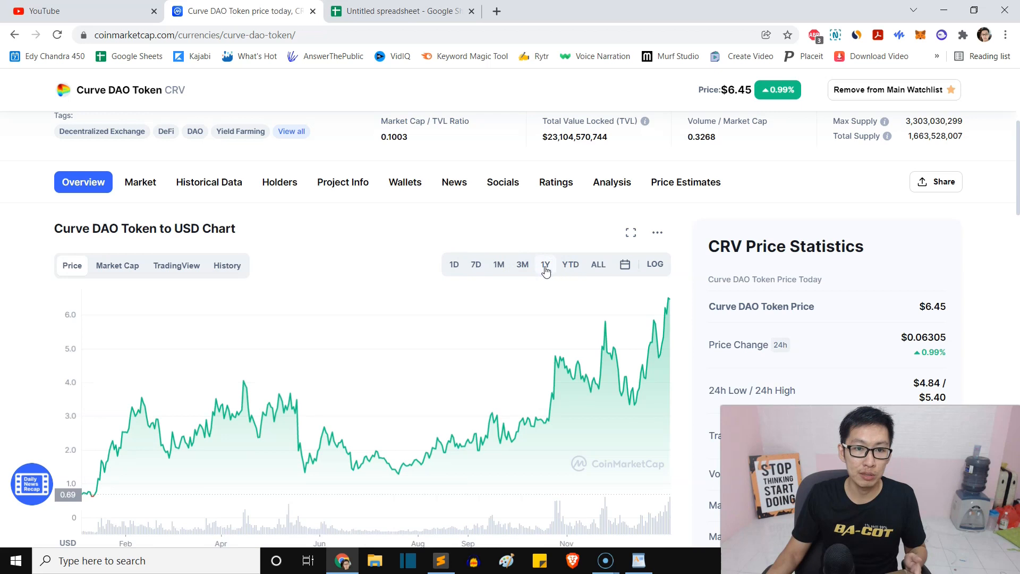
pyautogui.moveTo(300, 396)
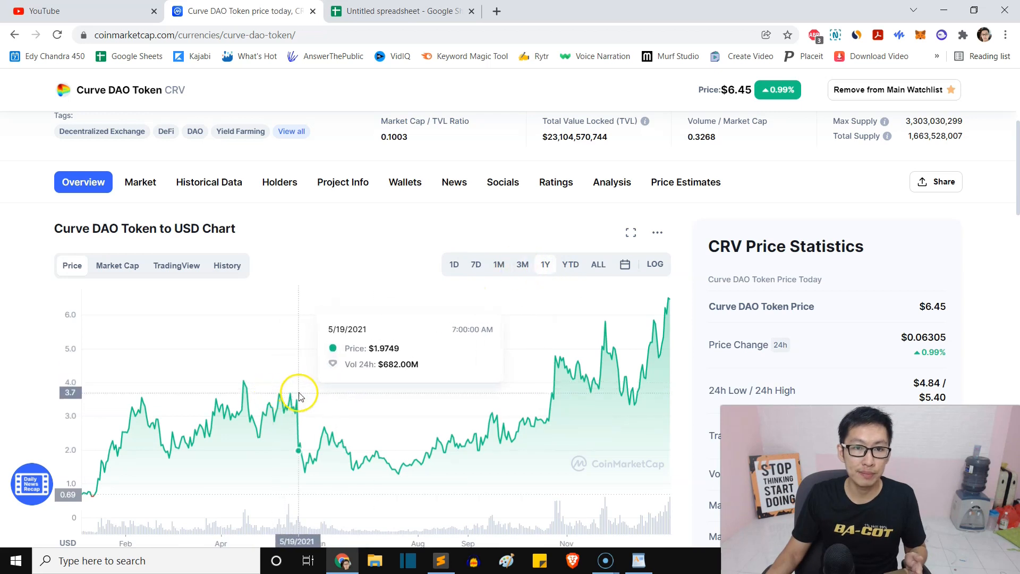
pyautogui.moveTo(298, 402)
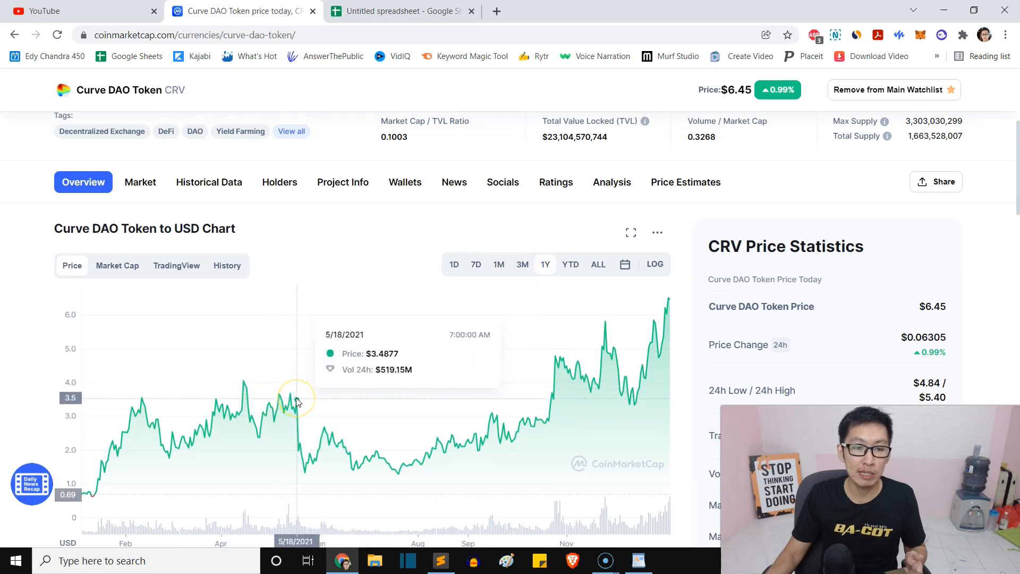
pyautogui.moveTo(308, 466)
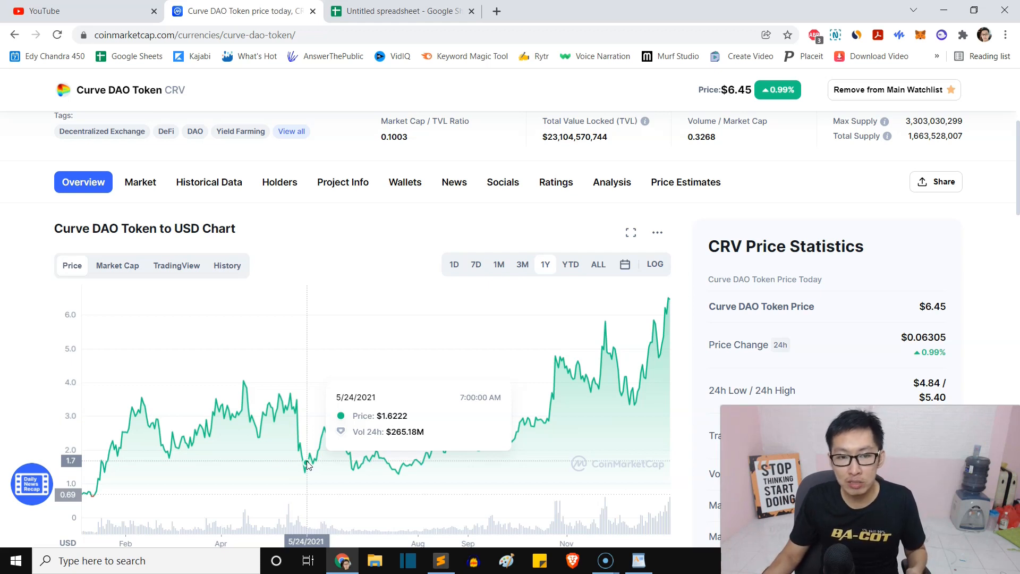
pyautogui.moveTo(309, 465)
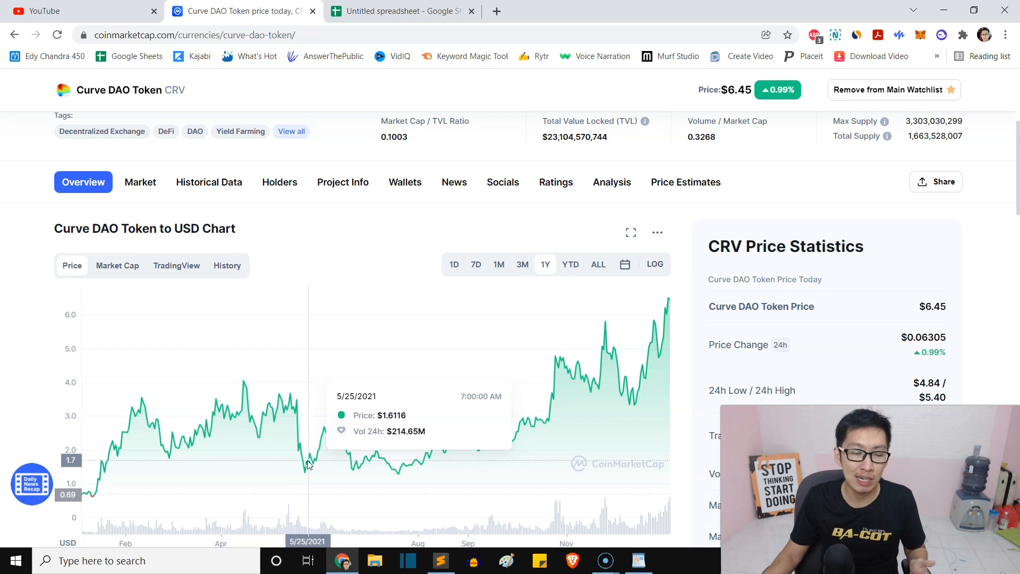
pyautogui.moveTo(307, 469)
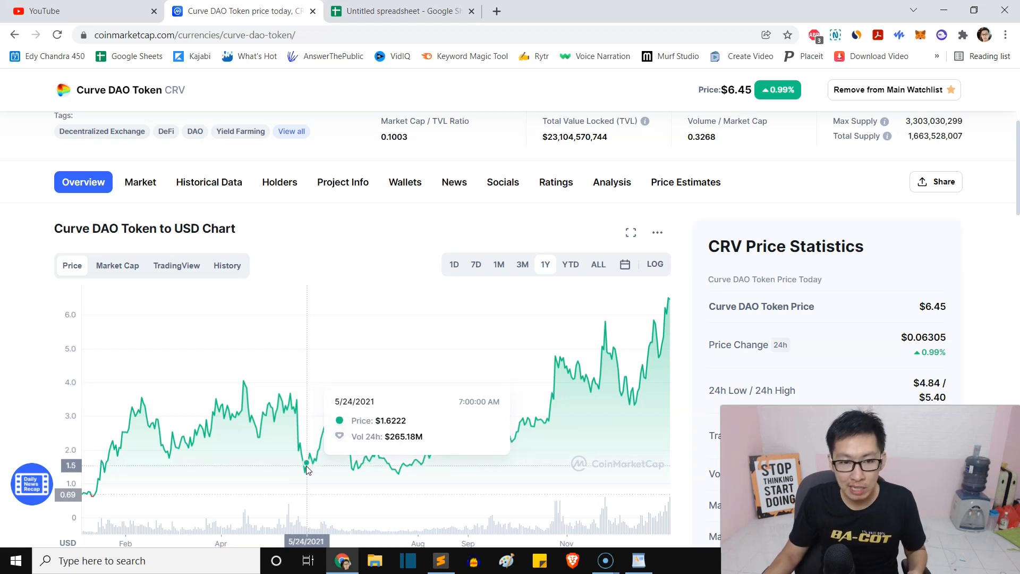
pyautogui.moveTo(313, 463)
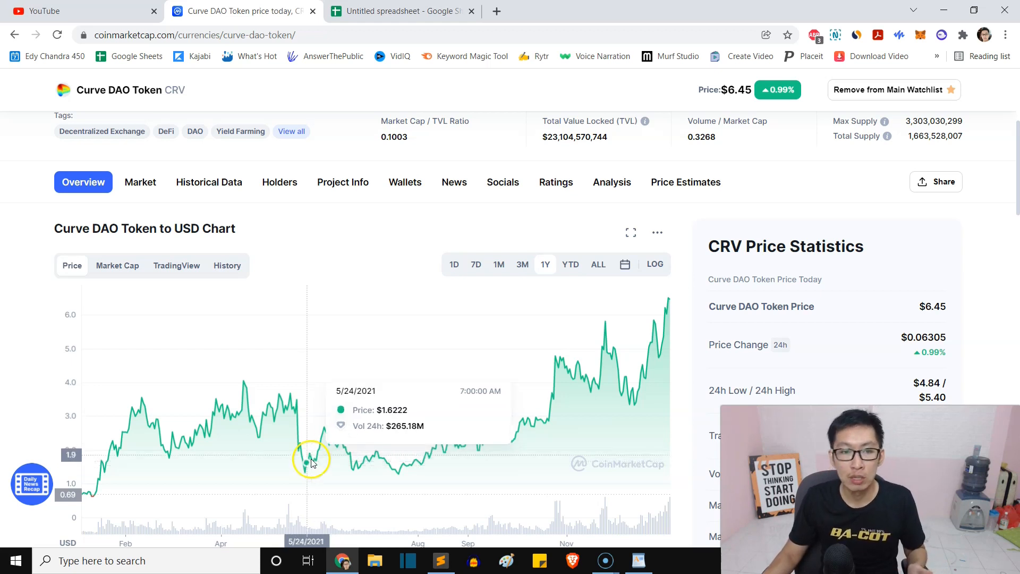
pyautogui.moveTo(348, 468)
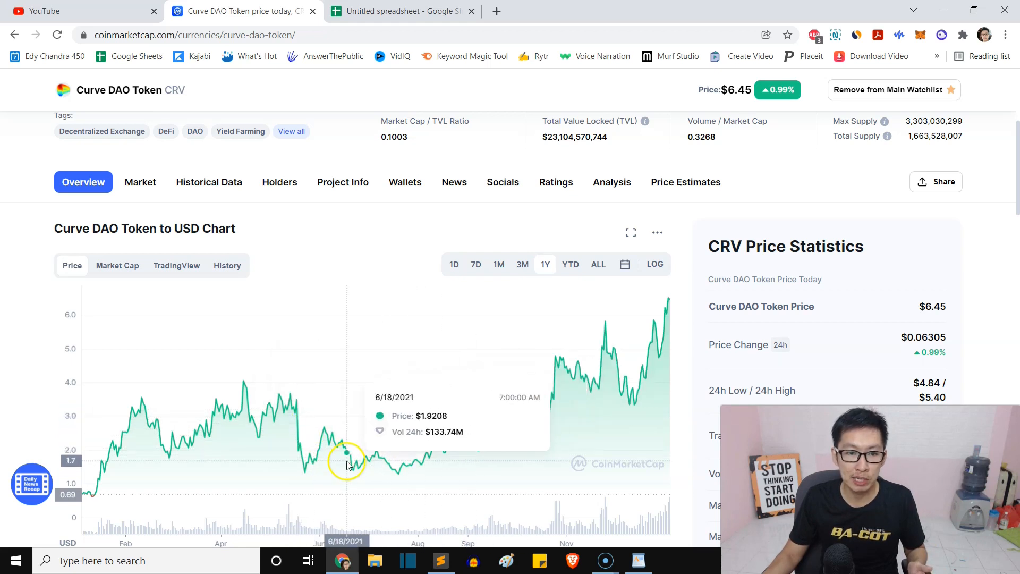
pyautogui.moveTo(353, 470)
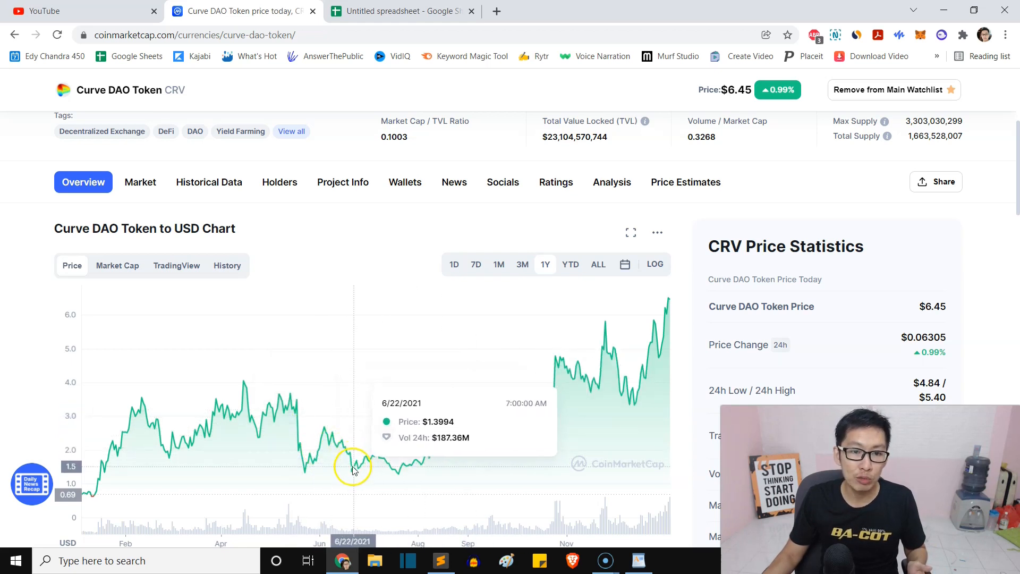
pyautogui.moveTo(415, 466)
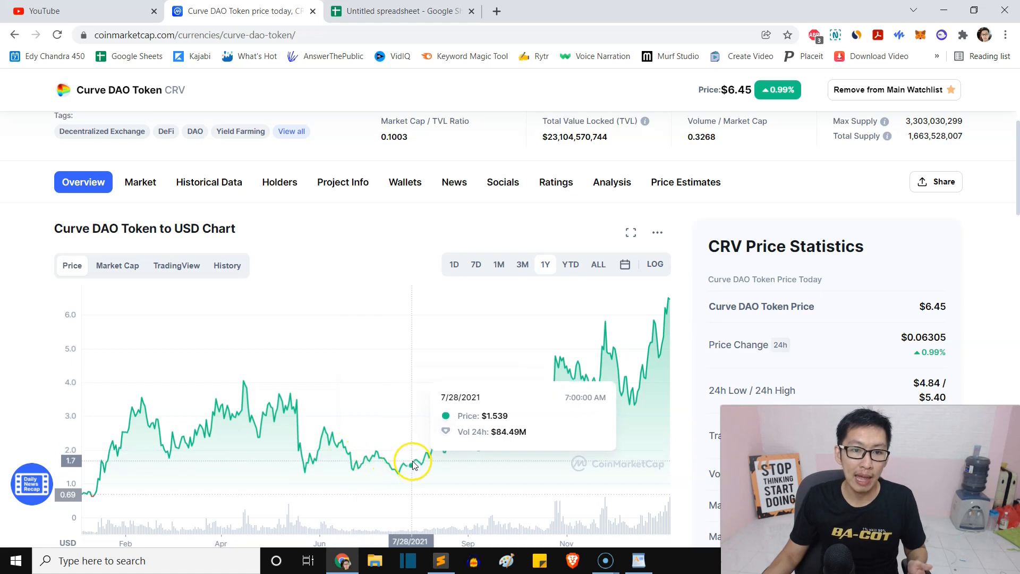
pyautogui.moveTo(400, 461)
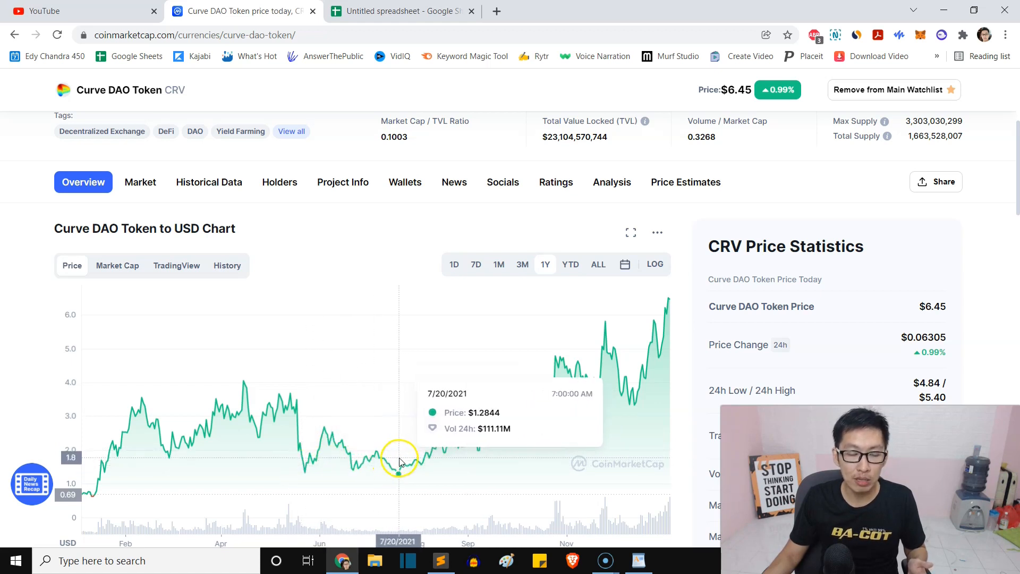
pyautogui.moveTo(421, 468)
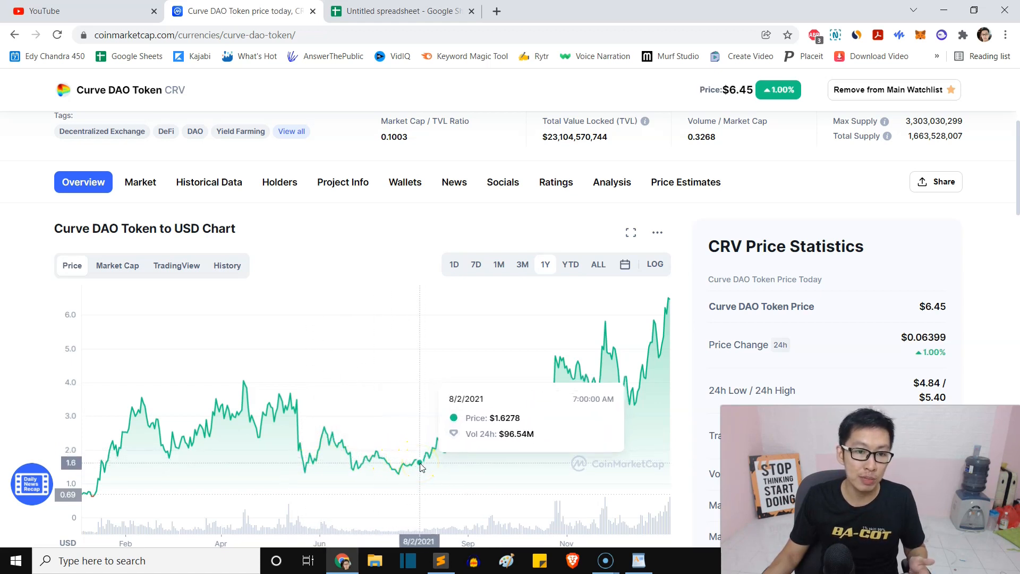
pyautogui.moveTo(438, 440)
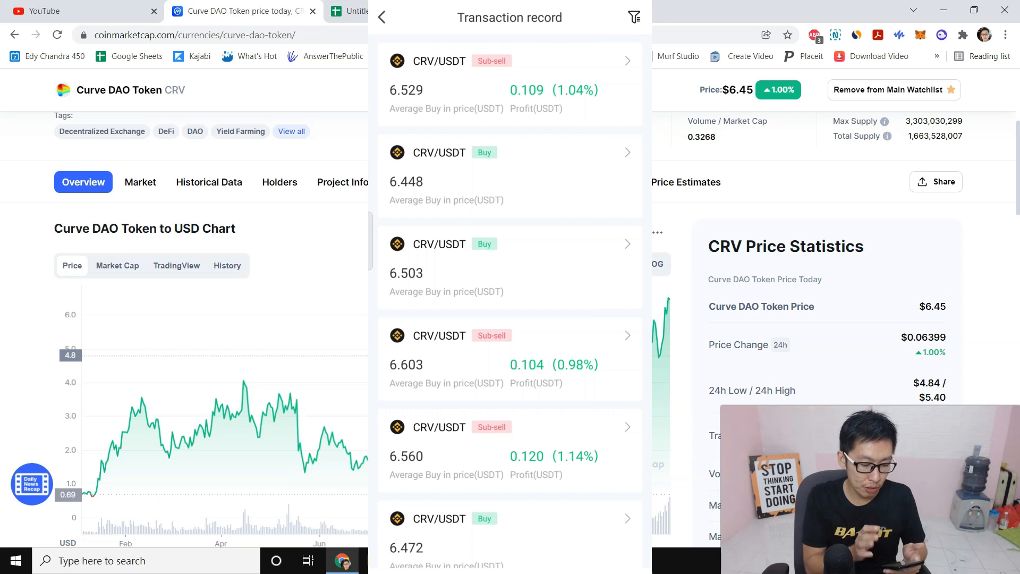
# Filter the CRV/USDT transaction record to sell orders and scroll through the trades
pyautogui.click(633, 17)
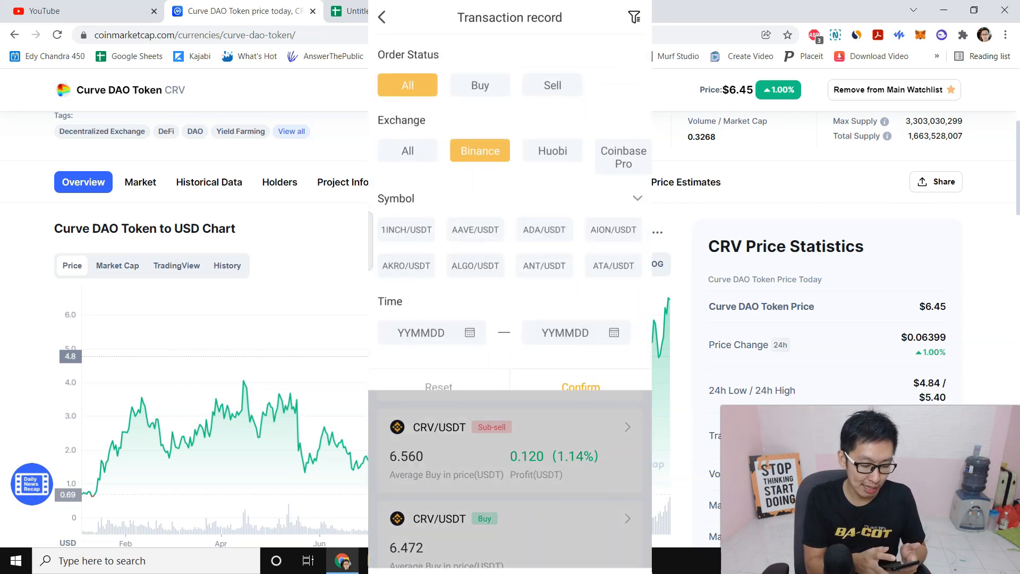
pyautogui.click(553, 85)
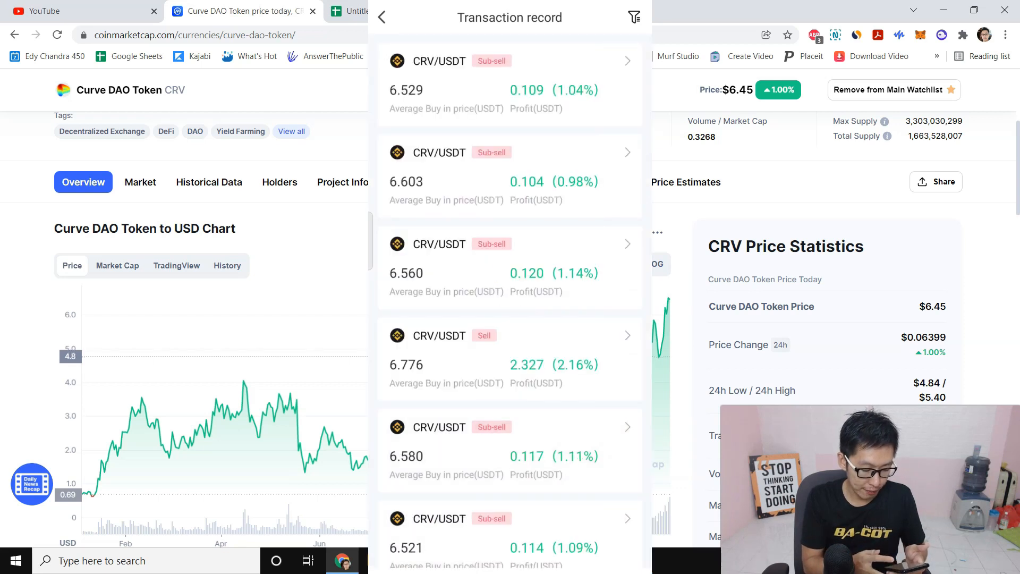
pyautogui.scroll(-3)
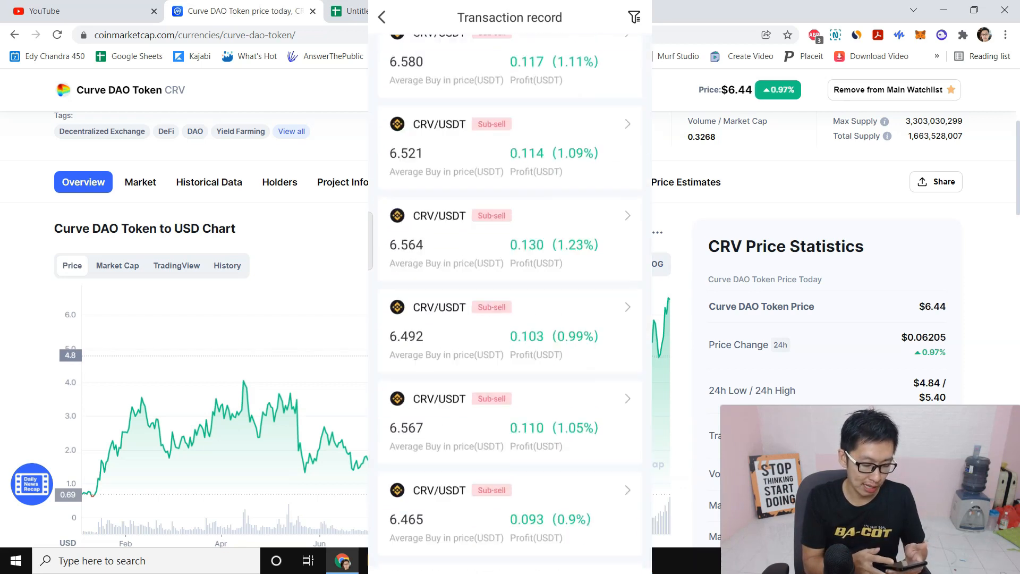
pyautogui.scroll(-3)
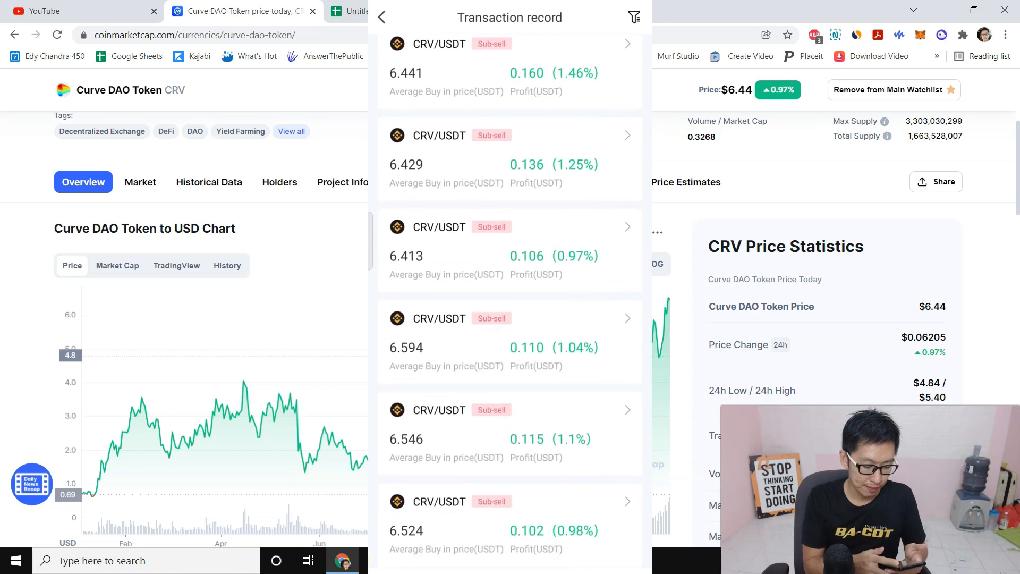
pyautogui.scroll(-3)
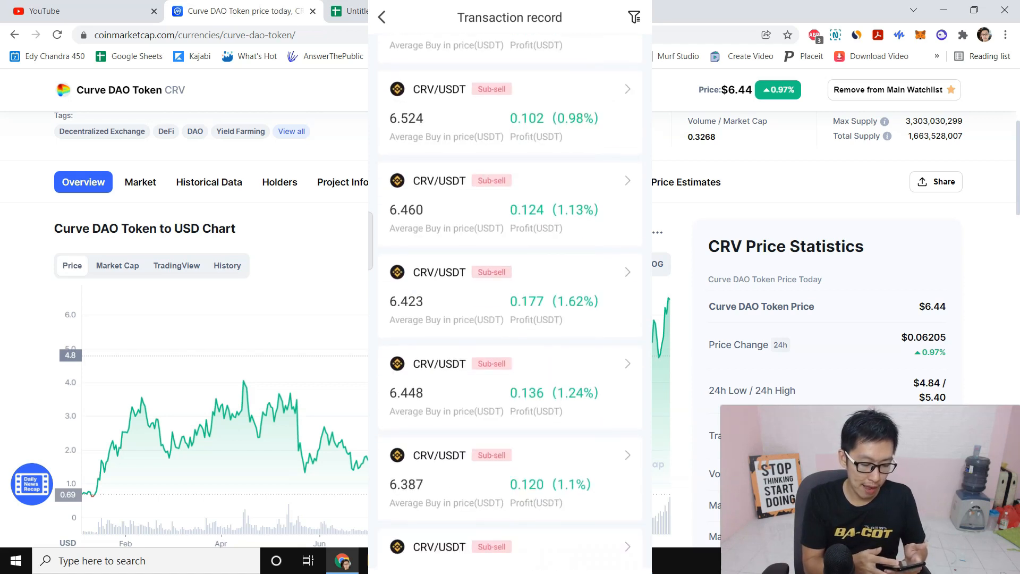
pyautogui.scroll(-3)
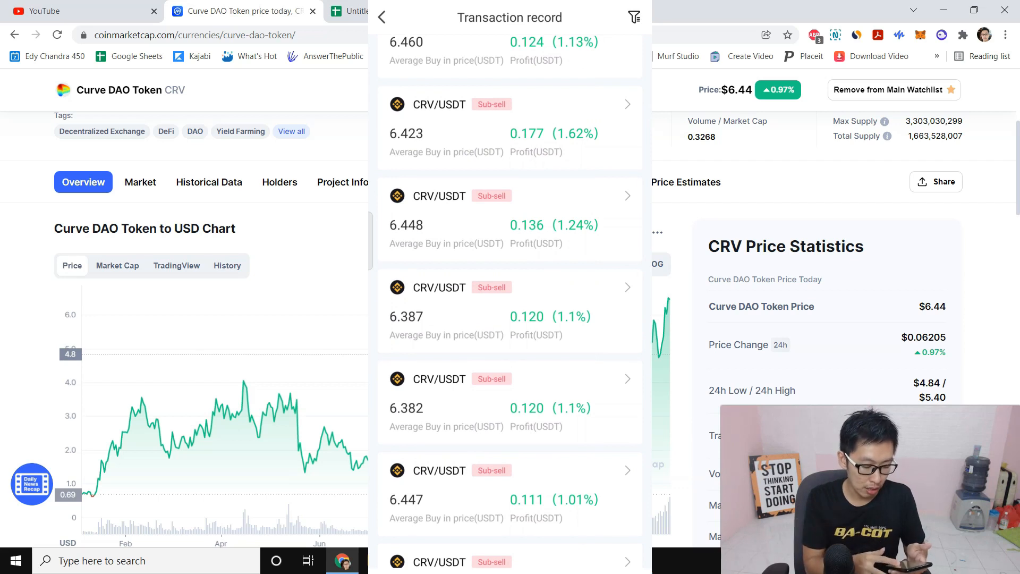
pyautogui.scroll(-3)
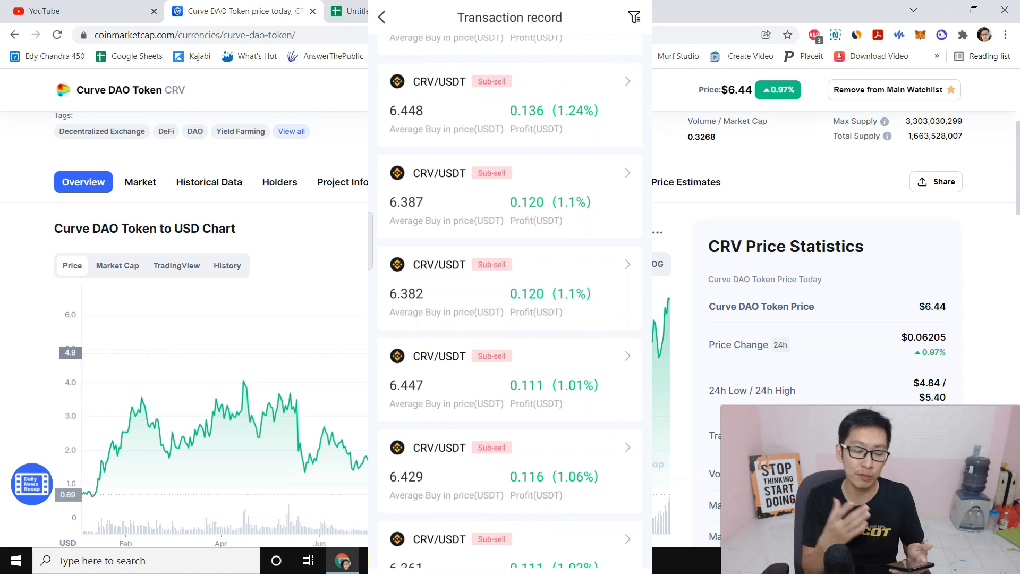
pyautogui.scroll(-3)
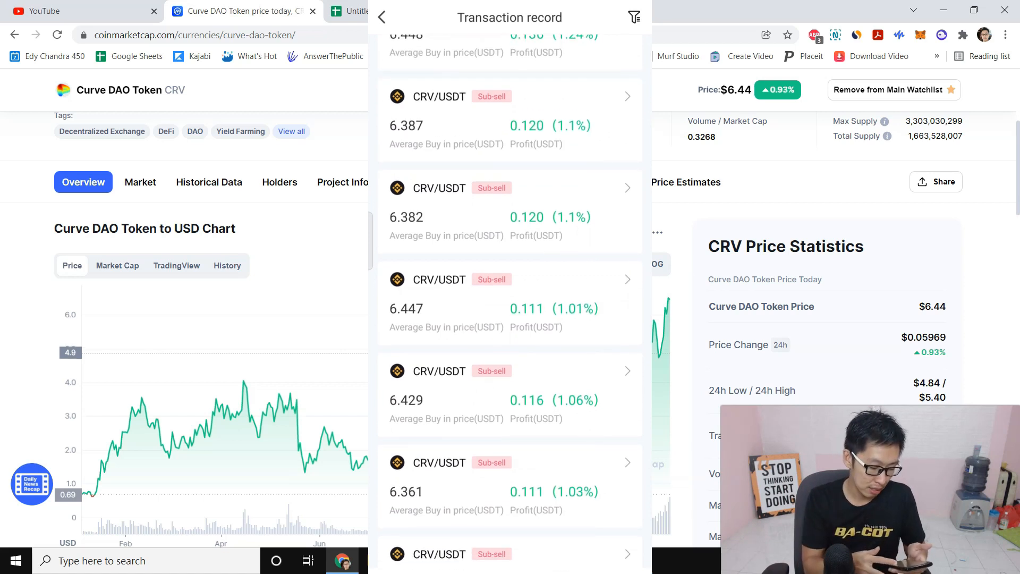
pyautogui.scroll(-3)
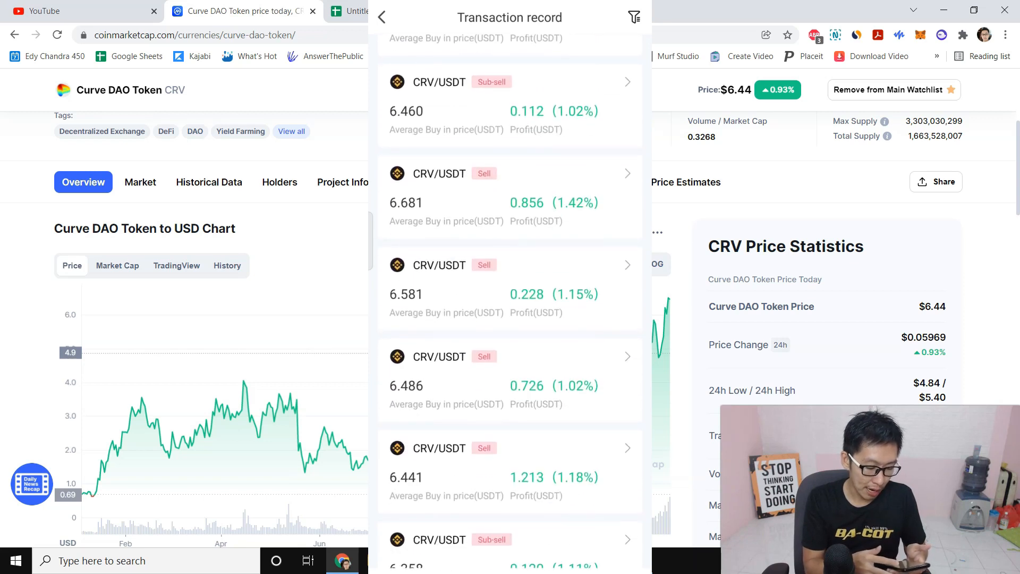
pyautogui.scroll(-3)
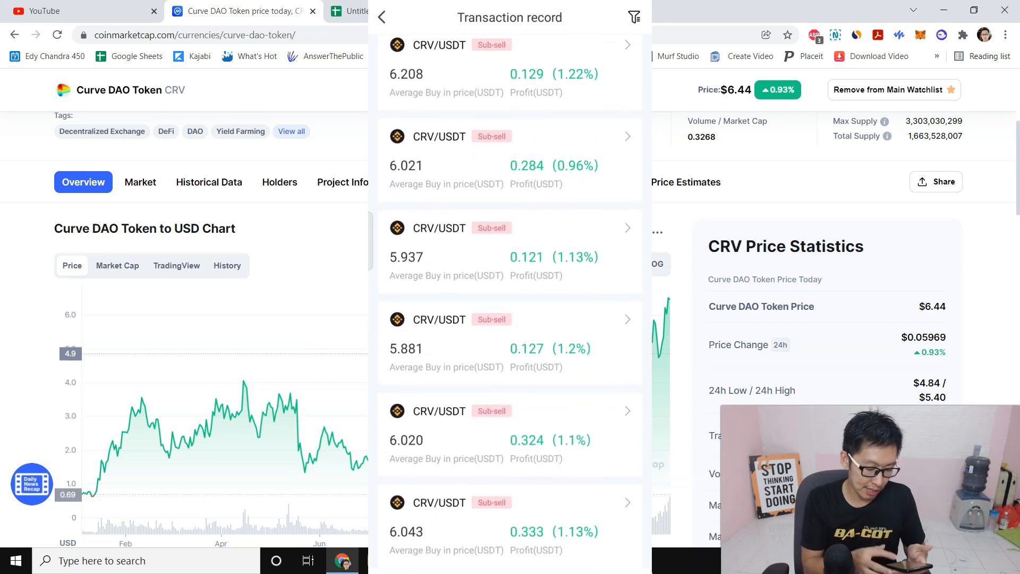
pyautogui.scroll(-3)
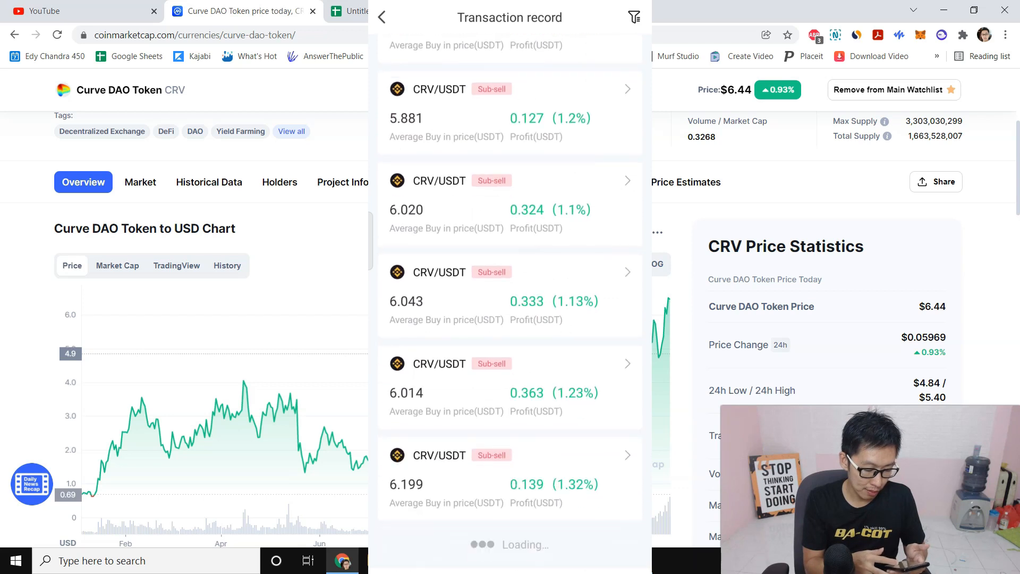
pyautogui.scroll(-3)
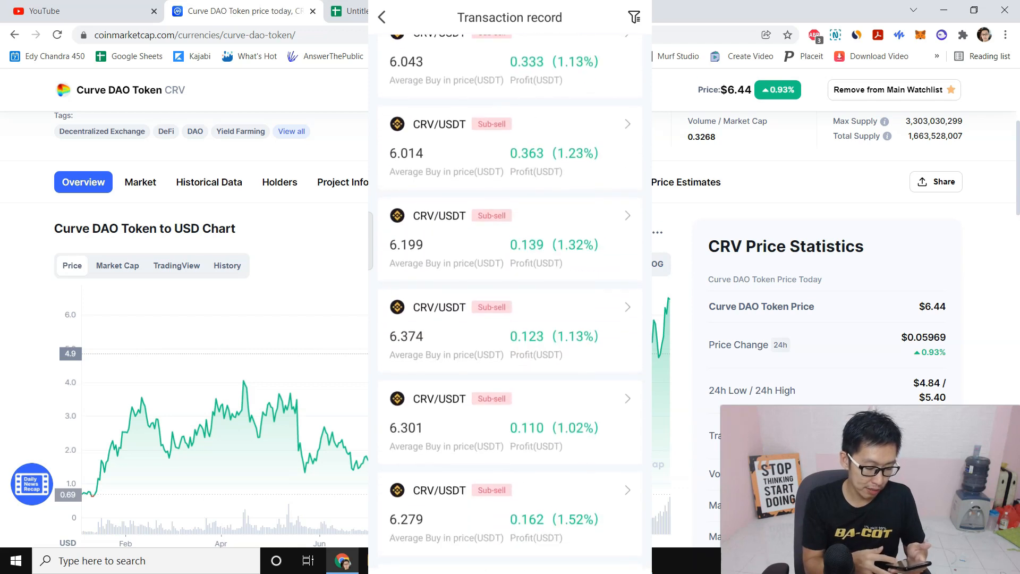
# Continue scrolling the sell records to the oldest sub-sell entries until 'No more data'
pyautogui.scroll(-3)
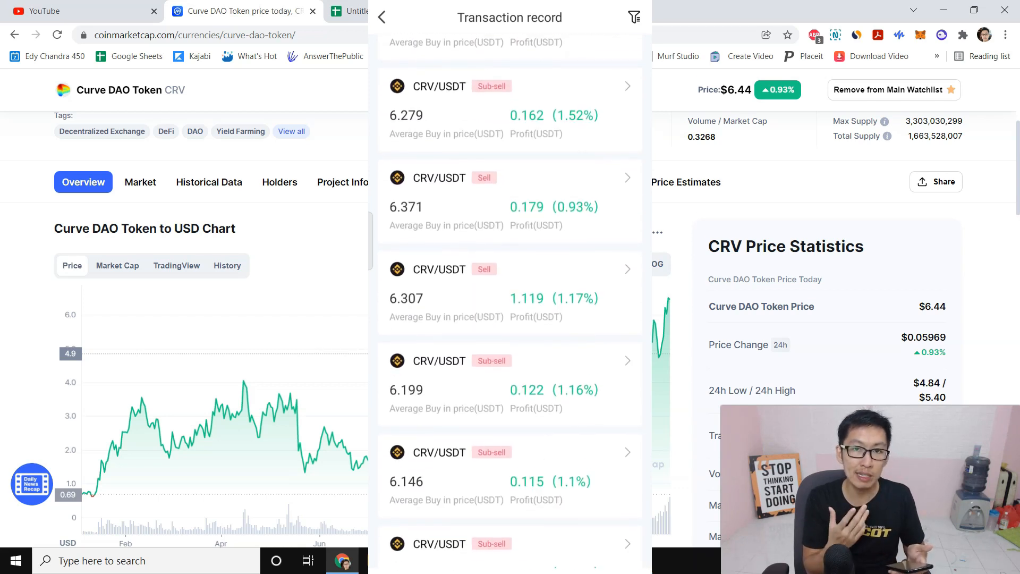
pyautogui.scroll(-3)
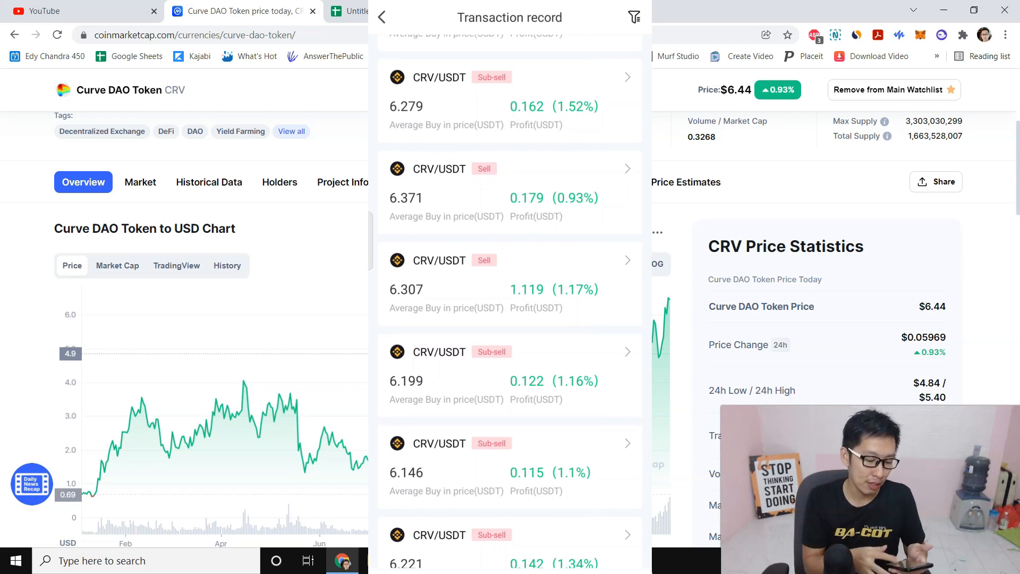
pyautogui.scroll(-3)
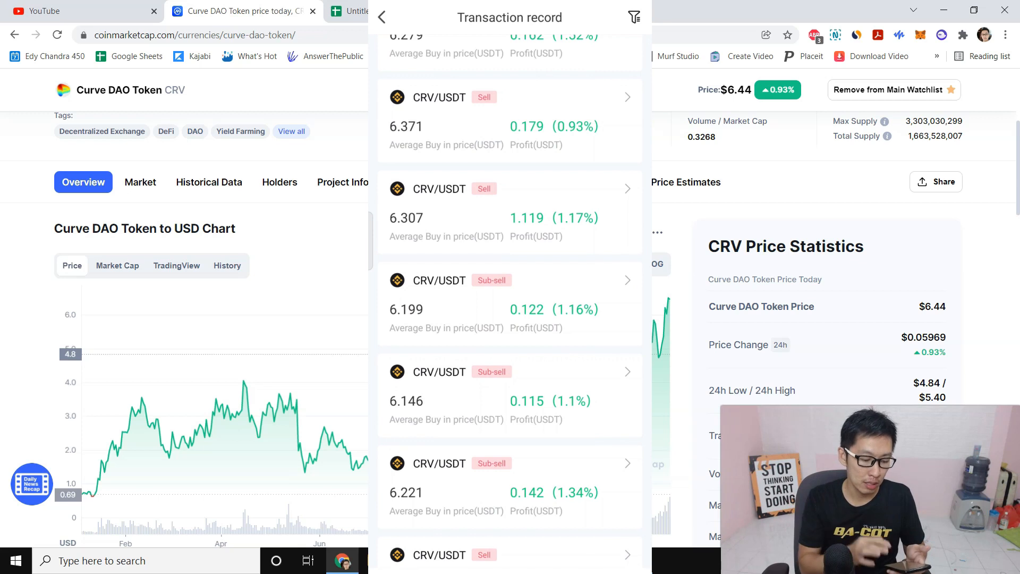
pyautogui.scroll(-3)
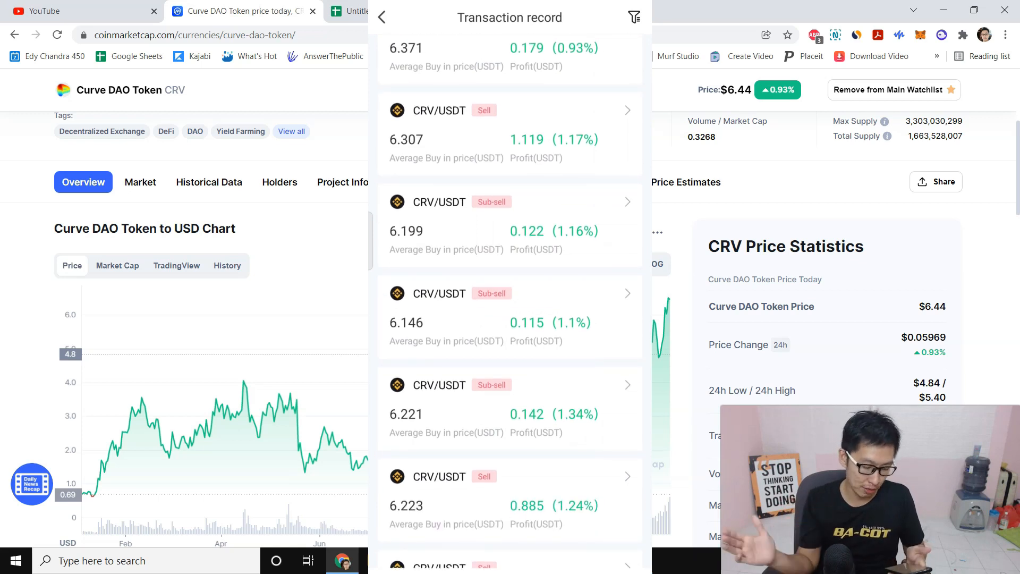
pyautogui.scroll(-3)
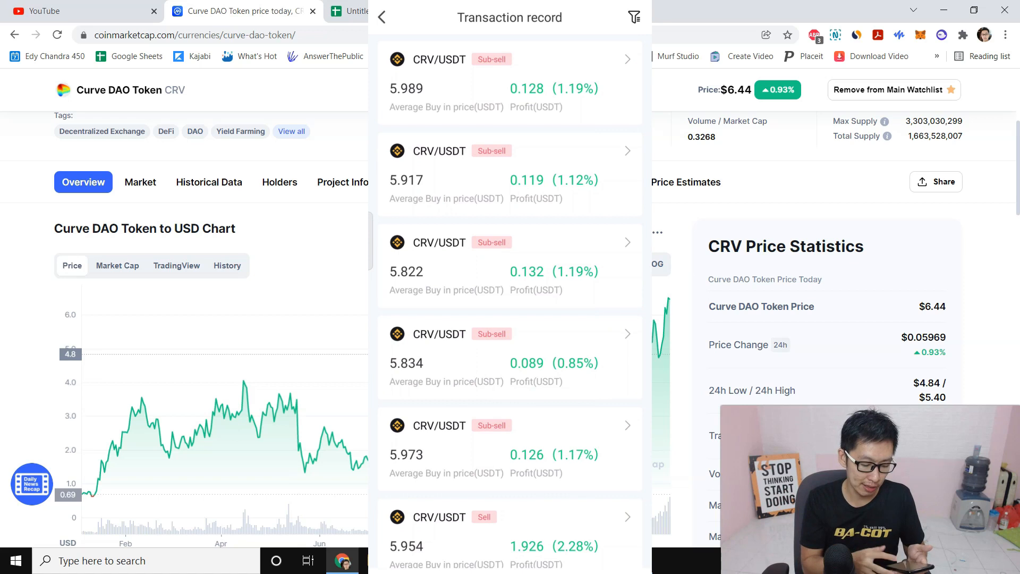
pyautogui.scroll(-3)
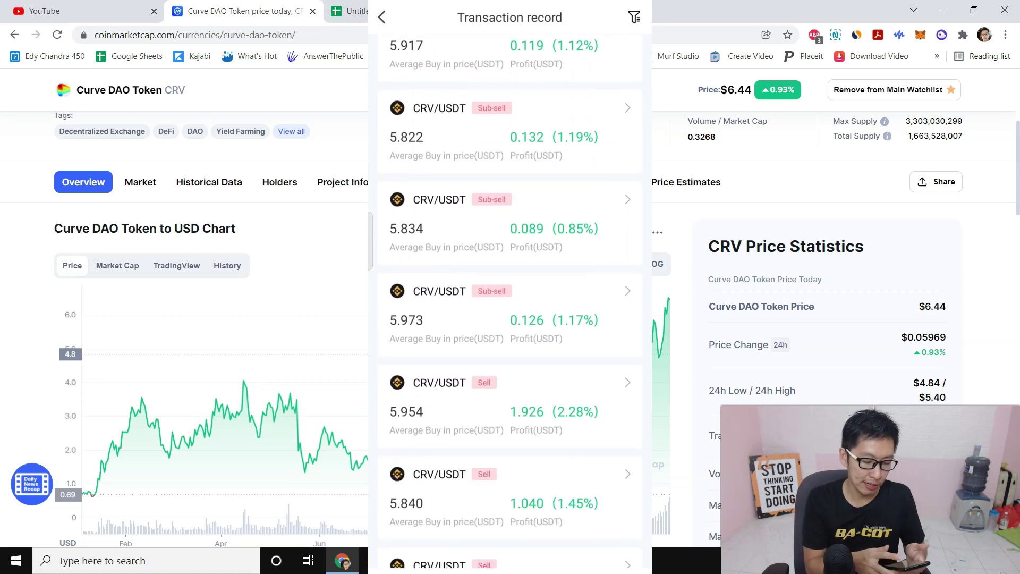
pyautogui.scroll(-3)
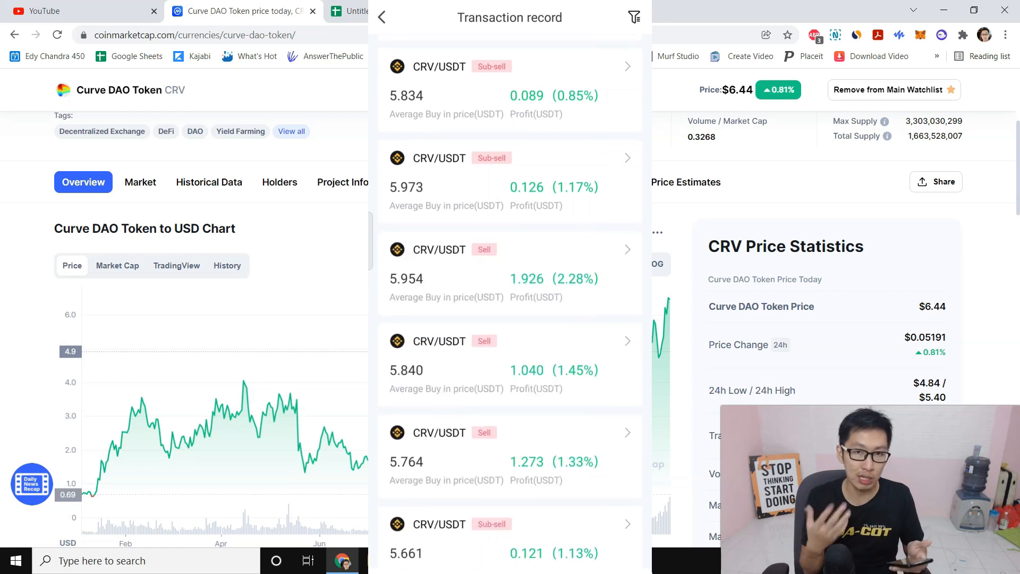
pyautogui.scroll(-3)
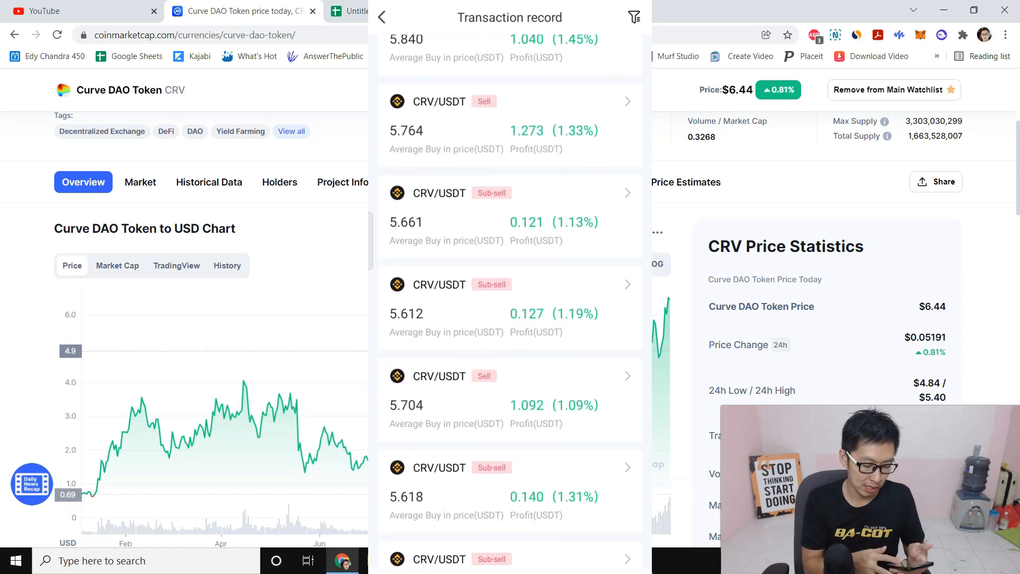
pyautogui.scroll(-3)
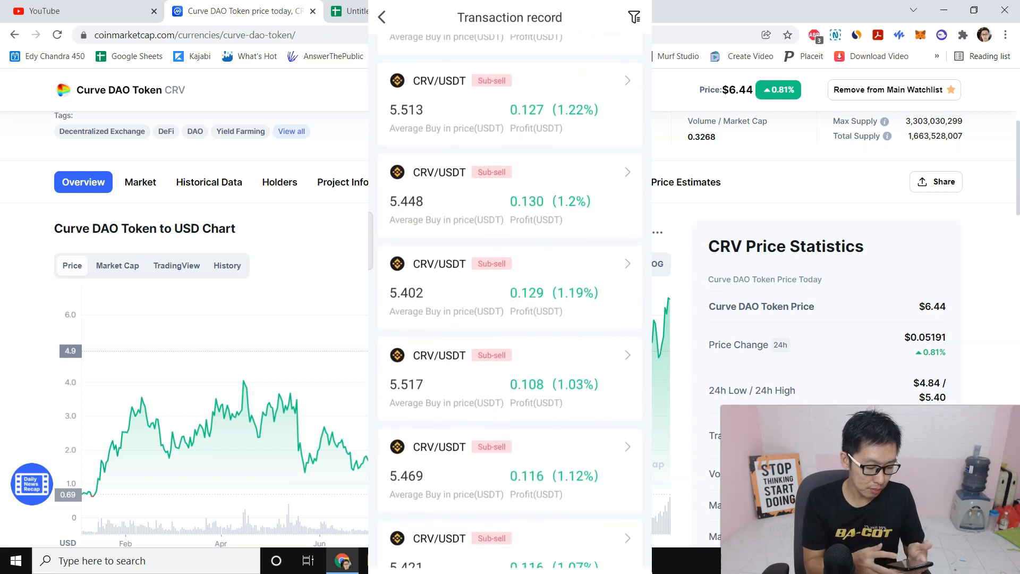
pyautogui.scroll(-3)
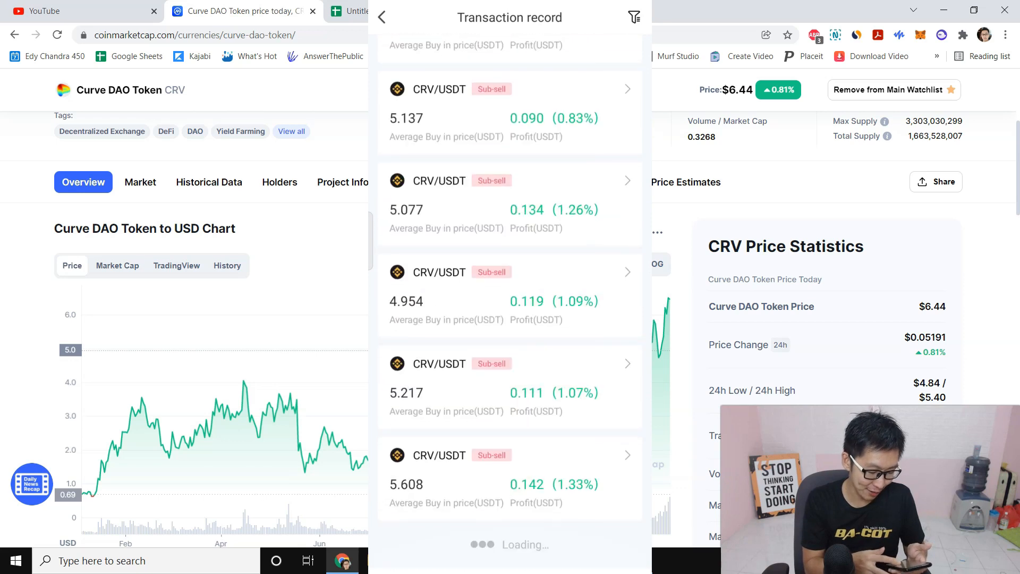
pyautogui.scroll(-3)
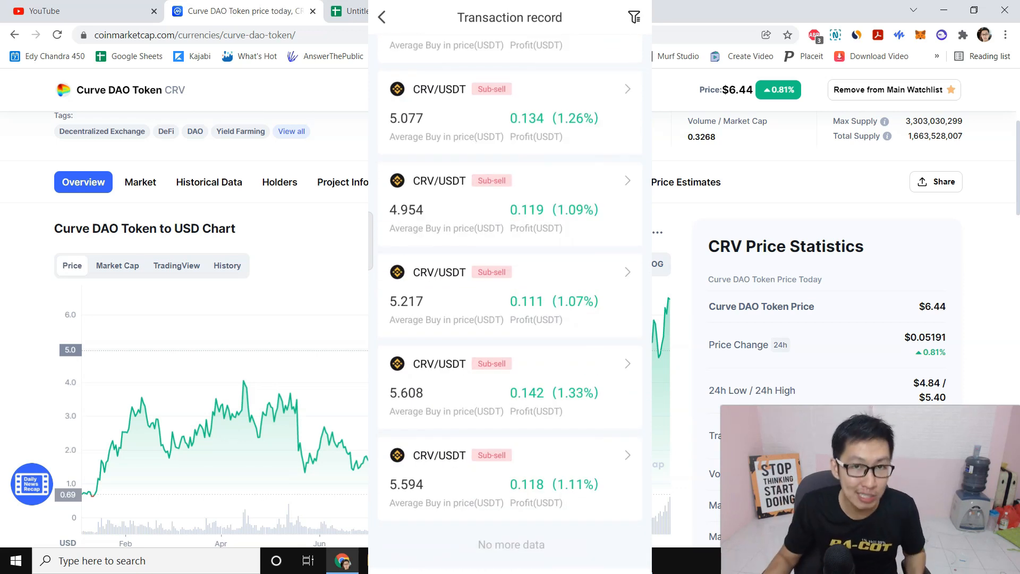
# Enter CRV sell profits 0.118, 0.142, 0.111 and onward into column C from C3
pyautogui.click(355, 11)
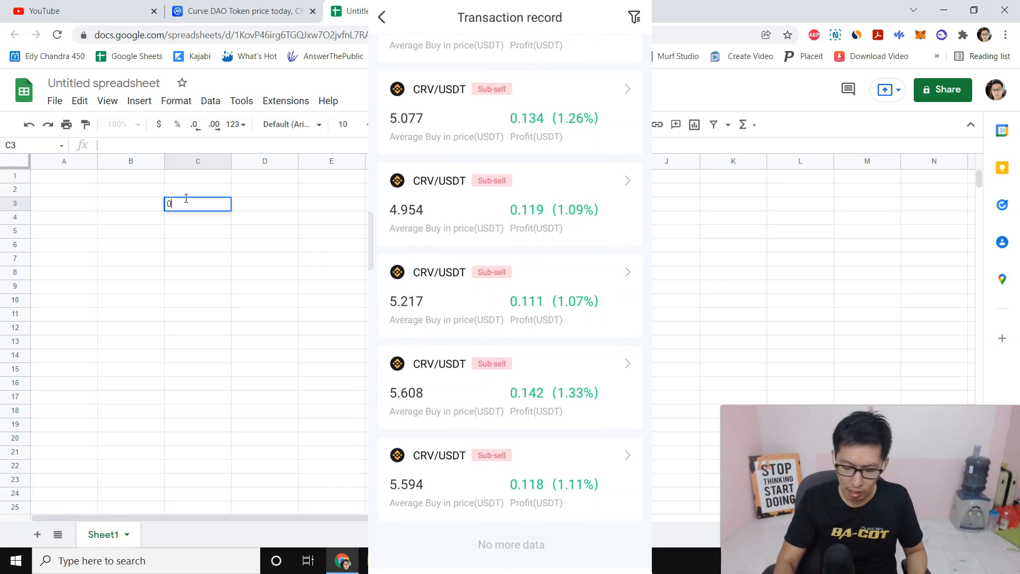
pyautogui.write('0.118')
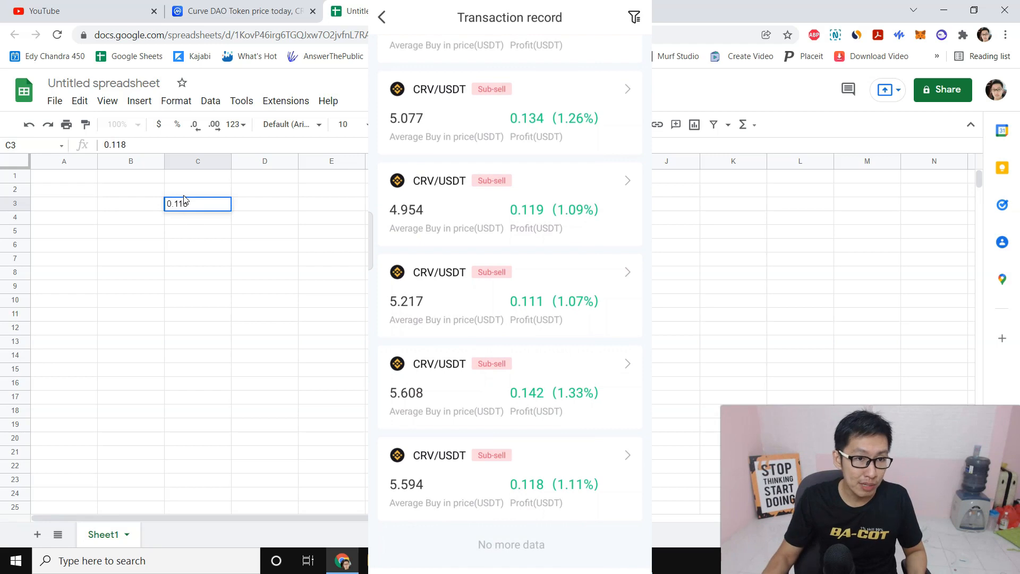
pyautogui.press('Enter')
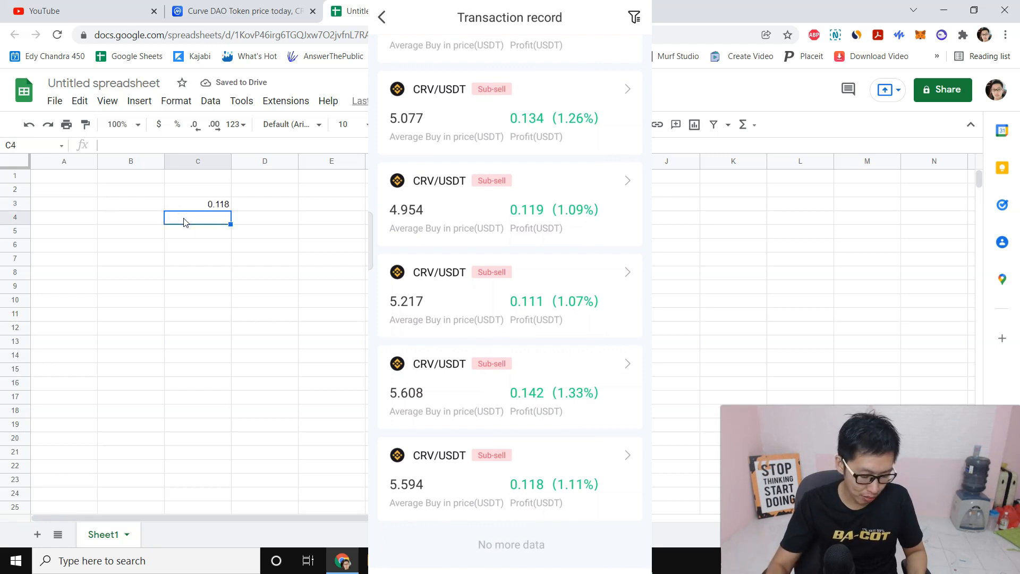
pyautogui.write('0.142')
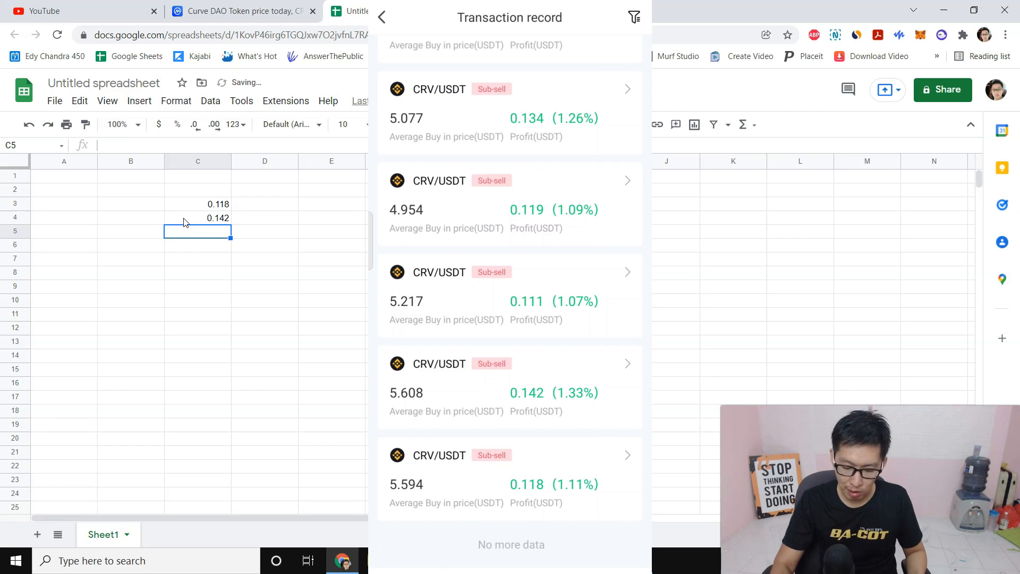
pyautogui.write('0.111')
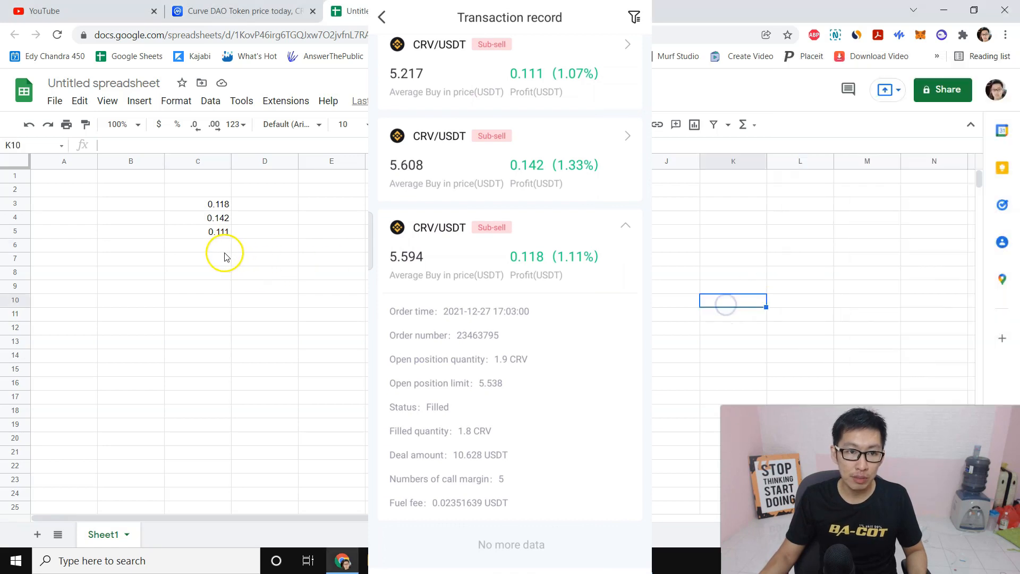
pyautogui.click(198, 245)
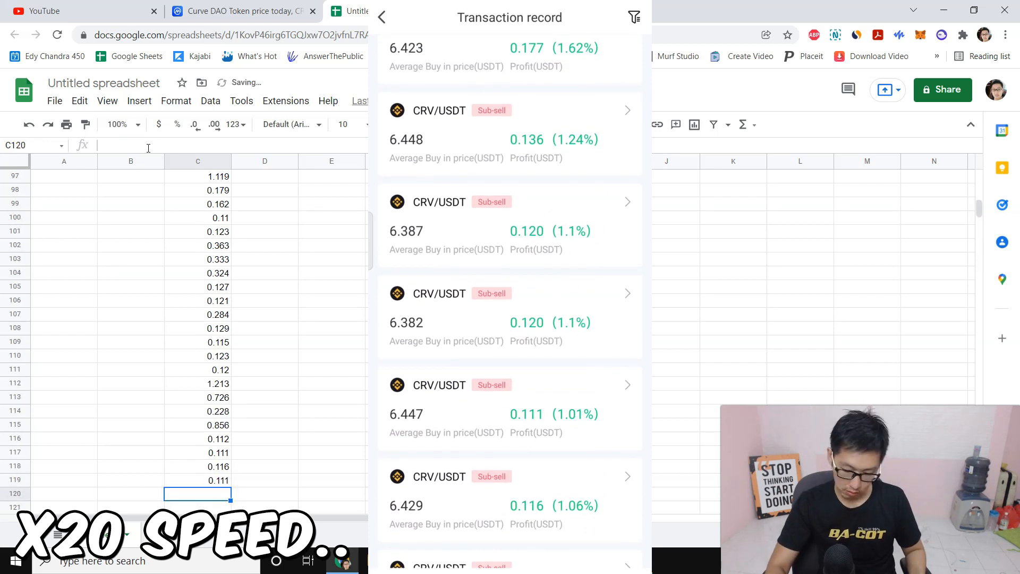
# Continue the profit list in column C down to row 139, ending with 0.109
pyautogui.scroll(-3)
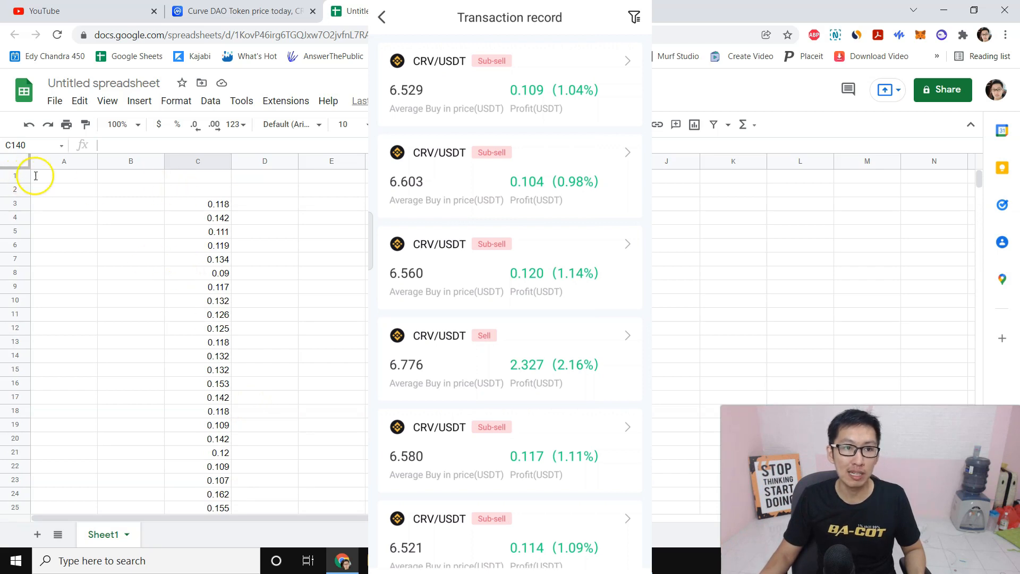
pyautogui.moveTo(241, 202)
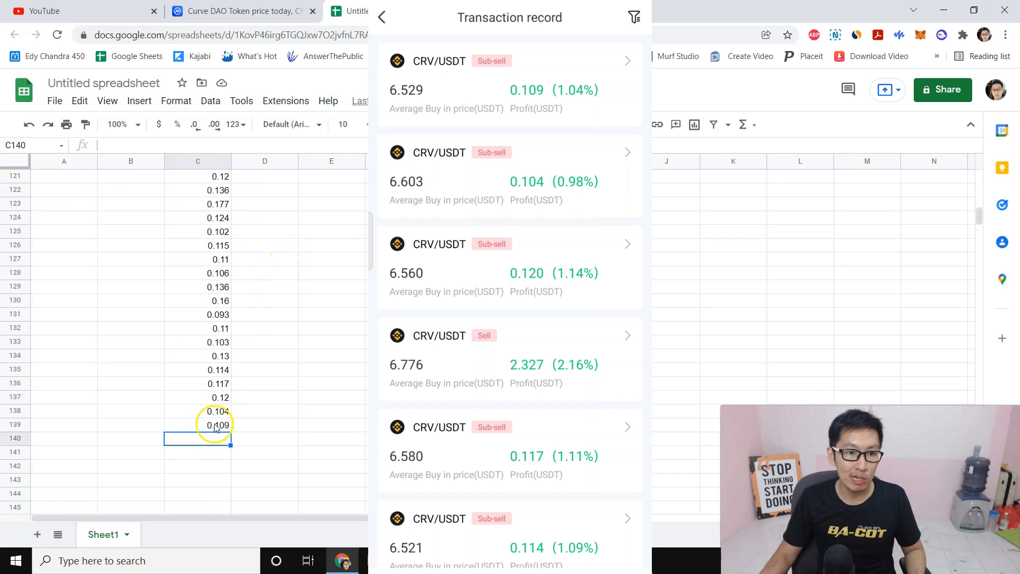
# Total the profits with =SUM(C3:C139) giving 32.582, then browse the record again
pyautogui.write('=')
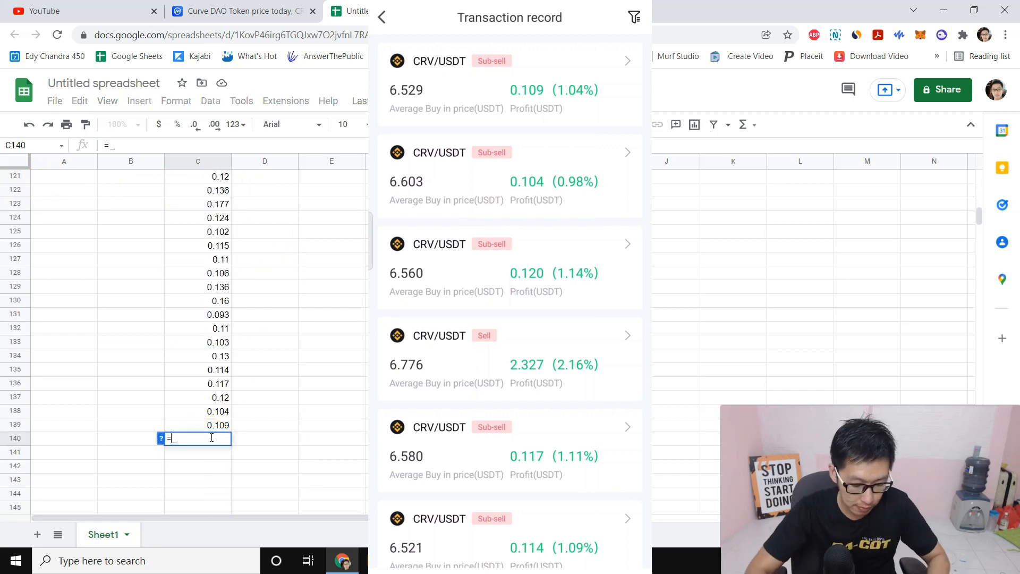
pyautogui.write('SUM(C3:C139')
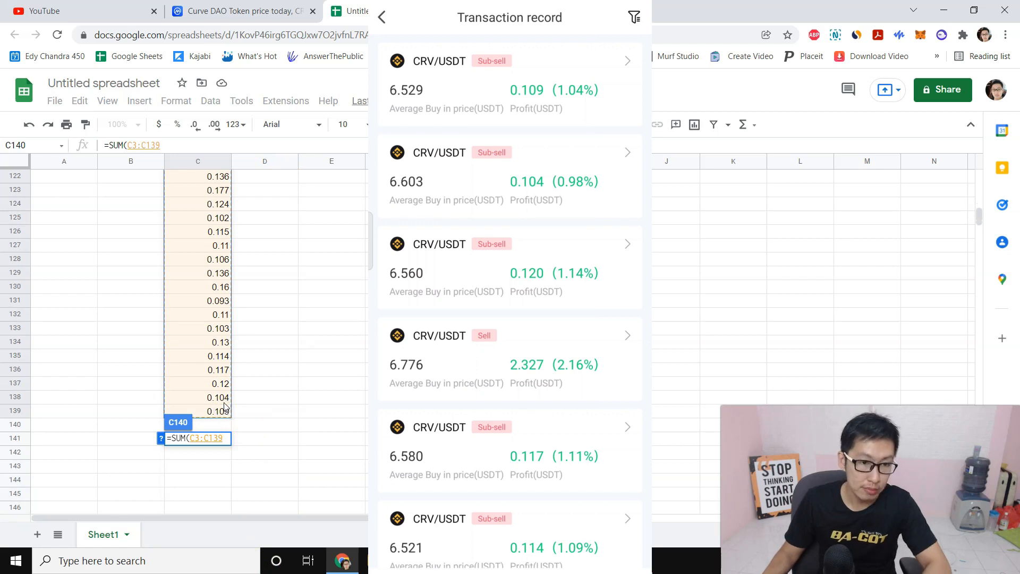
pyautogui.press('Enter')
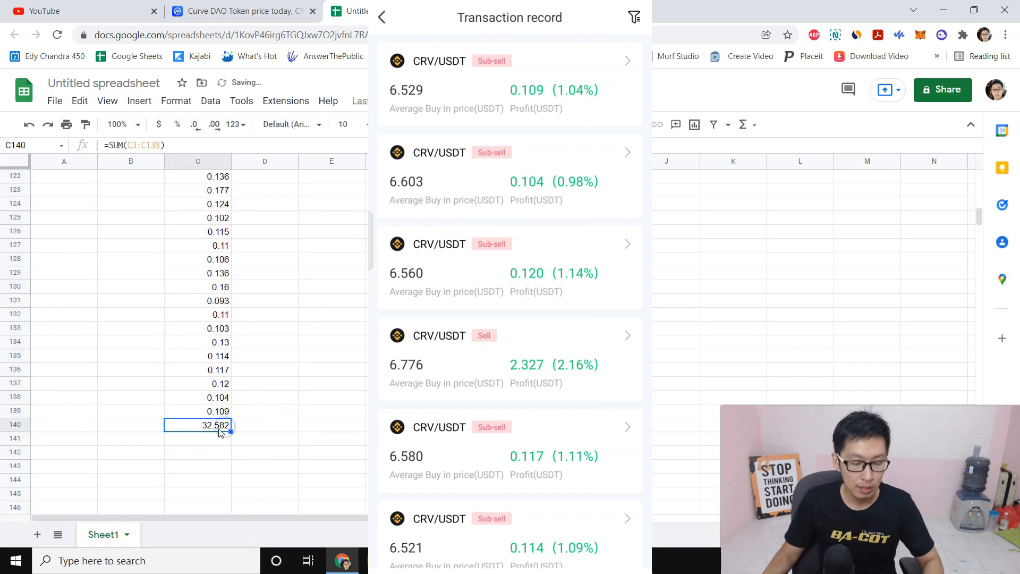
pyautogui.click(331, 425)
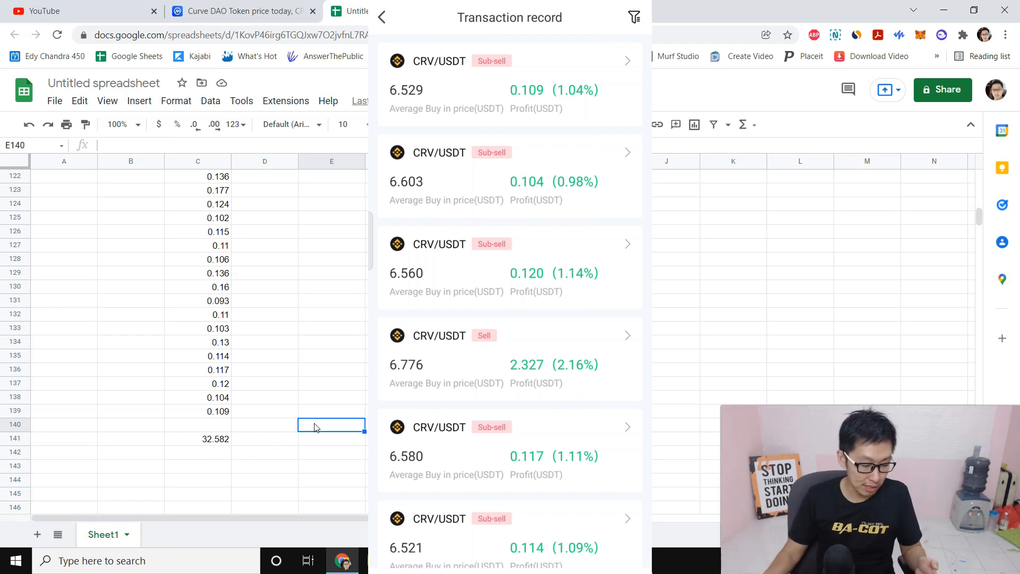
pyautogui.scroll(-3)
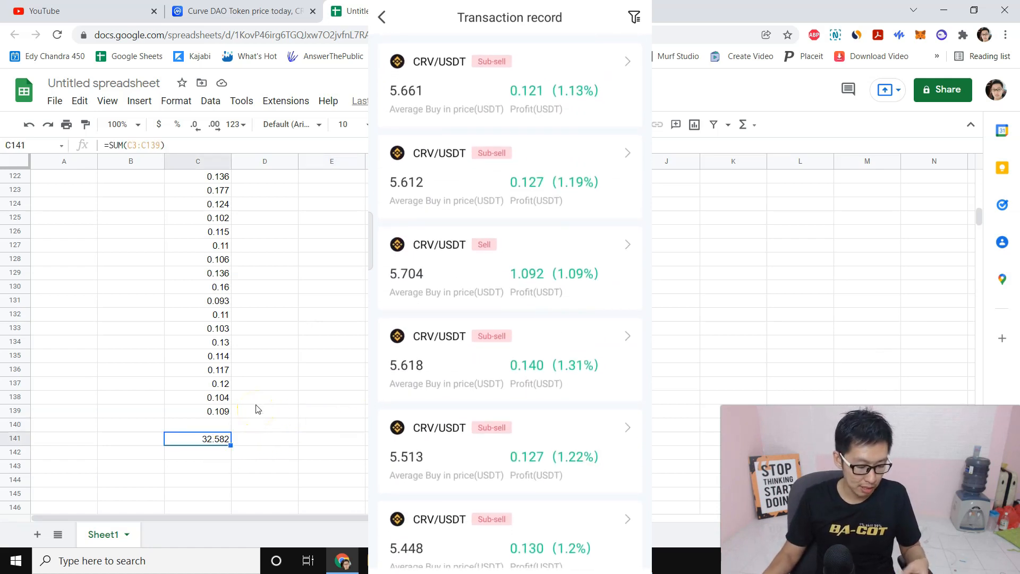
pyautogui.scroll(-3)
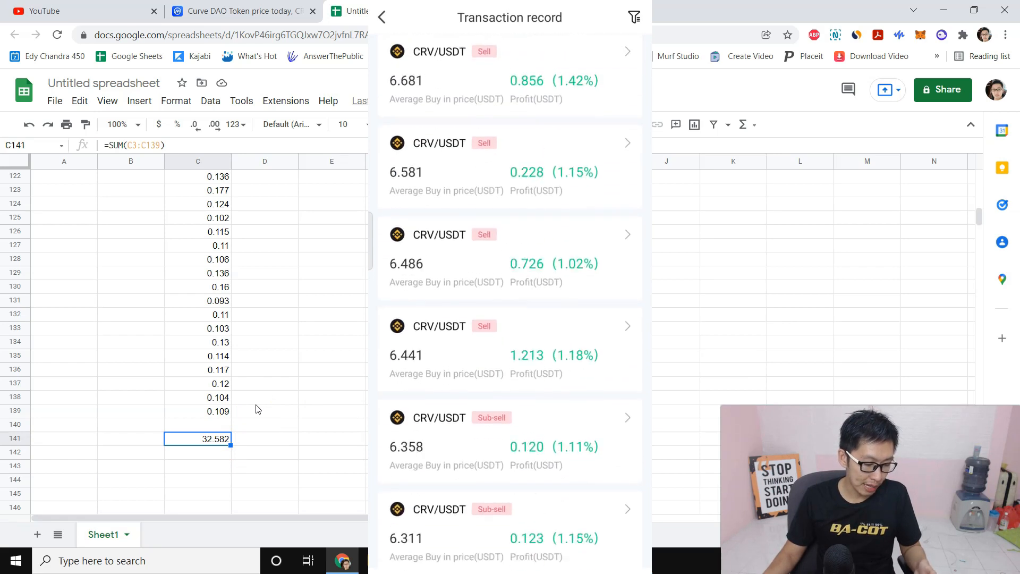
# Return to the running coin strategies and scroll to the transaction record filters
pyautogui.click(382, 17)
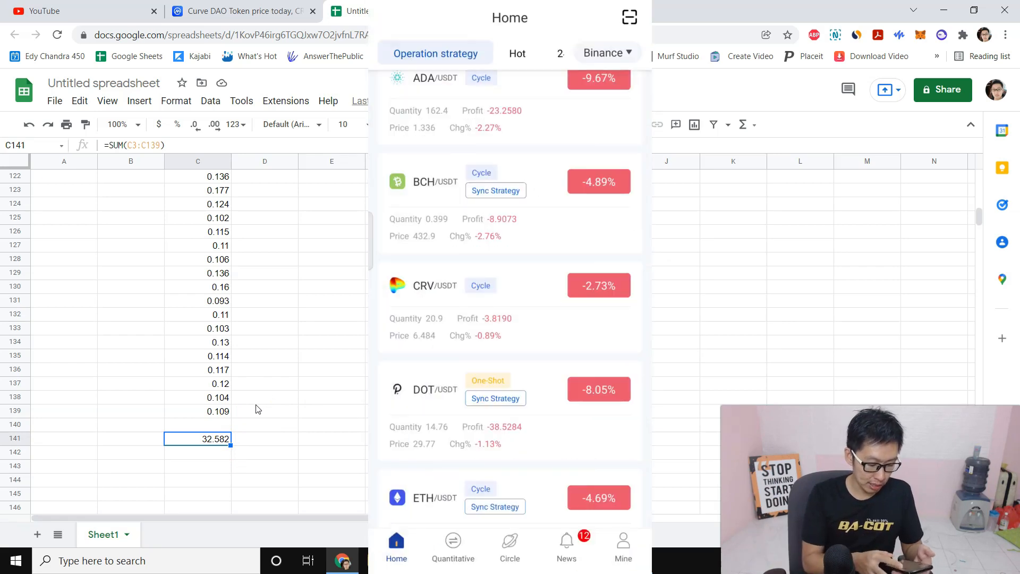
pyautogui.scroll(-3)
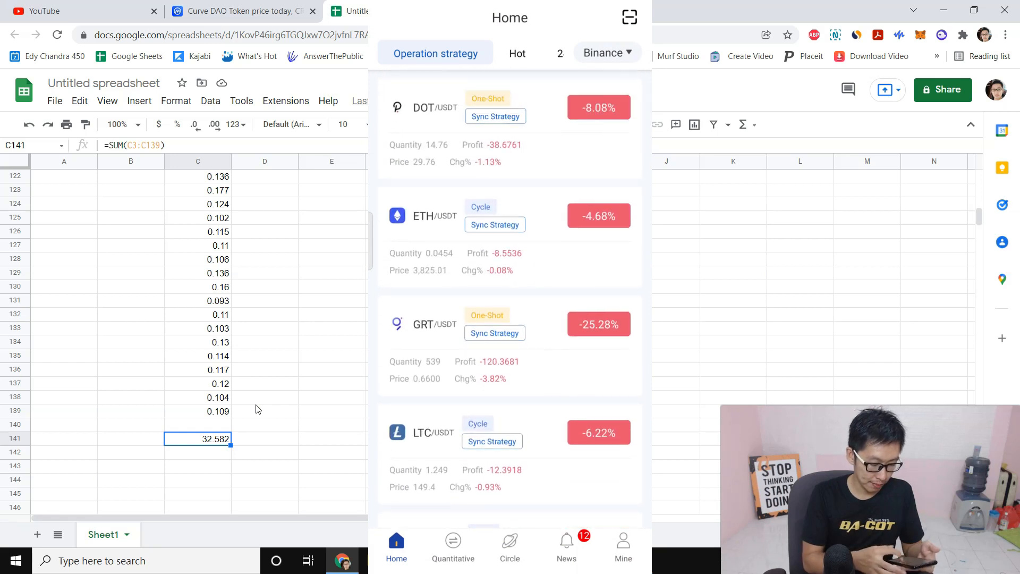
pyautogui.scroll(-3)
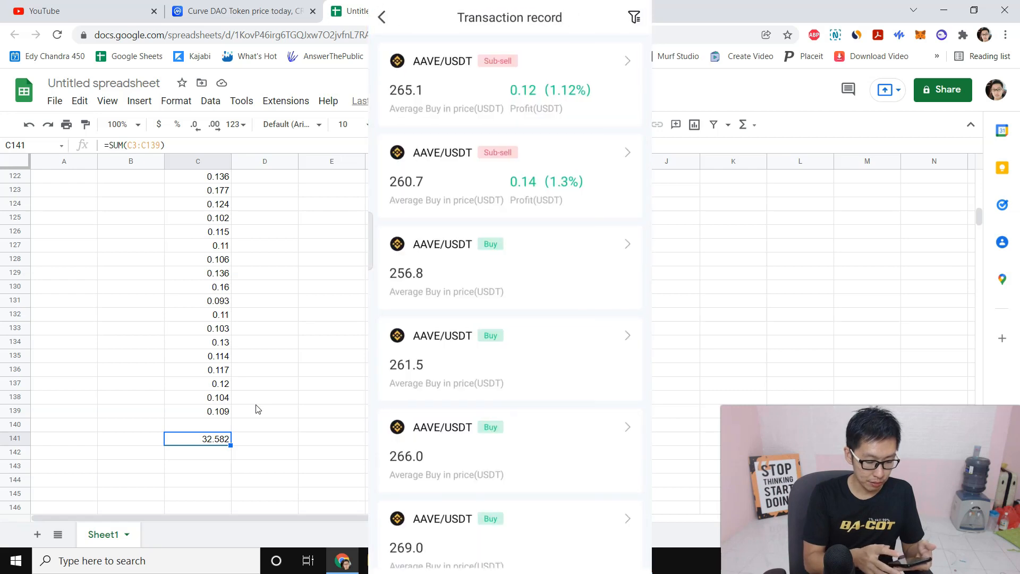
pyautogui.click(634, 17)
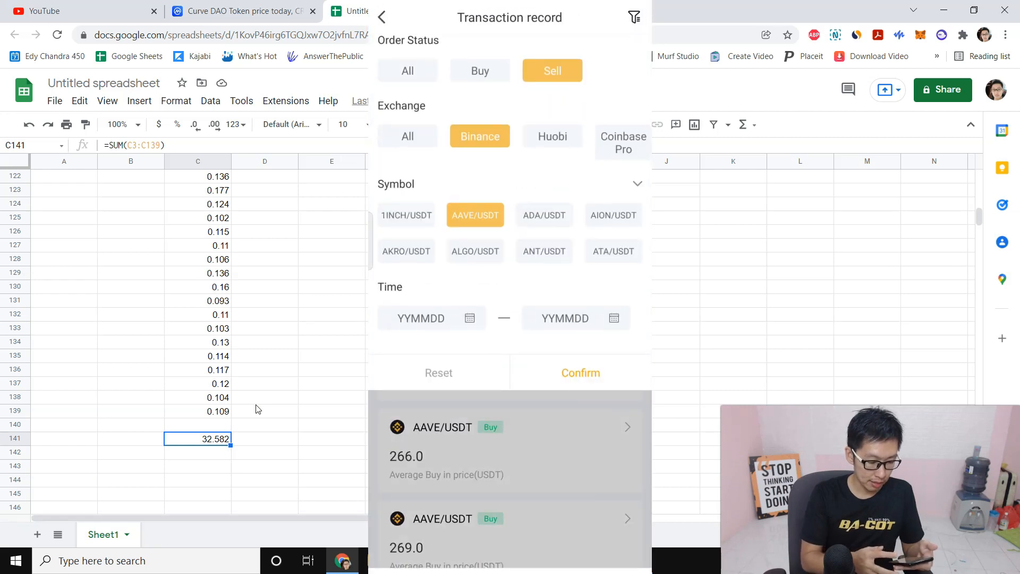
# Filter to AAVE/USDT sell orders on Binance and scroll through the profitable trades
pyautogui.click(580, 373)
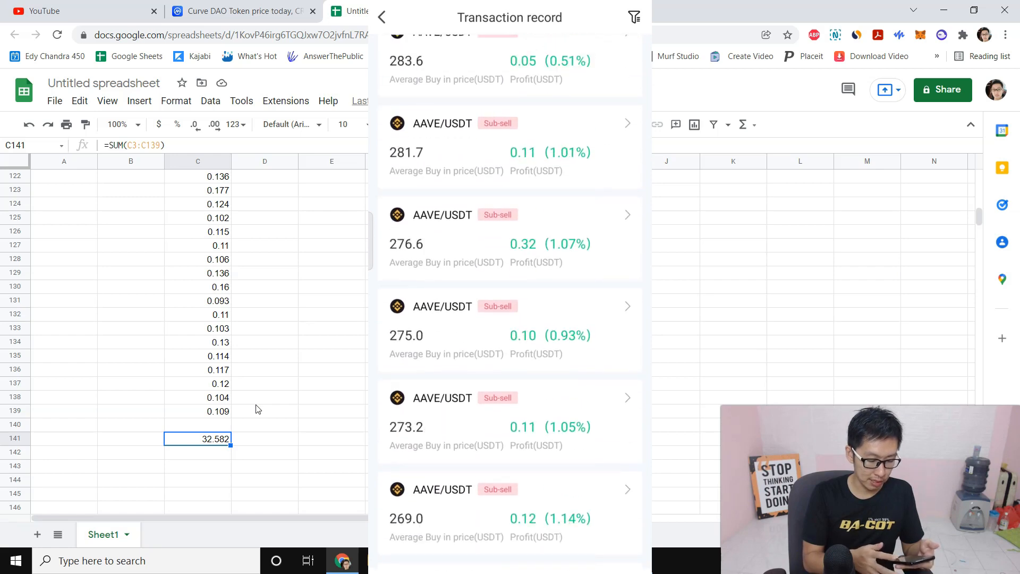
pyautogui.scroll(-3)
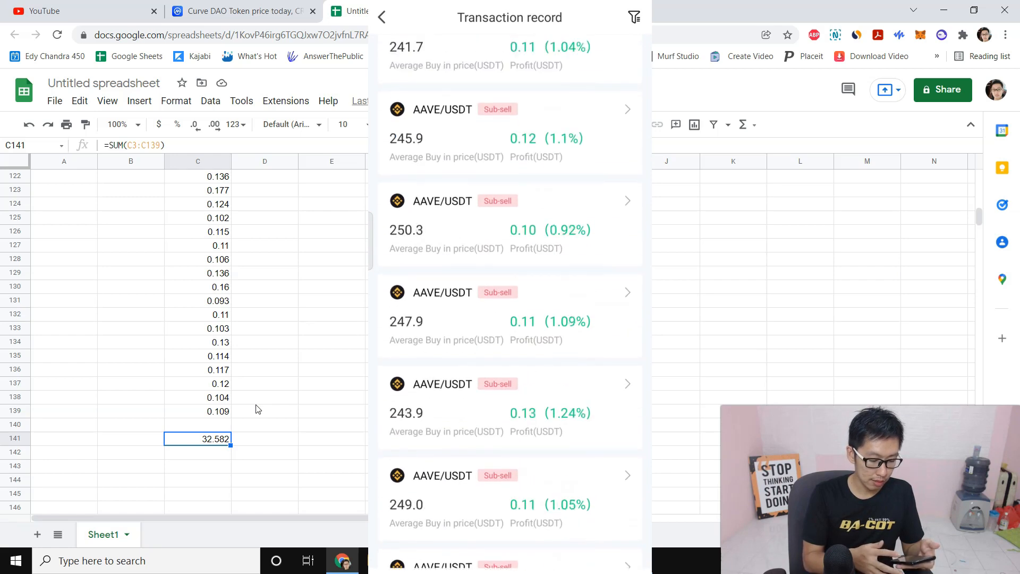
pyautogui.scroll(-3)
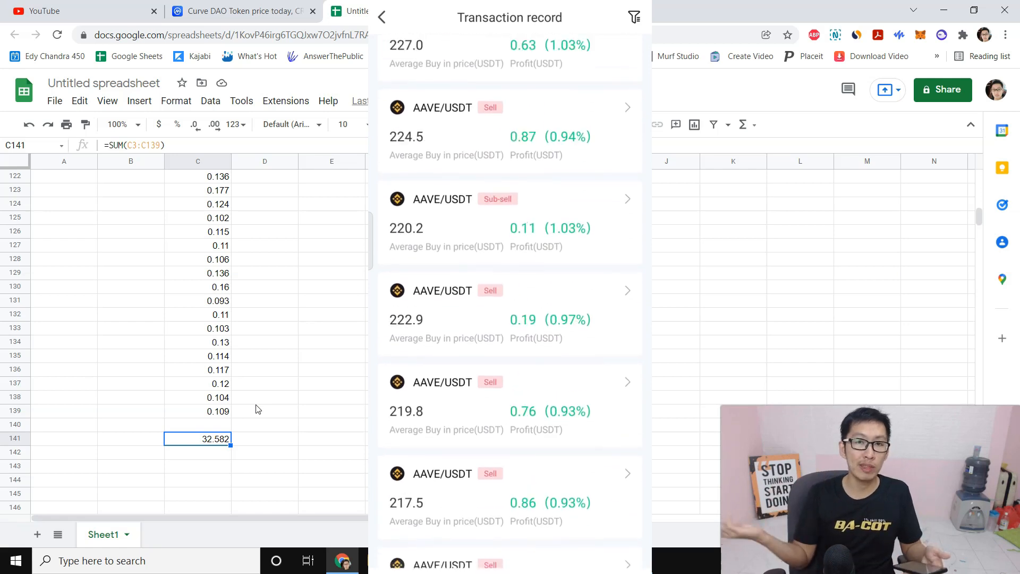
pyautogui.scroll(-3)
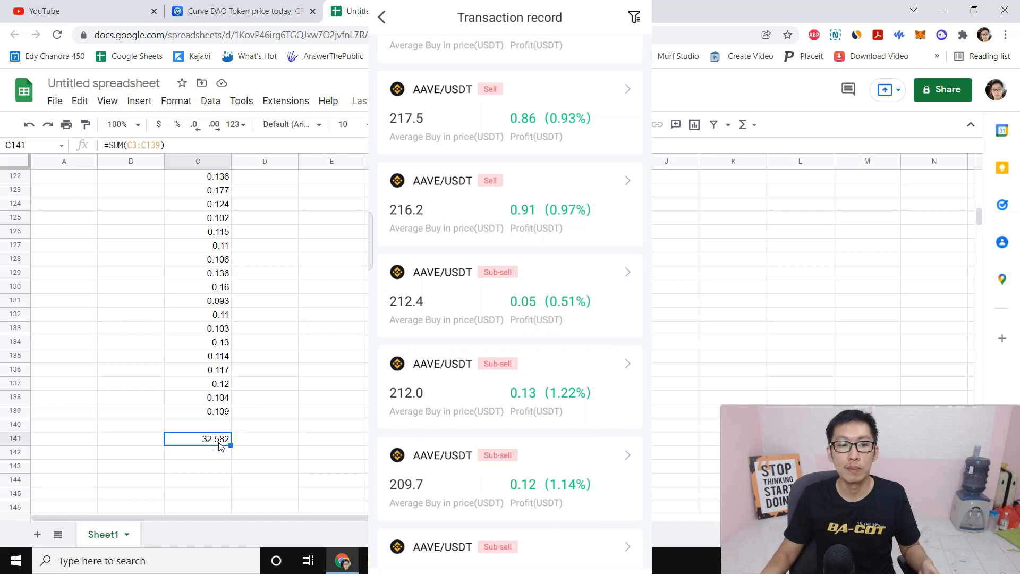
pyautogui.moveTo(256, 432)
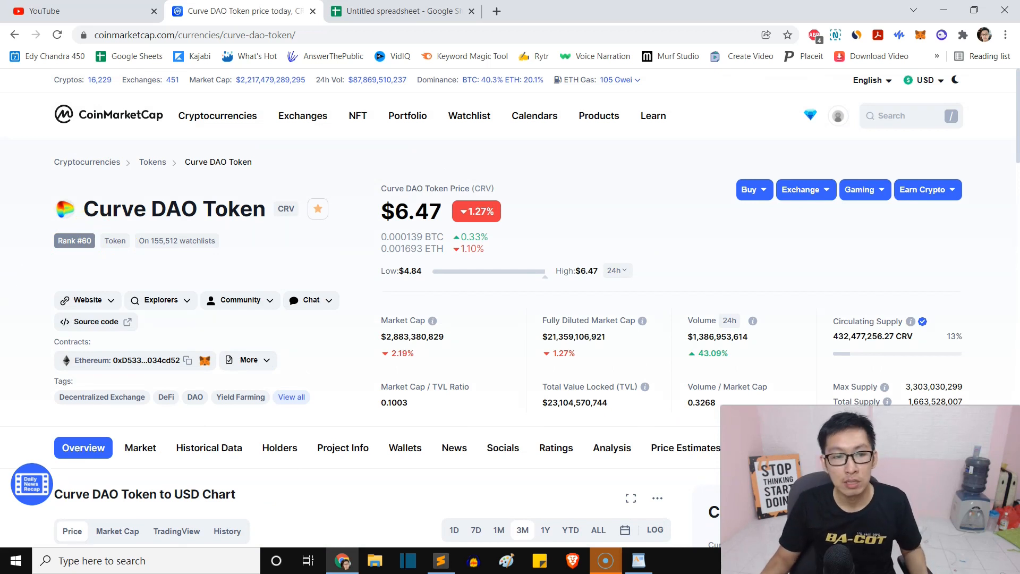
# Review the Ai Bot watchlist's 30-day changes, highlighting Ontology's, then return to the homepage
pyautogui.scroll(-3)
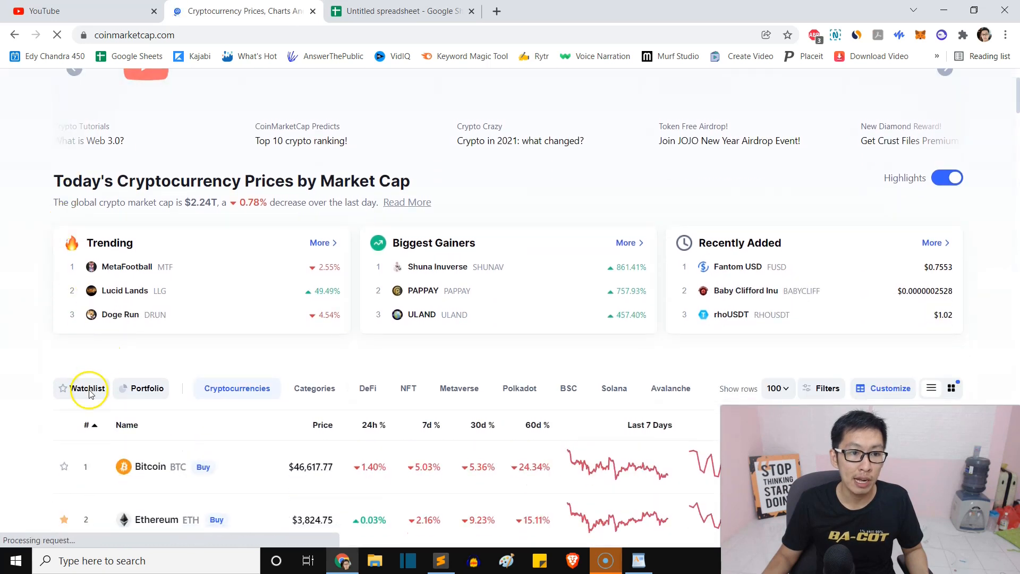
pyautogui.click(88, 389)
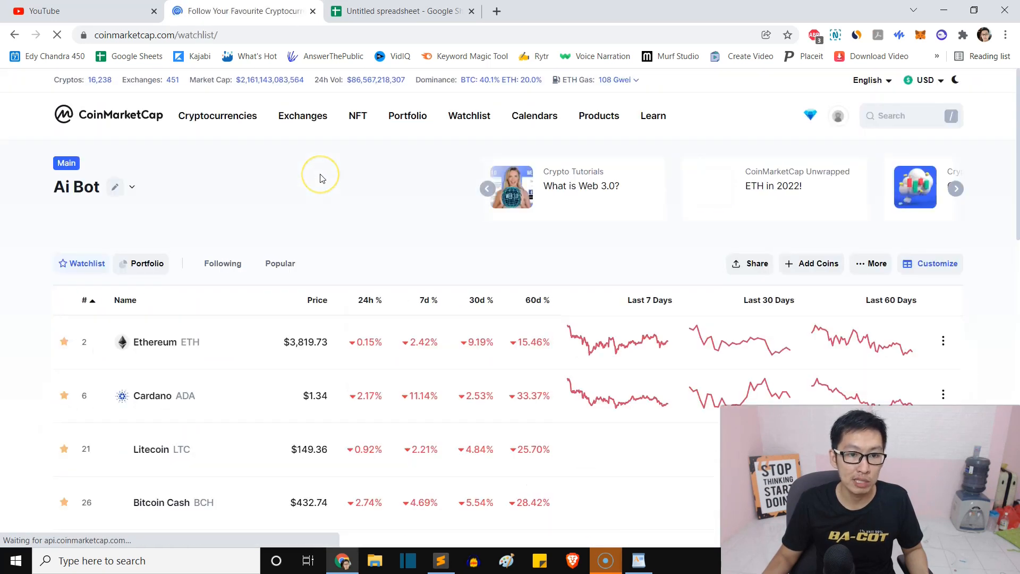
pyautogui.scroll(-3)
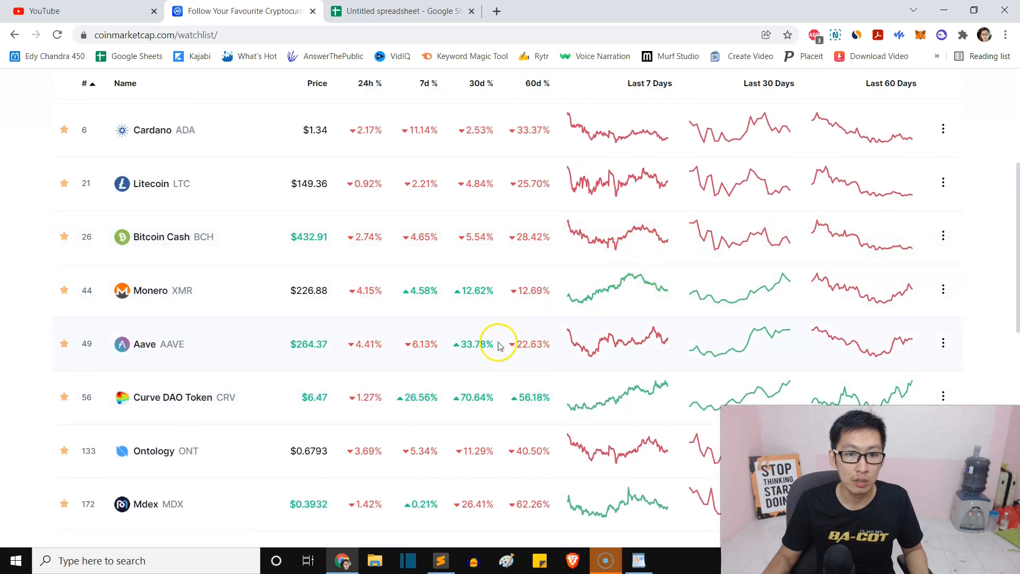
pyautogui.doubleClick(476, 344)
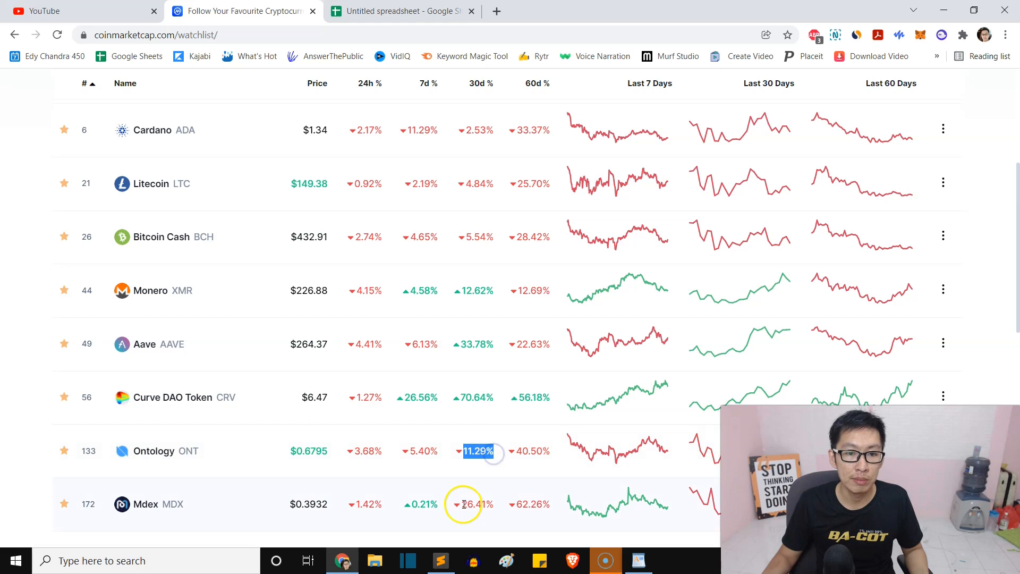
pyautogui.scroll(3)
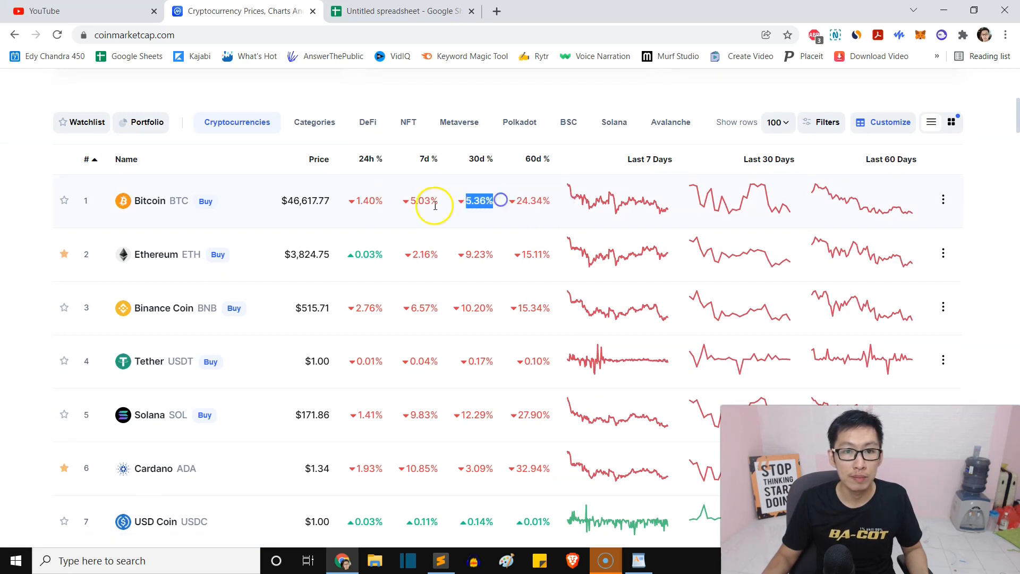
# Show Bitcoin's USD price chart over one year from the coin list
pyautogui.click(149, 201)
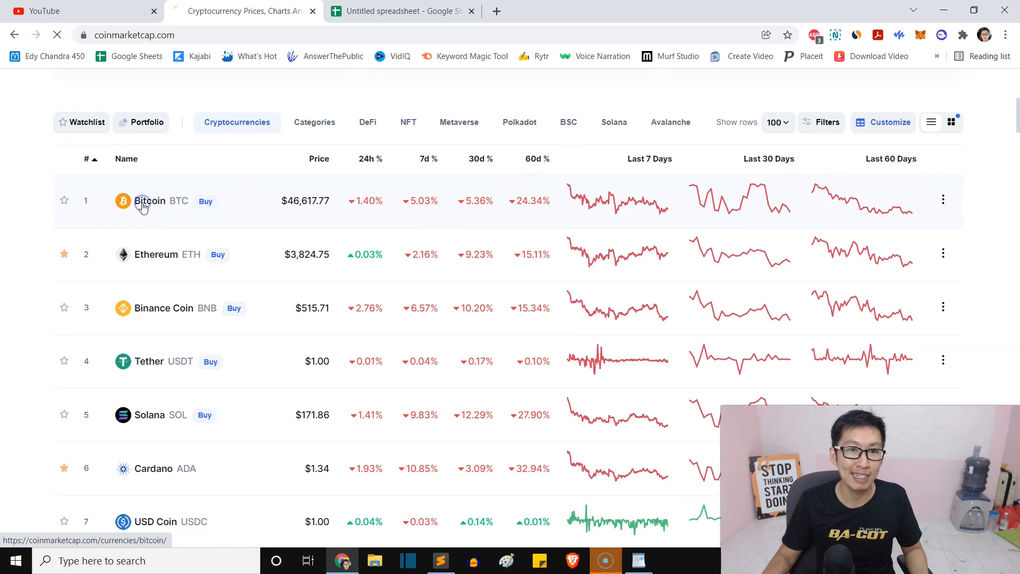
pyautogui.click(149, 201)
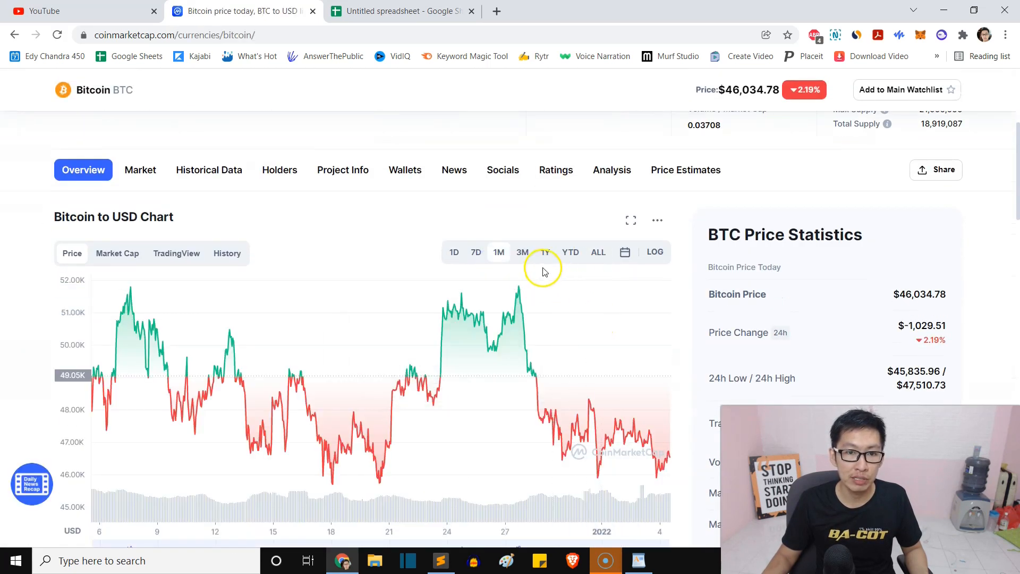
pyautogui.click(546, 252)
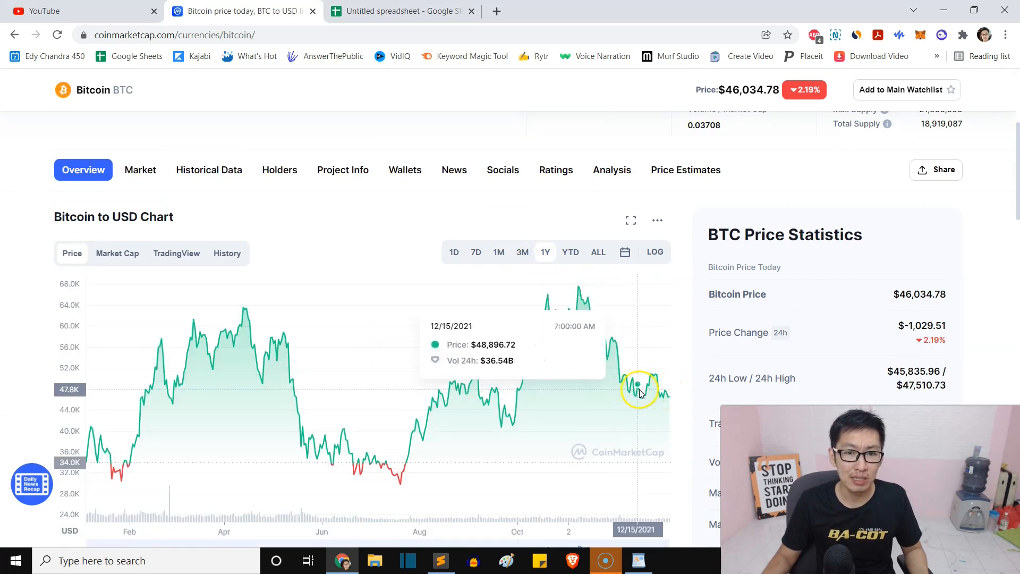
pyautogui.moveTo(544, 344)
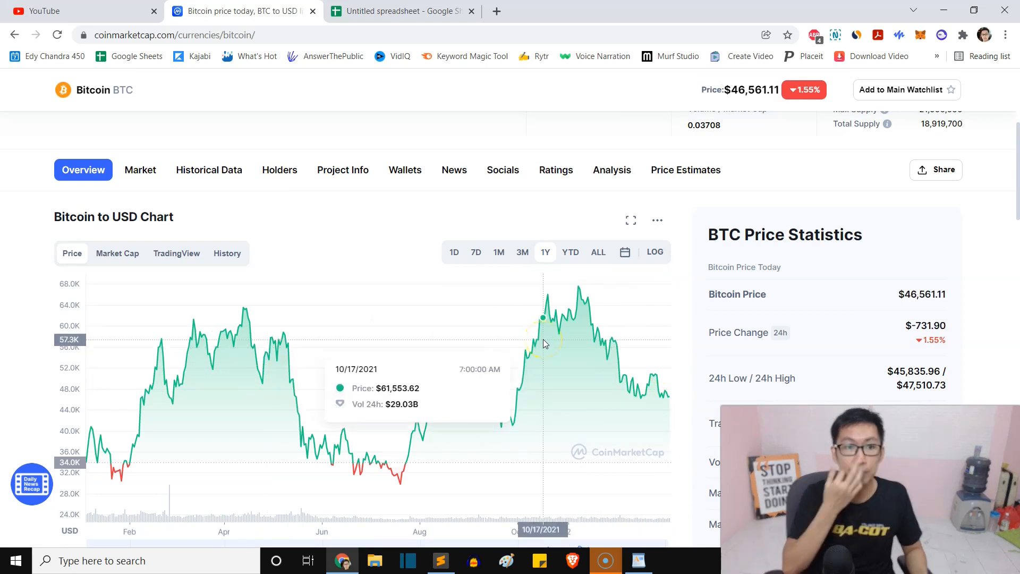
pyautogui.moveTo(549, 340)
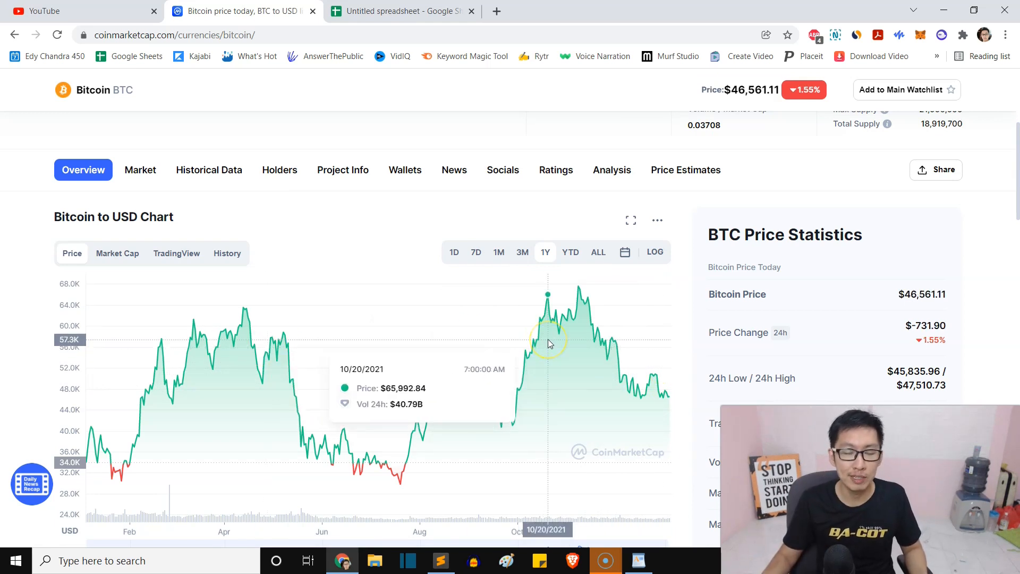
pyautogui.moveTo(593, 351)
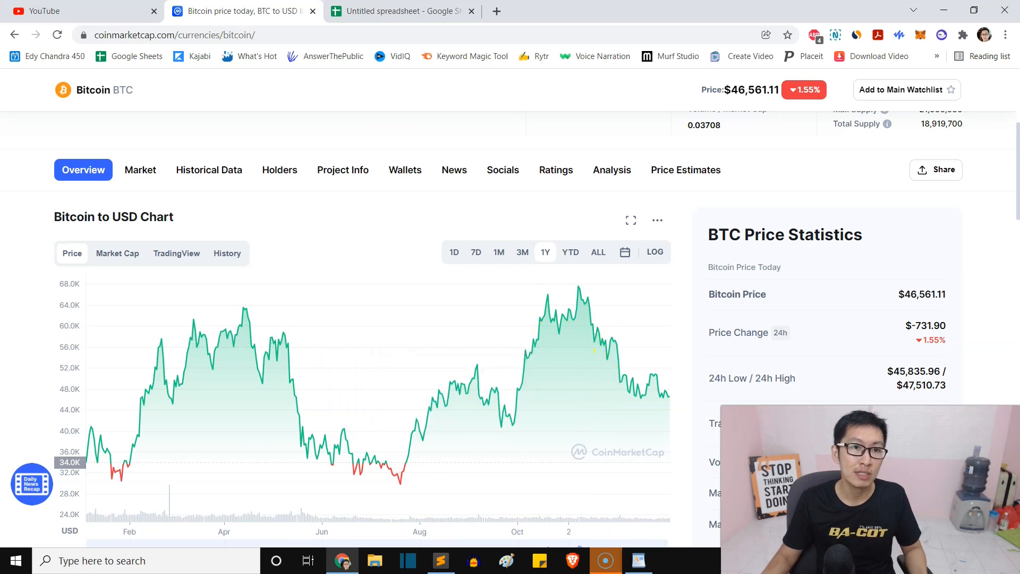
pyautogui.moveTo(247, 10)
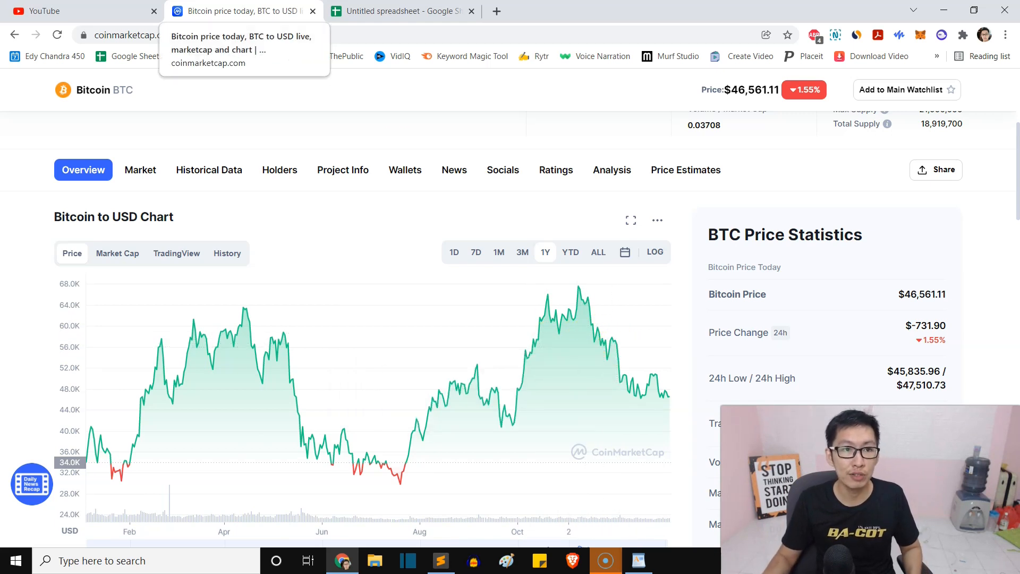
pyautogui.moveTo(43, 11)
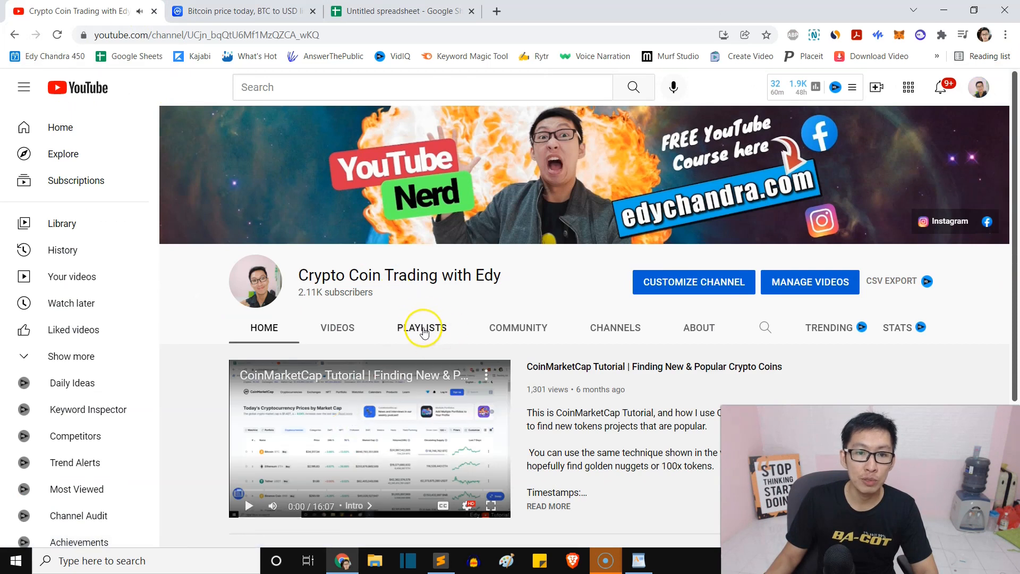
# Play all of the channel's Royal Q playlist from its first episode
pyautogui.click(422, 327)
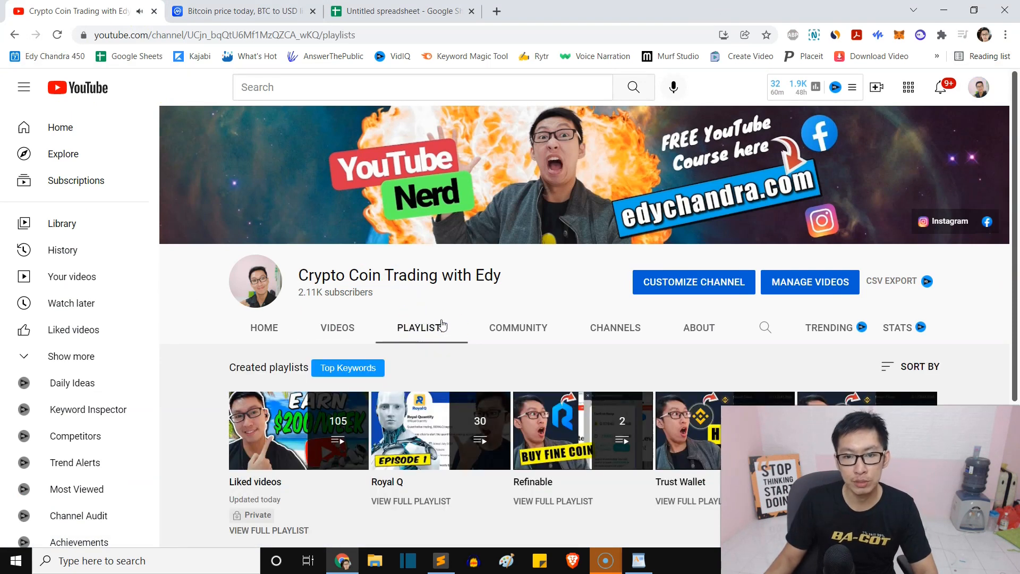
pyautogui.moveTo(367, 329)
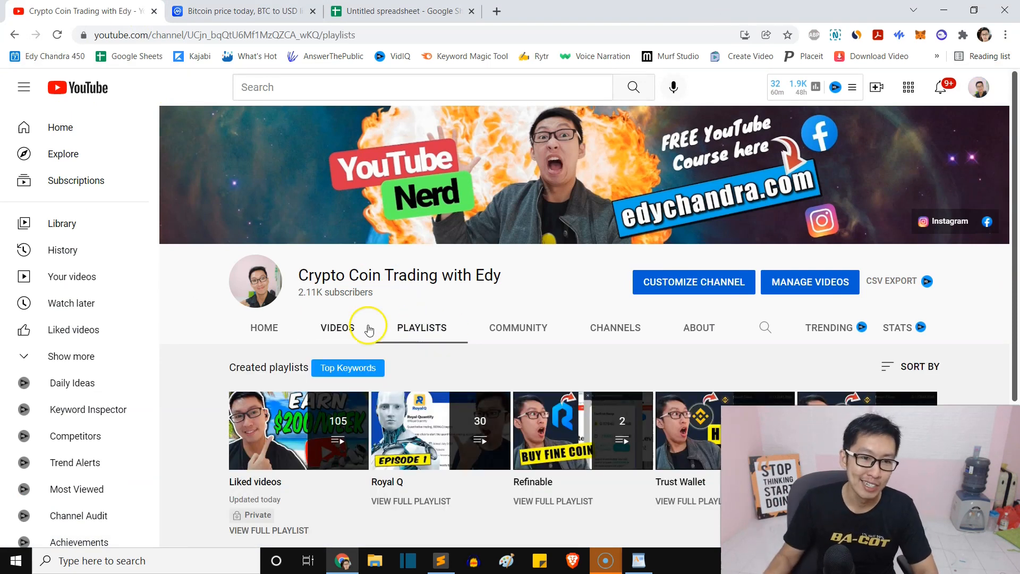
pyautogui.scroll(-3)
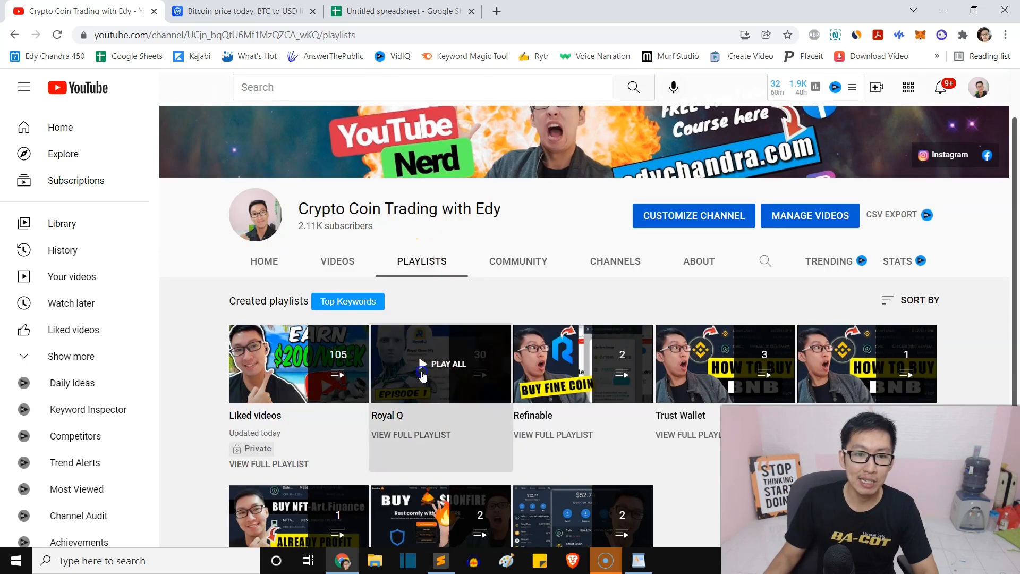
pyautogui.click(423, 363)
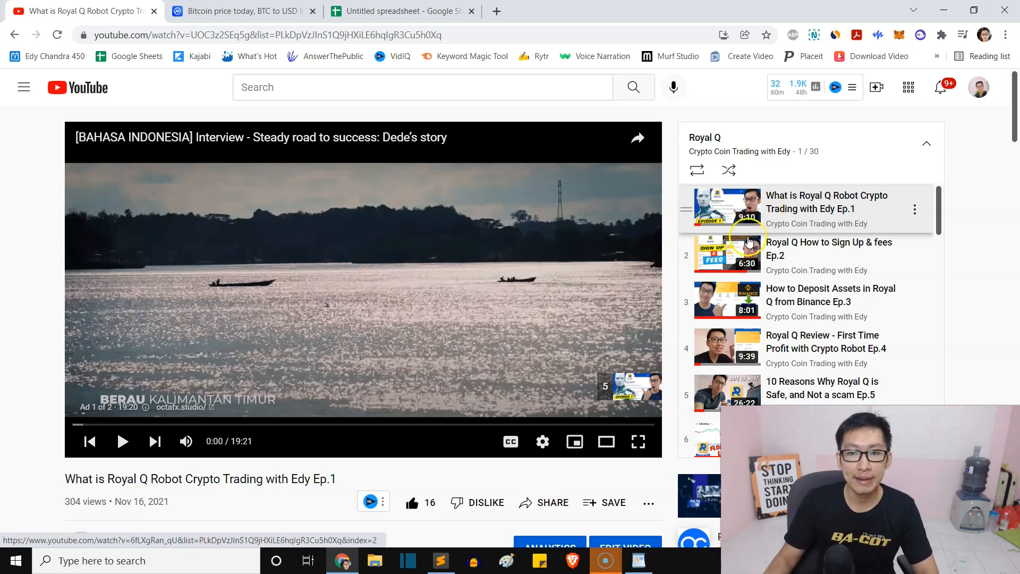
# Play Ep.2 'Royal Q How to Sign Up & fees' from the playlist panel
pyautogui.click(727, 254)
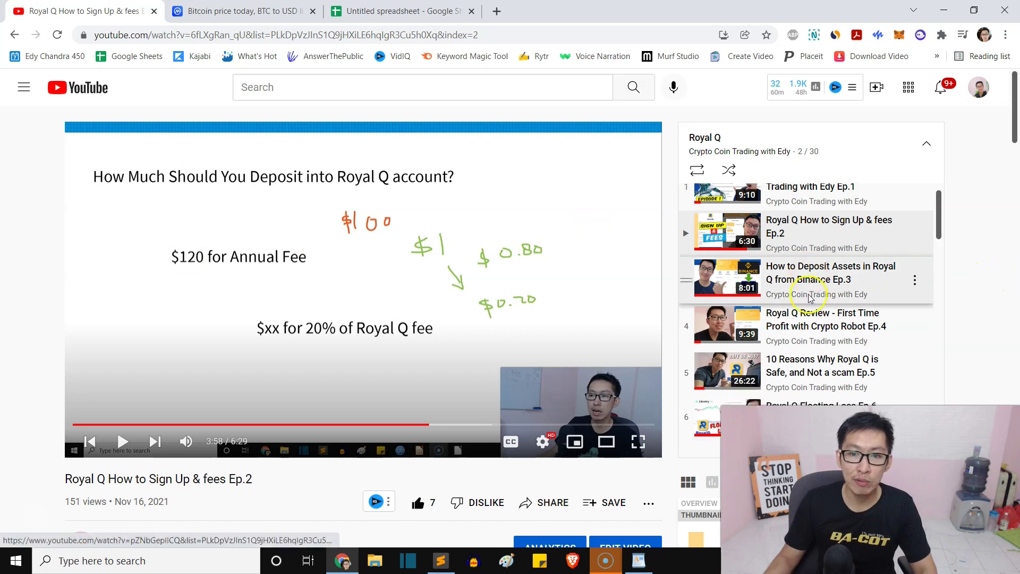
pyautogui.scroll(-3)
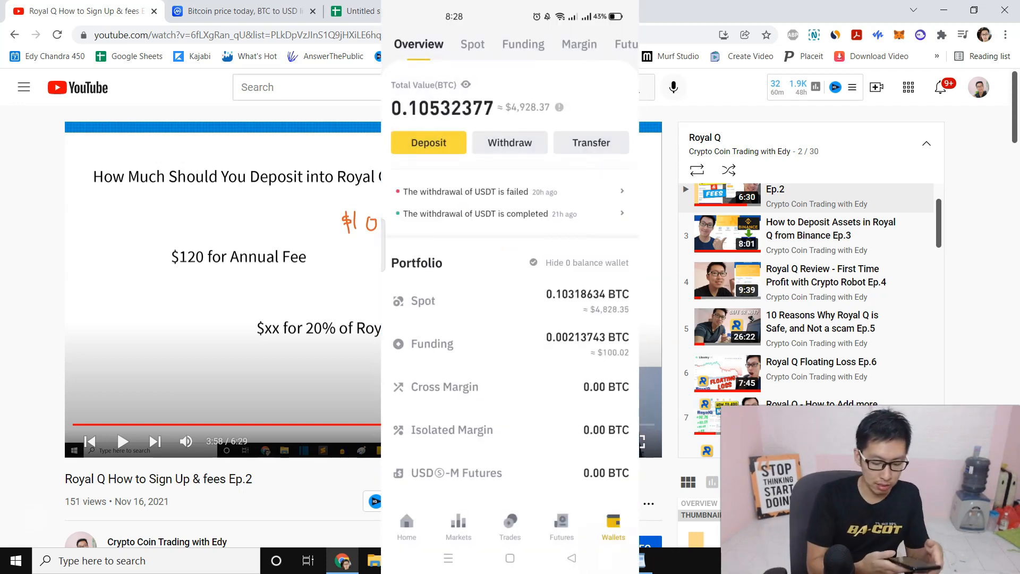
# View the wallet overview and Spot balances for USDT, ATA, DOT, VET, GRT and MDX, then return to Bitcoin
pyautogui.click(472, 45)
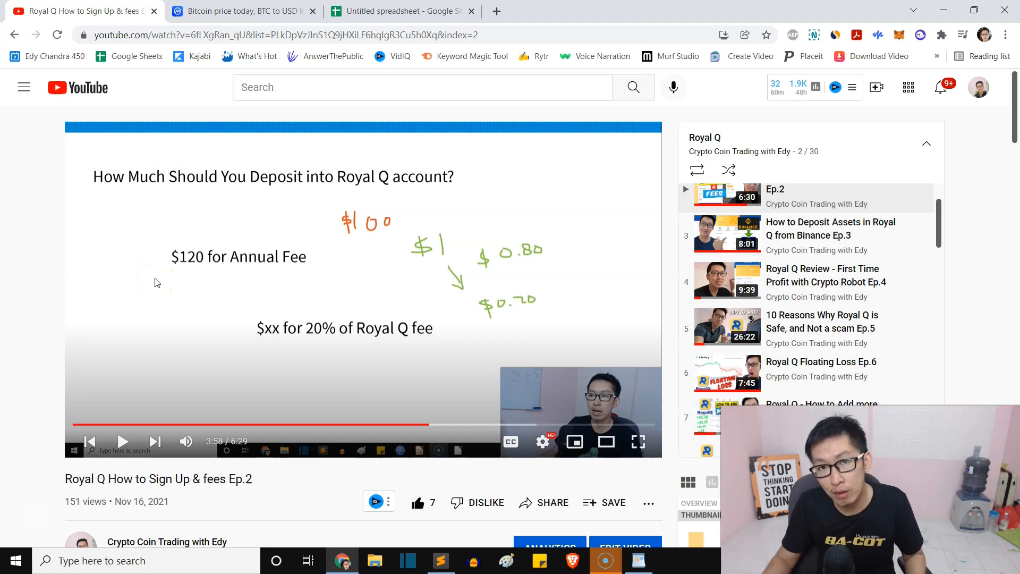
pyautogui.moveTo(321, 251)
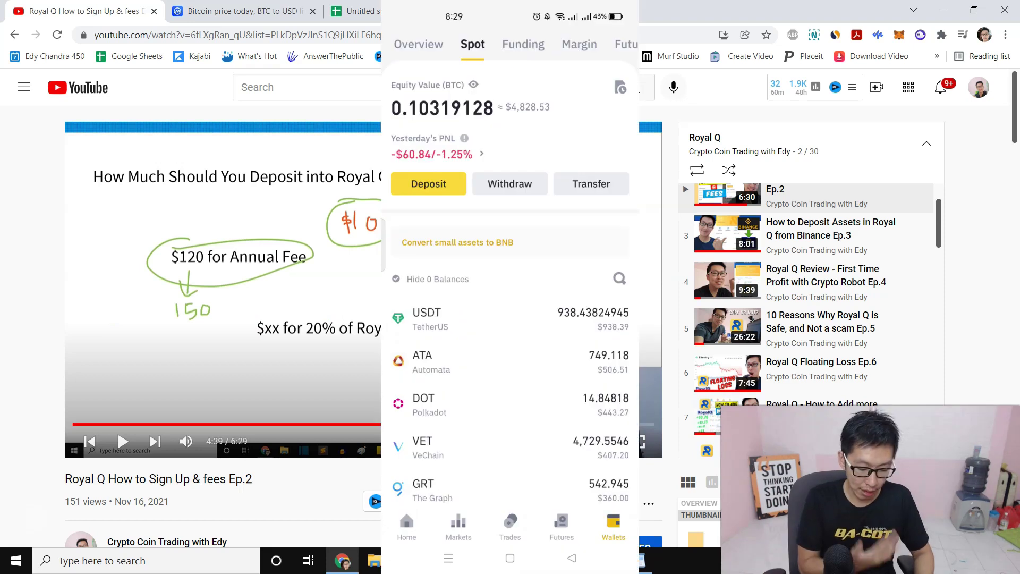
pyautogui.click(418, 44)
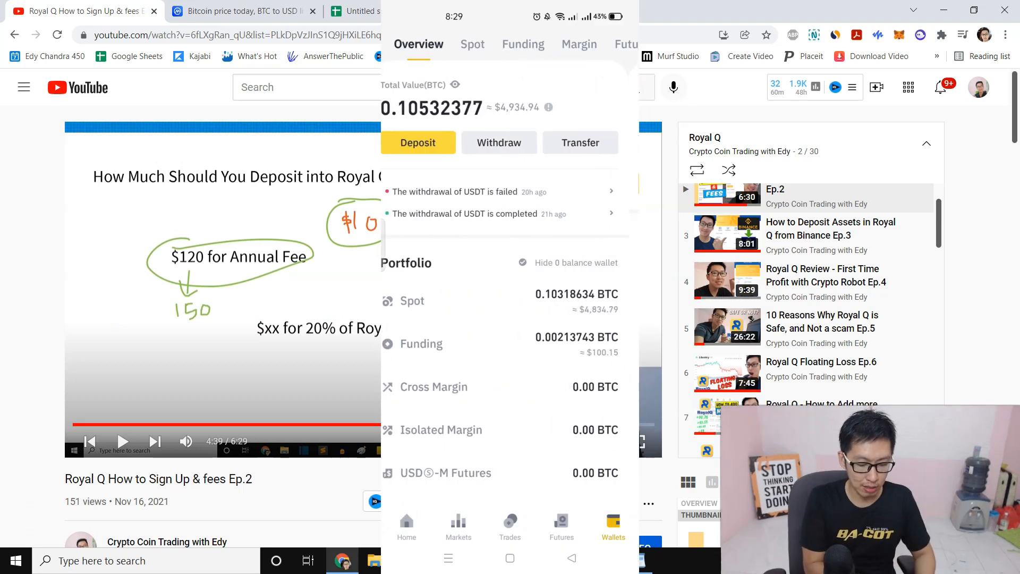
pyautogui.click(472, 45)
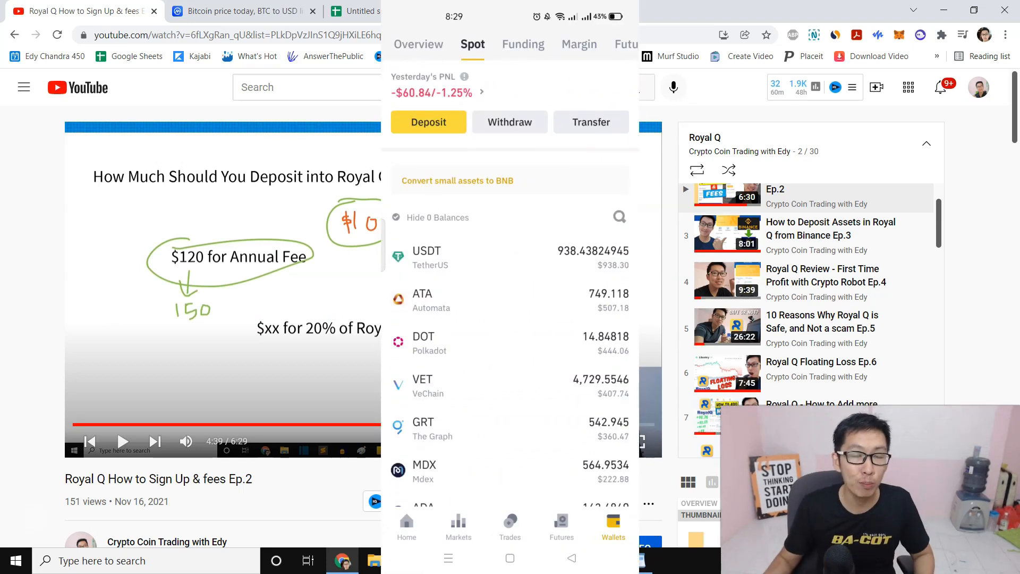
pyautogui.click(246, 10)
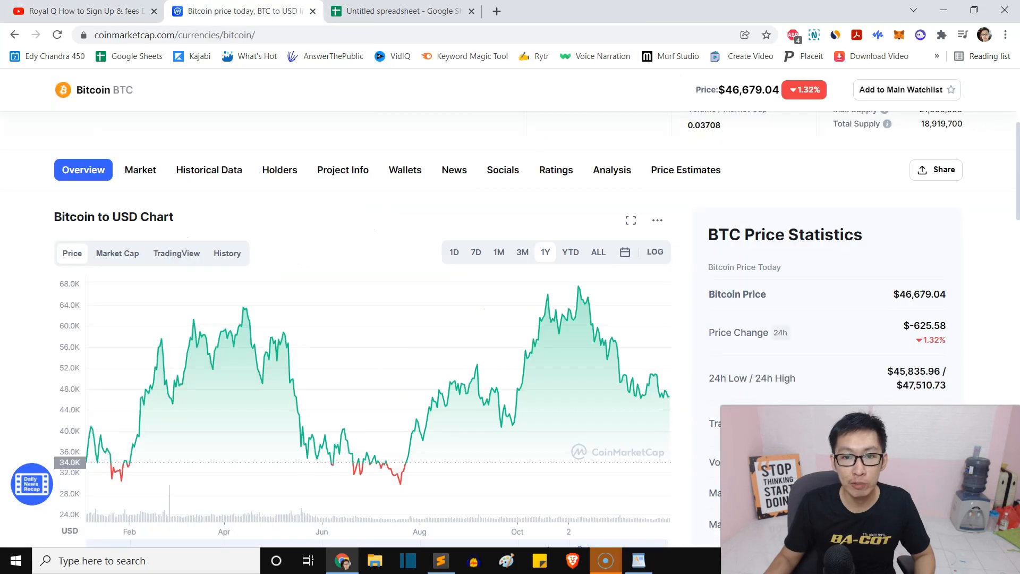
# Limit the Bitcoin to USD chart to one month and browse the page before returning to YouTube
pyautogui.click(512, 252)
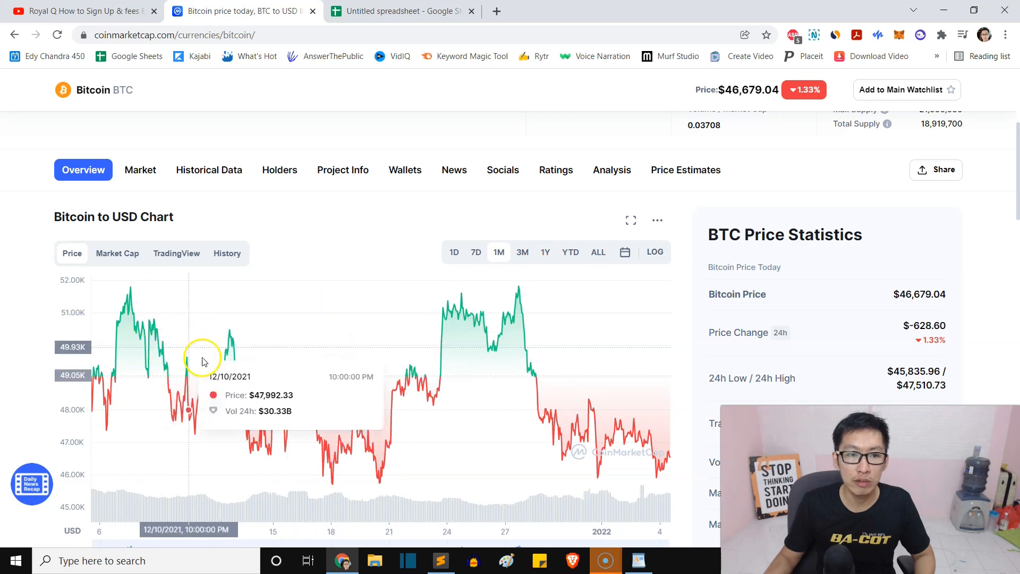
pyautogui.moveTo(497, 336)
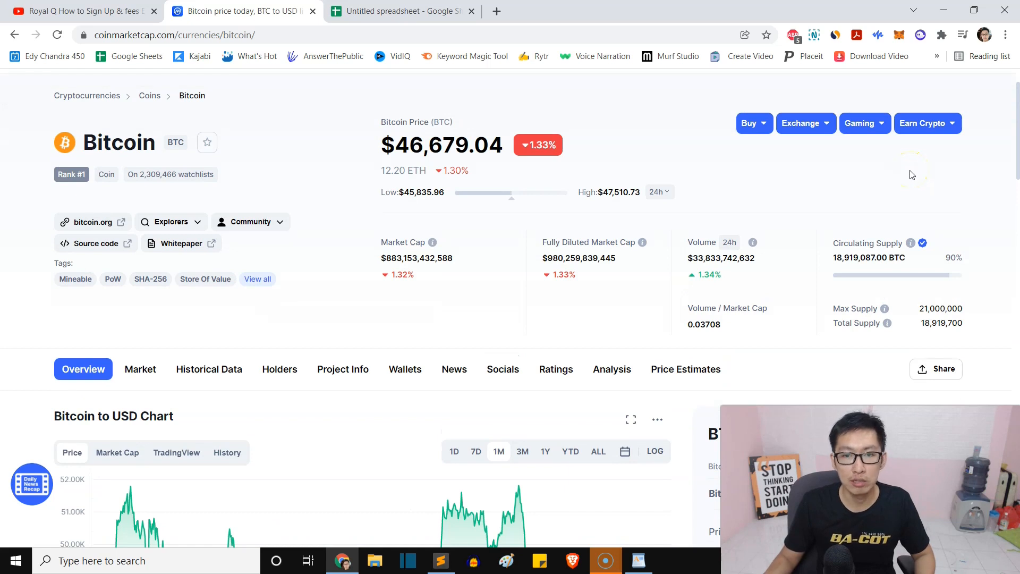
pyautogui.scroll(-3)
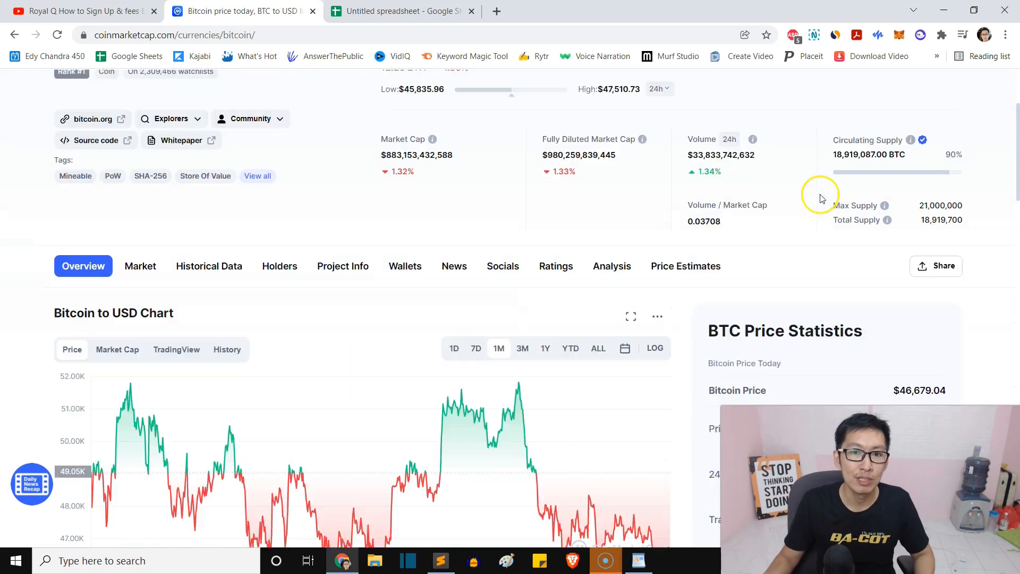
pyautogui.click(80, 10)
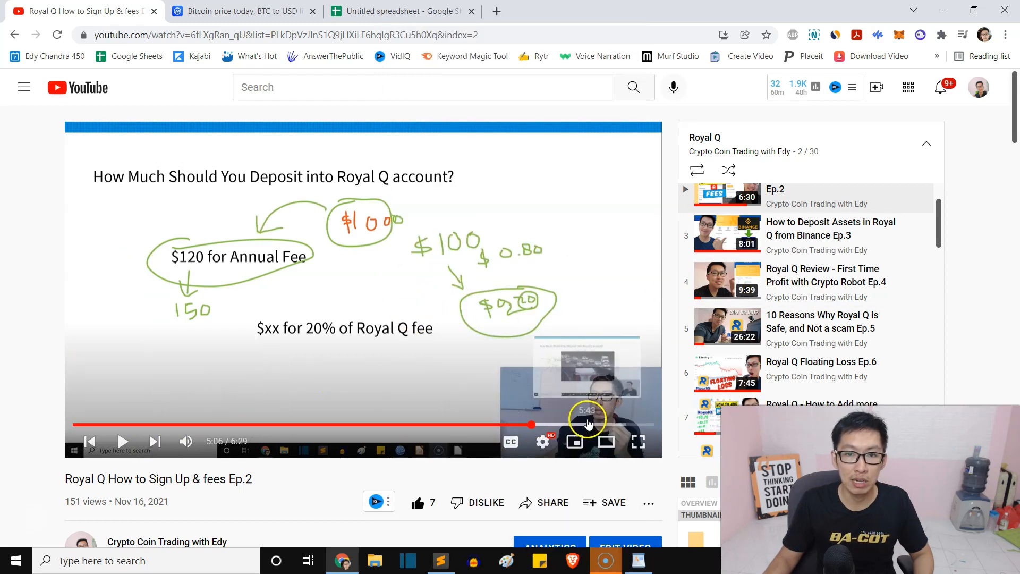
# Play the Ep.3 deposit-from-Binance video and skip ahead to about 4:17
pyautogui.click(727, 233)
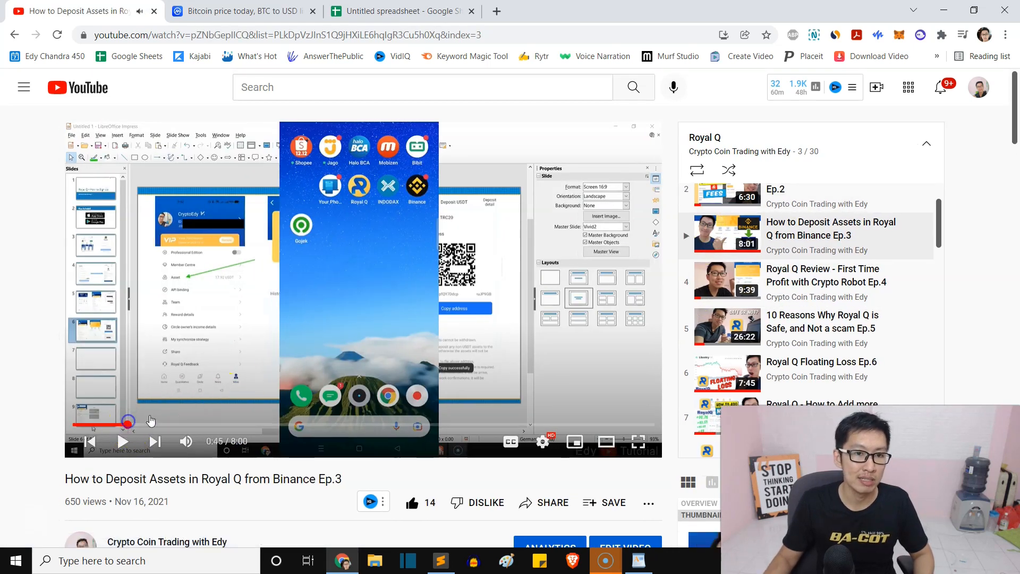
pyautogui.moveTo(127, 424); pyautogui.dragTo(234, 424)
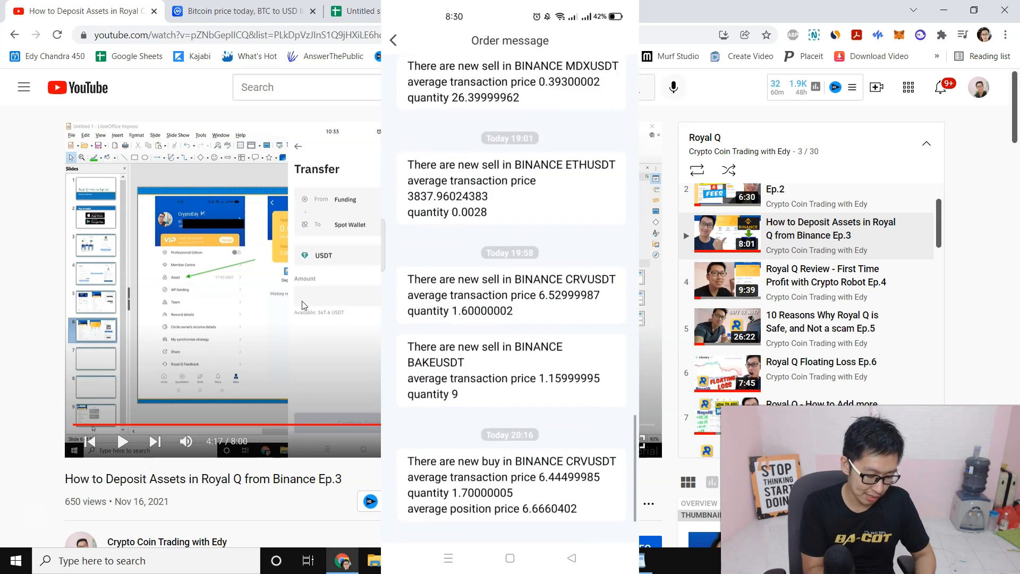
# Scroll the order messages to the ETHUSDT, CRVUSDT, BAKEUSDT and XMRUSDT sells, then return to Bitcoin
pyautogui.scroll(-3)
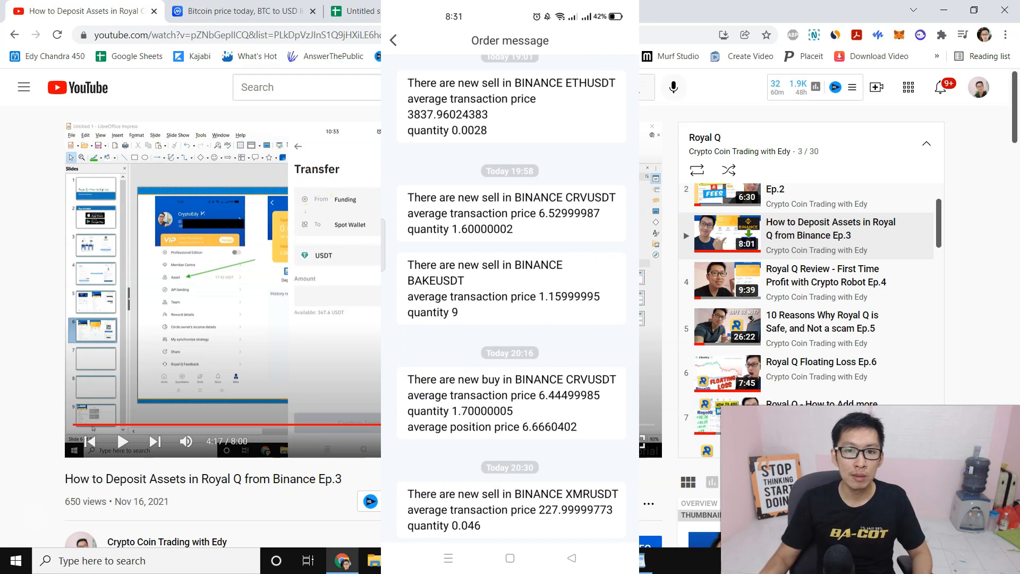
pyautogui.click(246, 10)
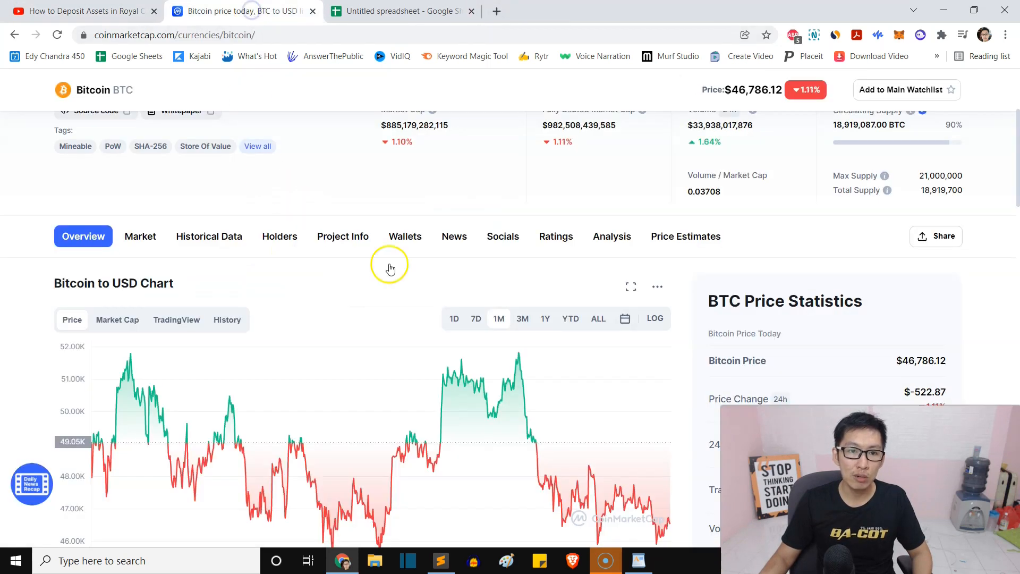
# Explore the Bitcoin chart over seven days and three months, then widen it to one year
pyautogui.click(499, 319)
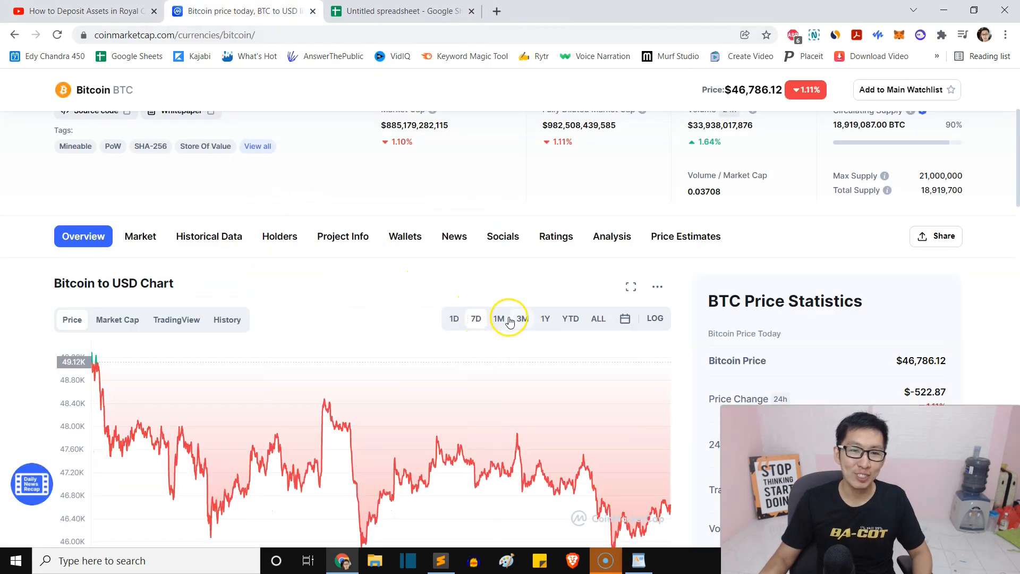
pyautogui.click(521, 319)
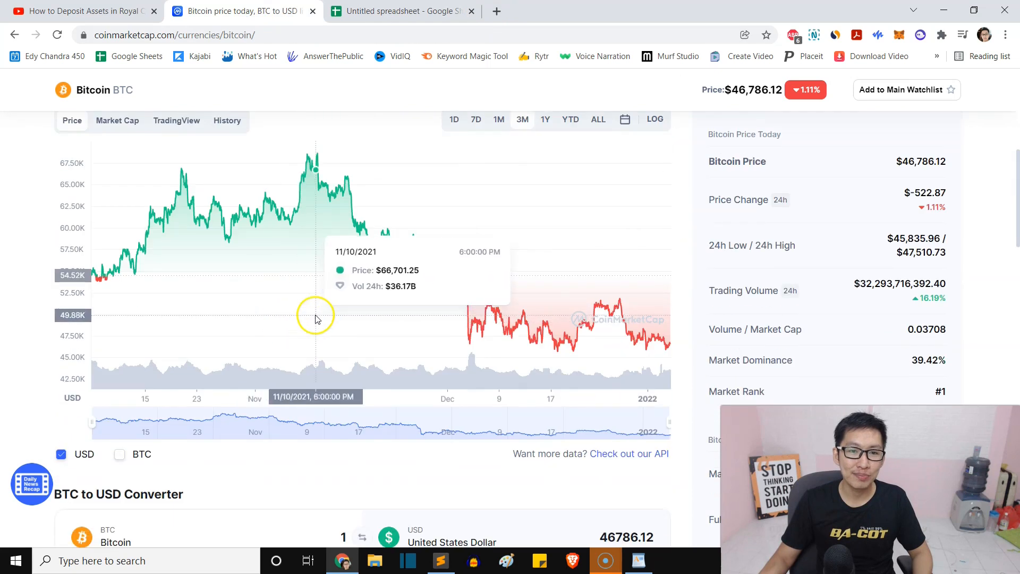
pyautogui.moveTo(655, 333)
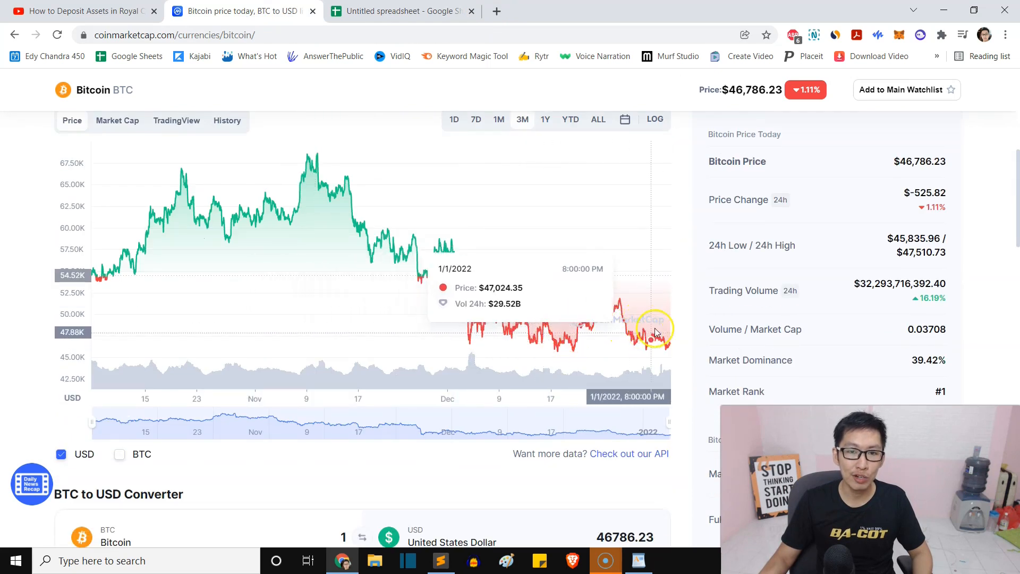
pyautogui.moveTo(580, 192)
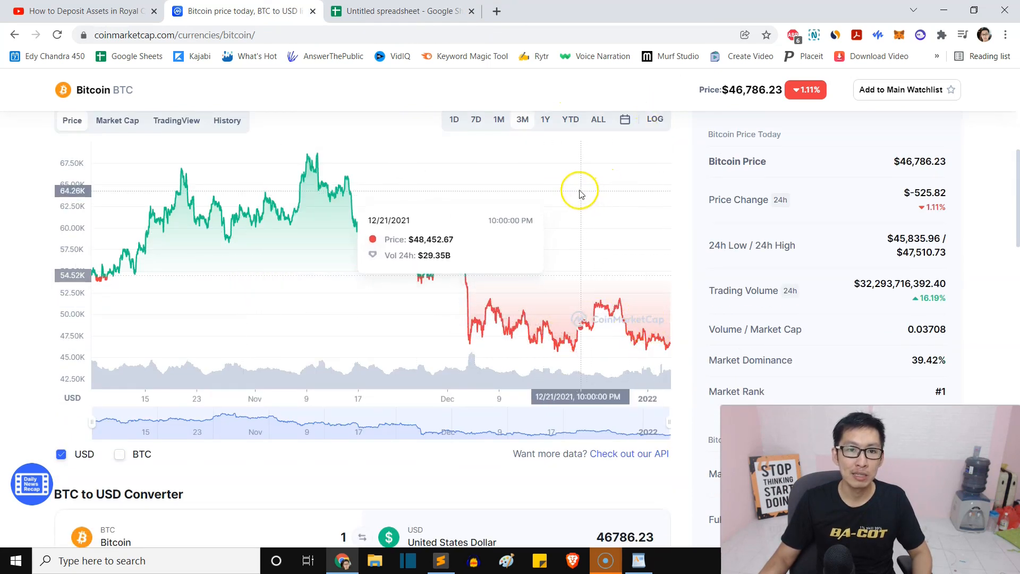
pyautogui.moveTo(508, 172)
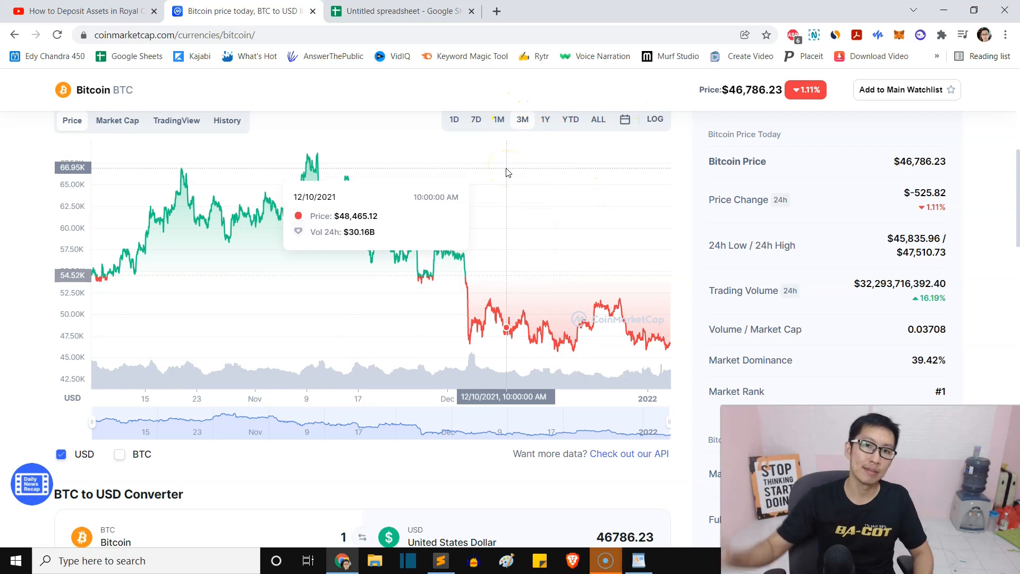
pyautogui.moveTo(478, 234)
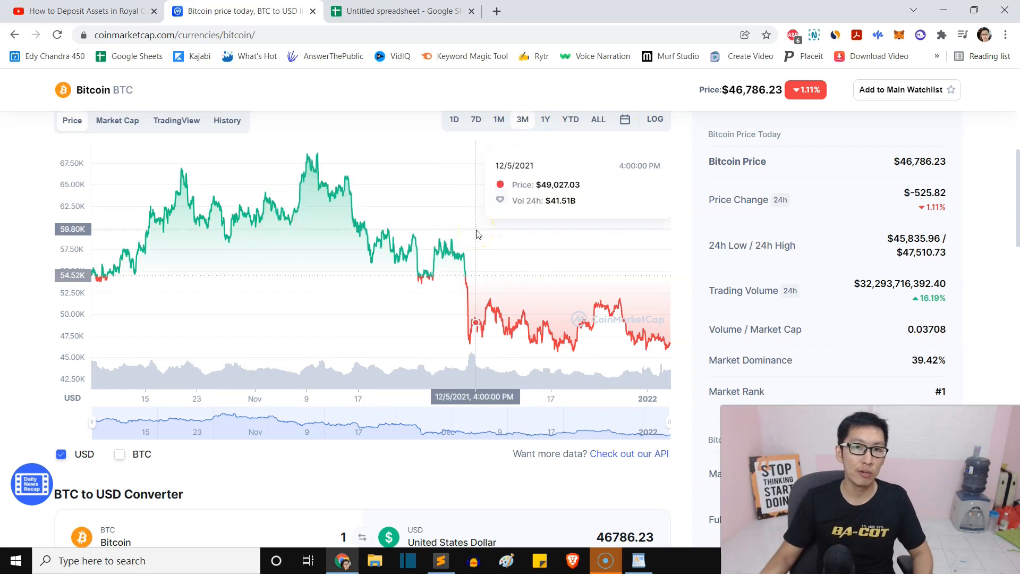
pyautogui.moveTo(483, 345)
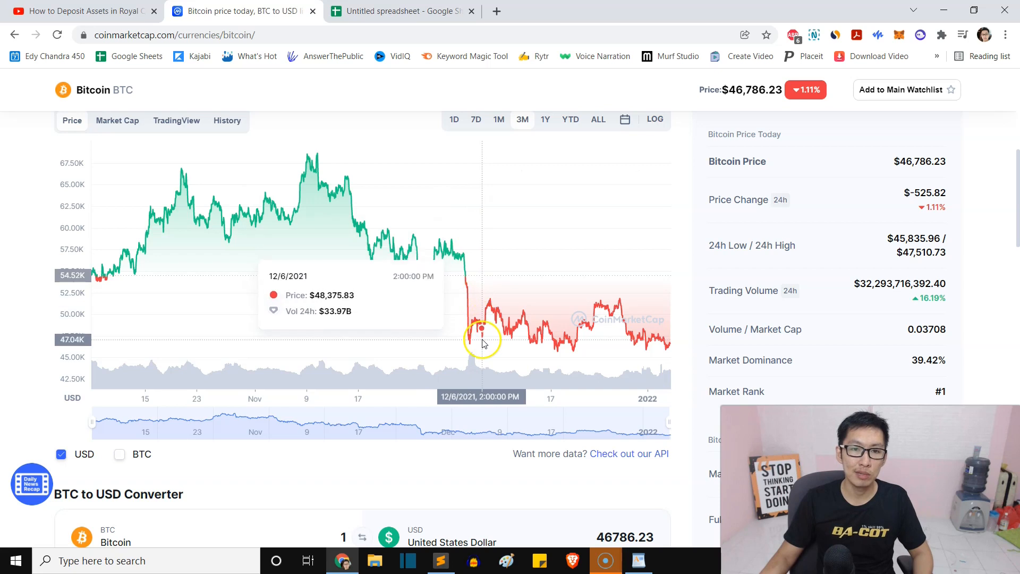
pyautogui.moveTo(453, 338)
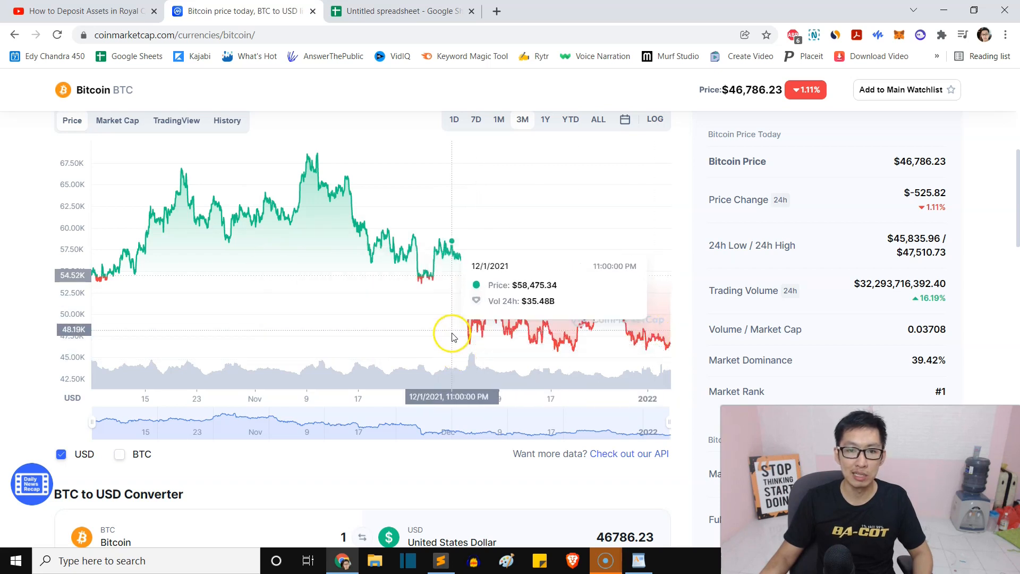
pyautogui.moveTo(592, 279)
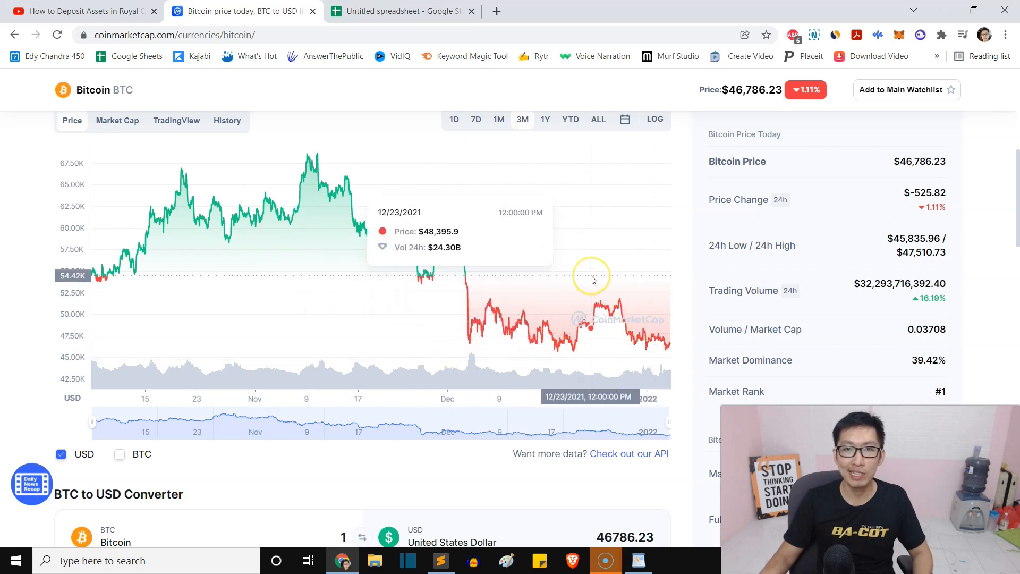
pyautogui.moveTo(408, 257)
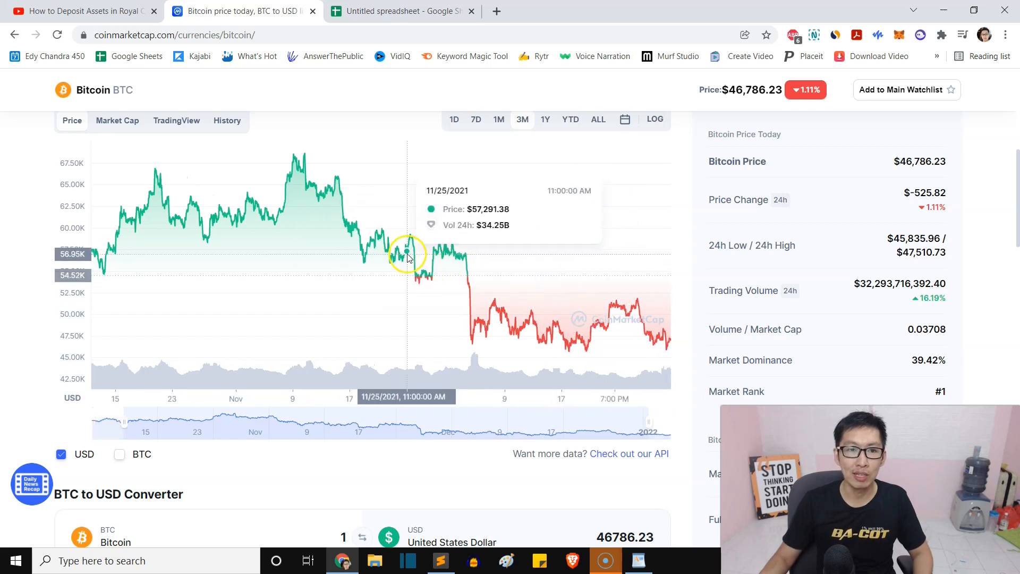
pyautogui.moveTo(319, 153)
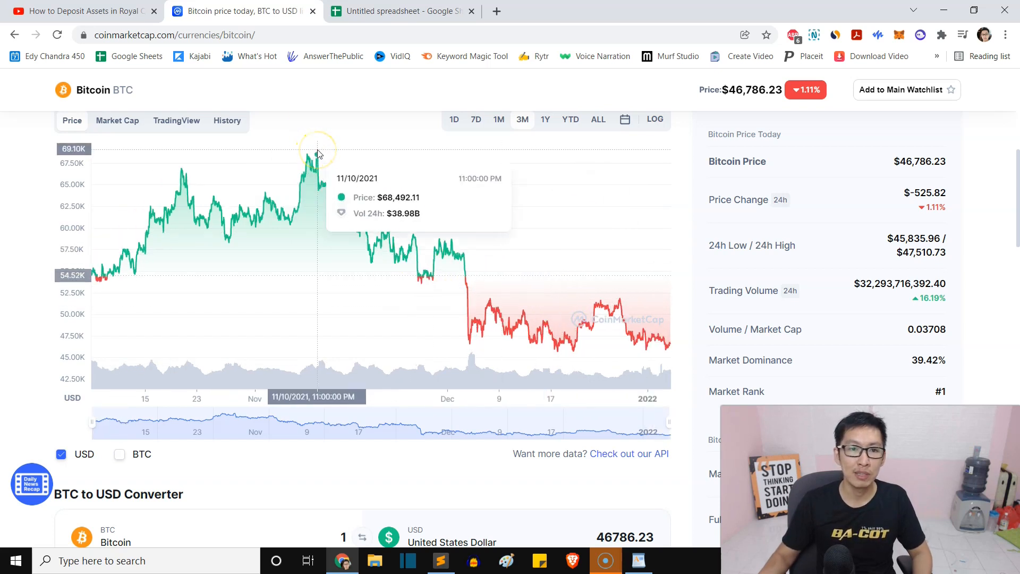
pyautogui.moveTo(359, 230)
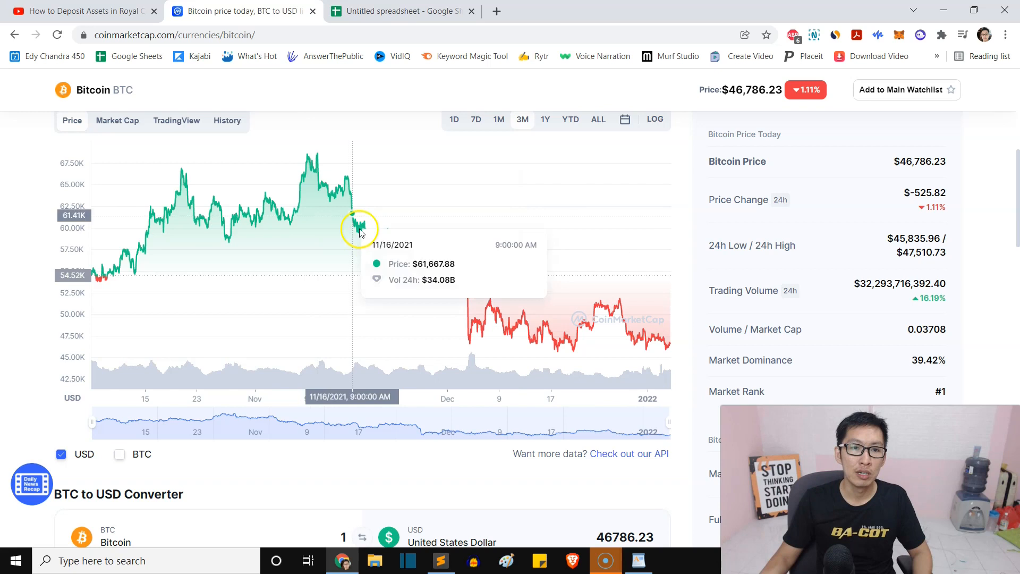
pyautogui.moveTo(376, 225)
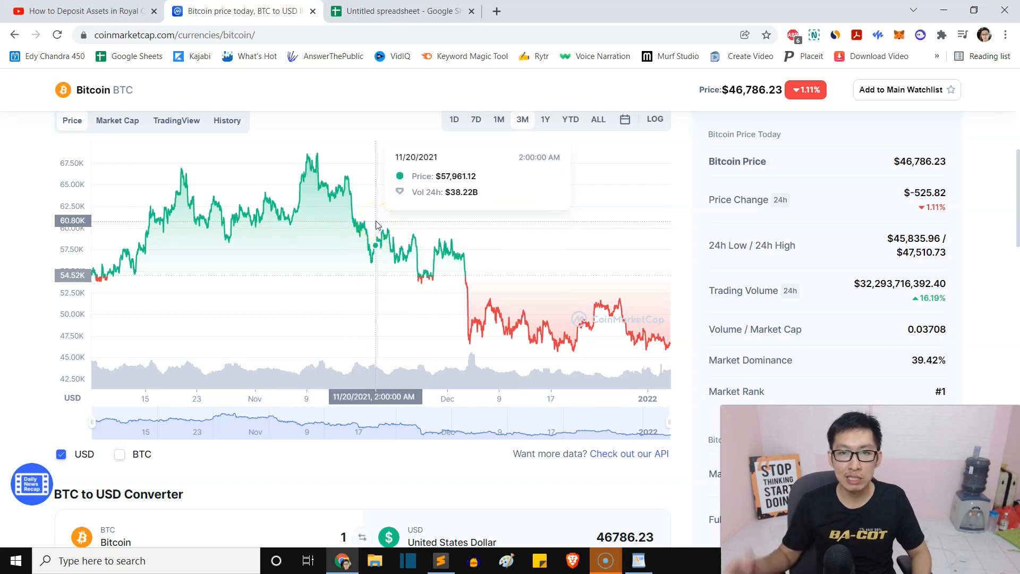
pyautogui.moveTo(480, 268)
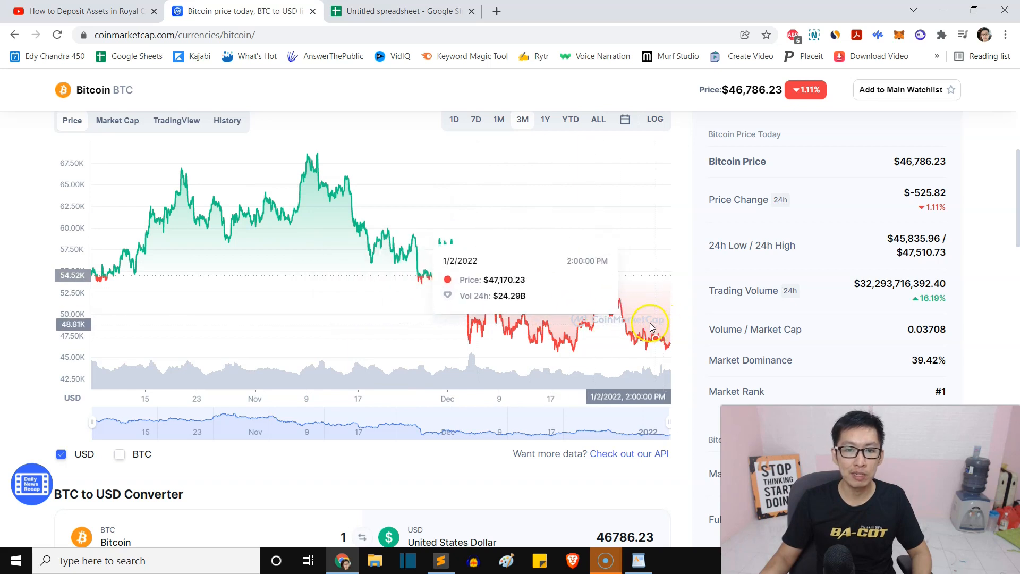
pyautogui.moveTo(480, 216)
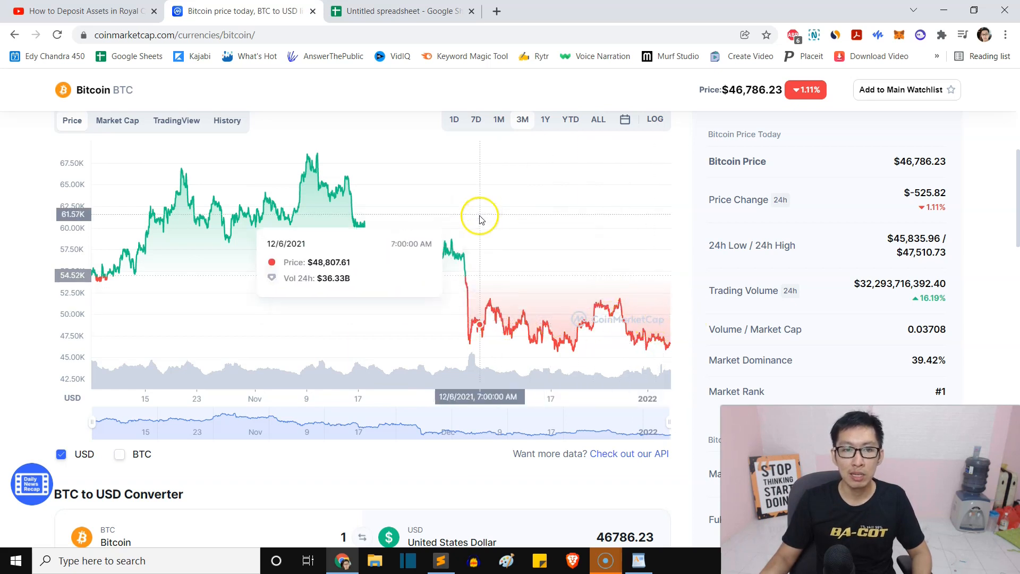
pyautogui.moveTo(490, 226)
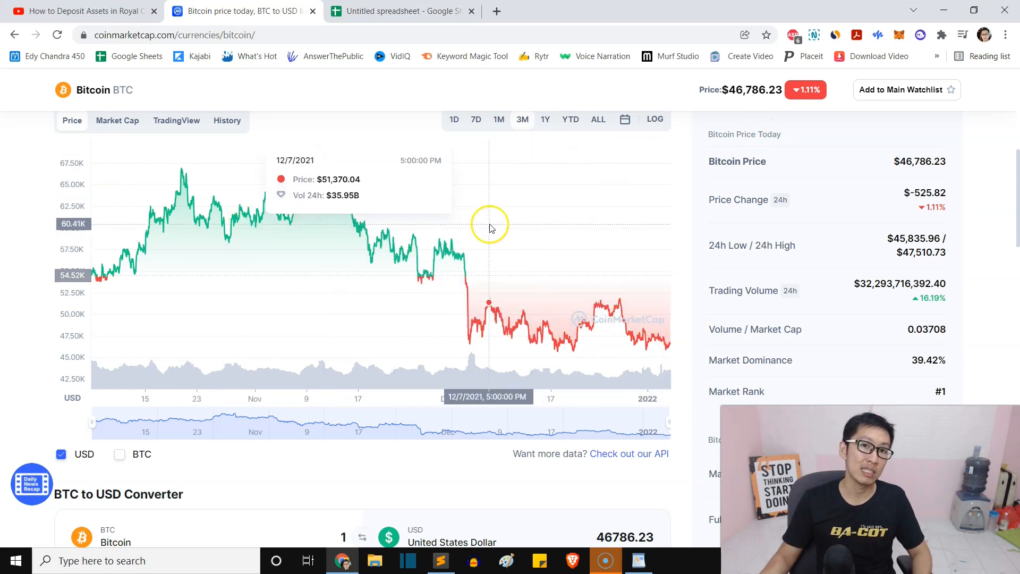
pyautogui.click(545, 119)
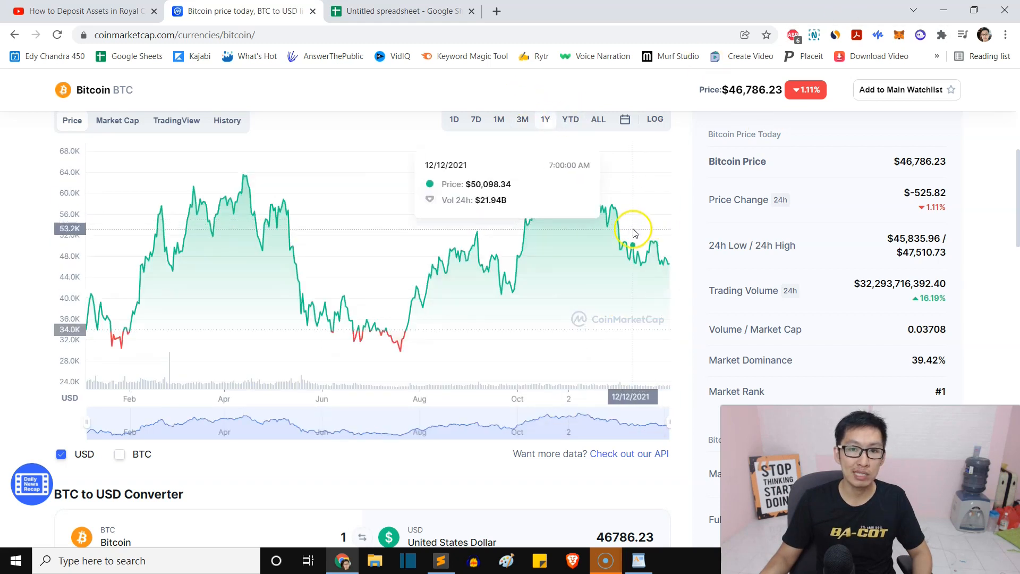
pyautogui.moveTo(595, 183)
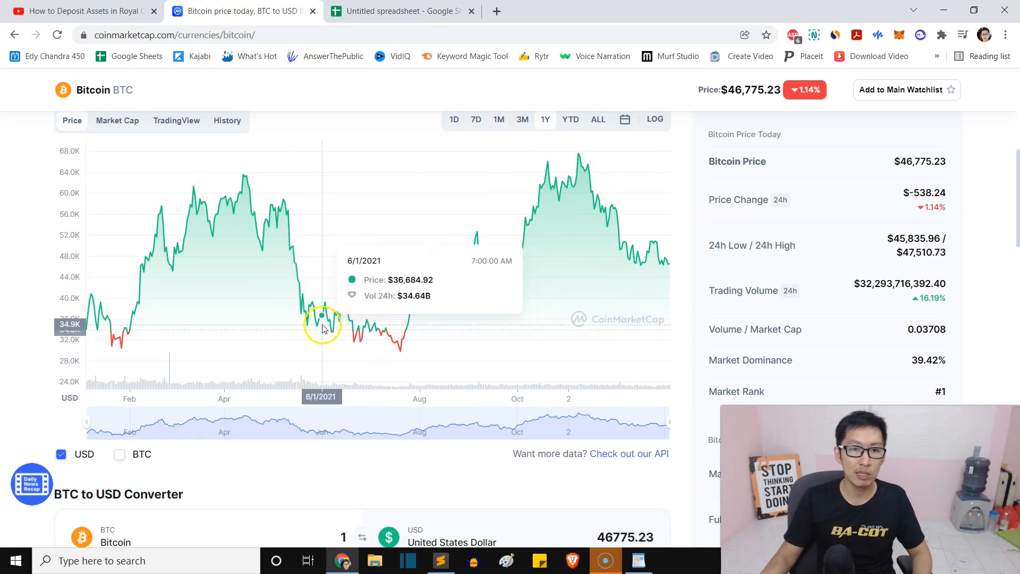
pyautogui.moveTo(412, 283)
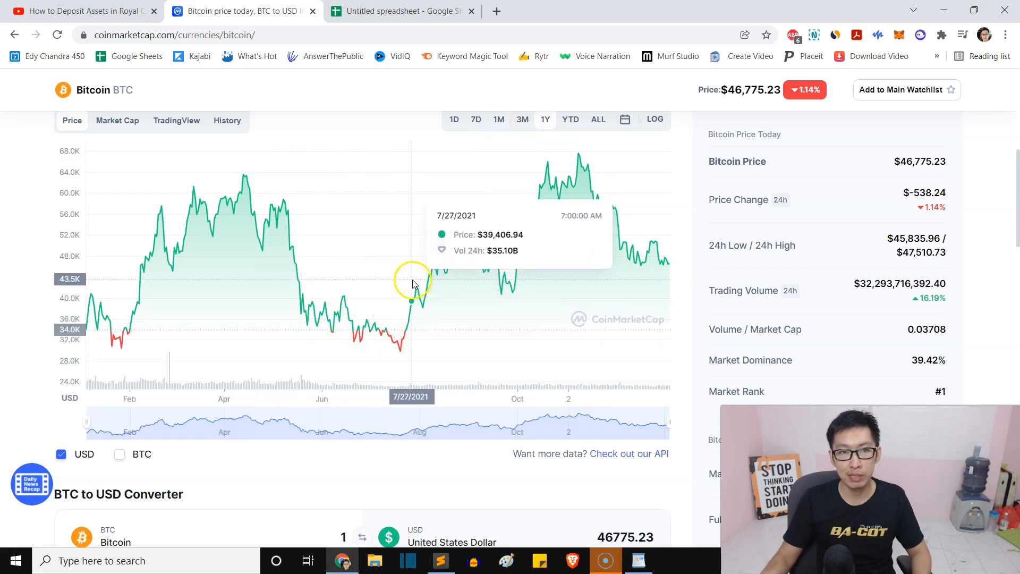